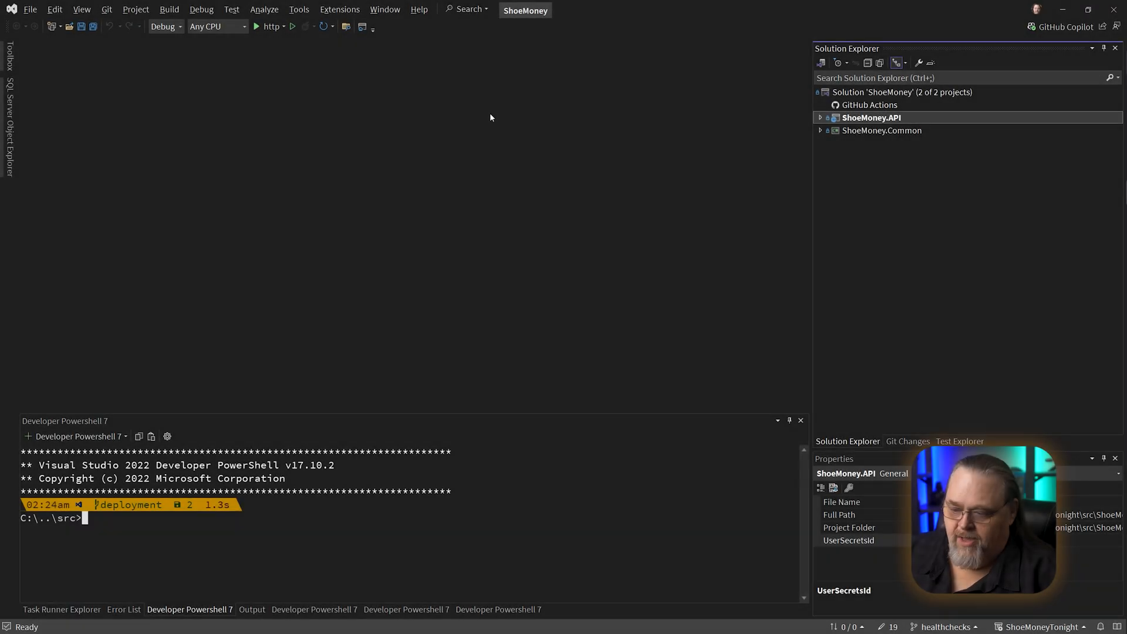
Expand ShoeMoney.API in Solution Explorer and select Program.cs
left_click(819, 117)
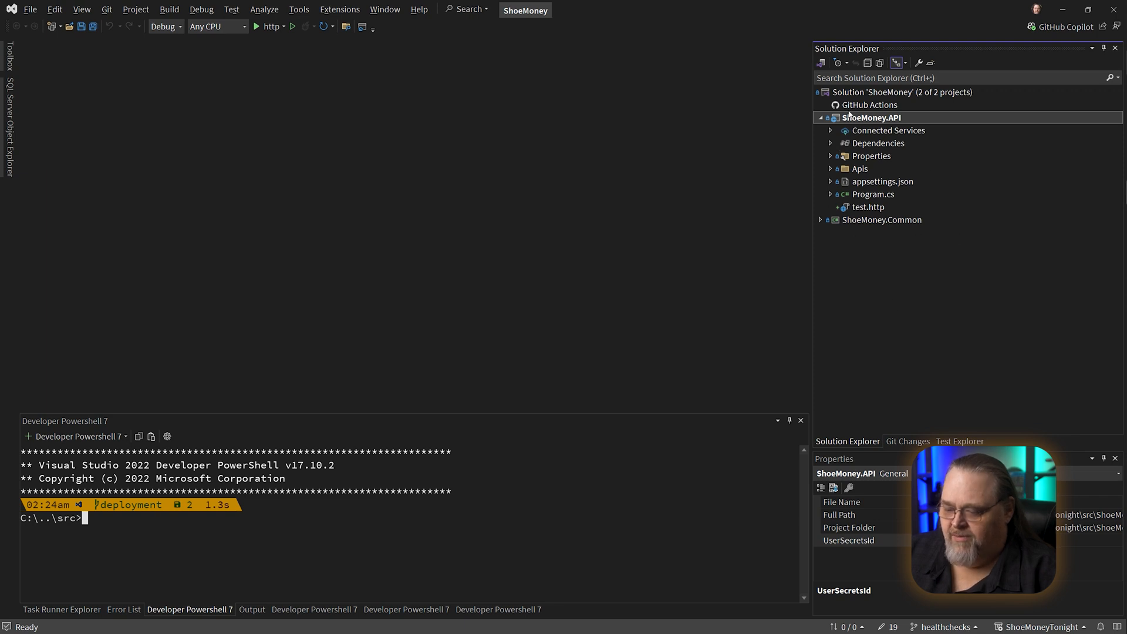
mouse_move(949, 278)
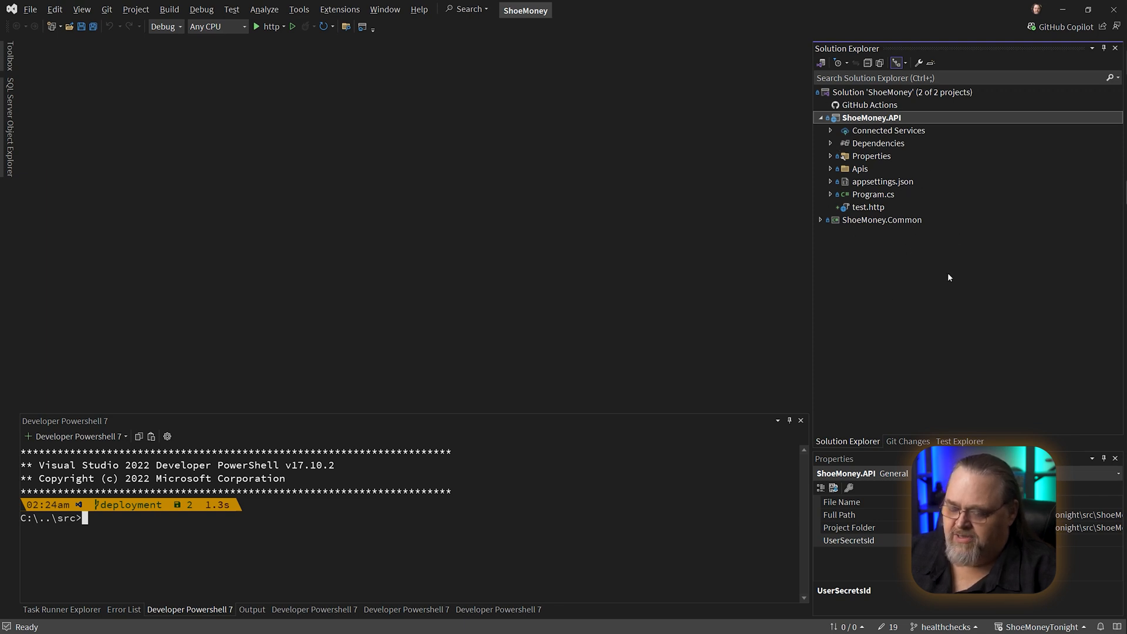
left_click(873, 194)
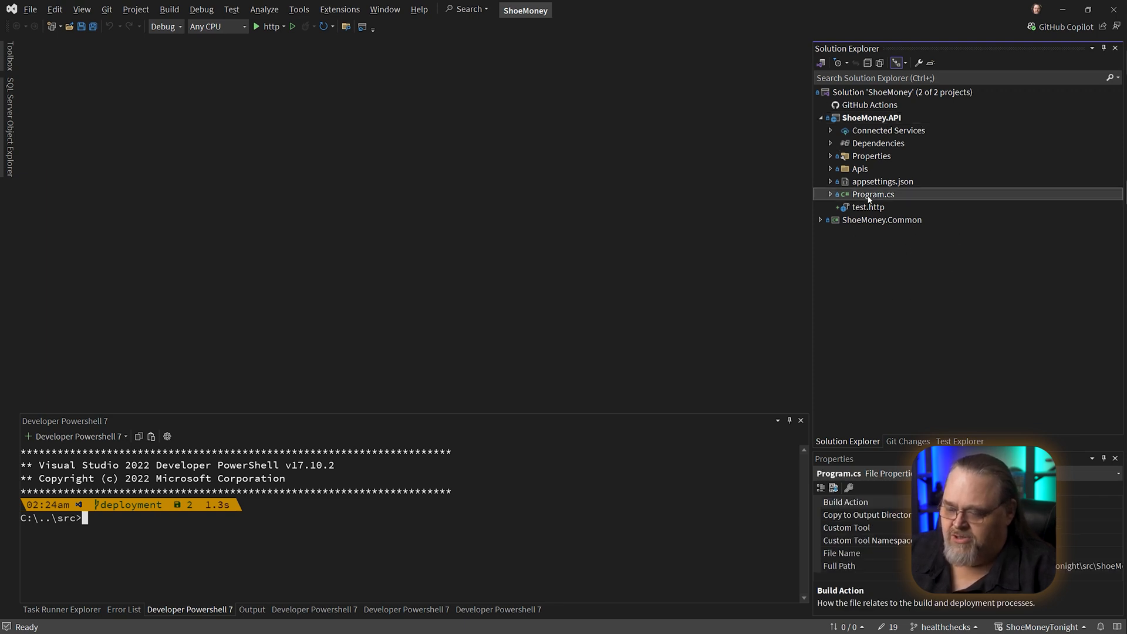
Add builder.Services.AddHealthChecks() and app.MapHealthChecks("/health") to Program.cs
double_click(874, 194)
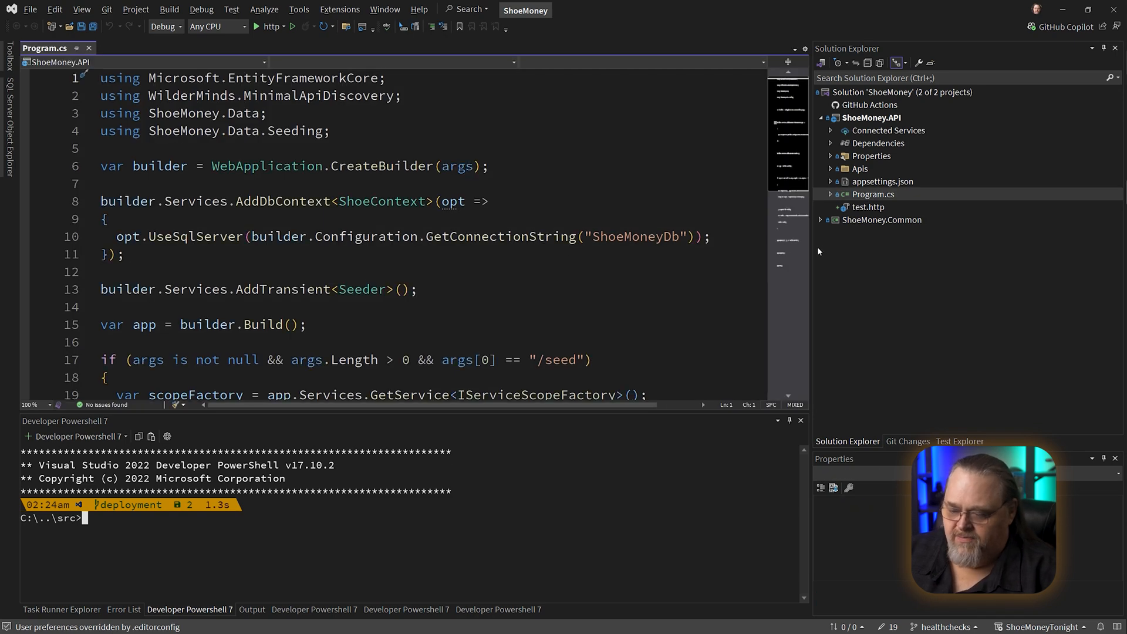
left_click(801, 420)
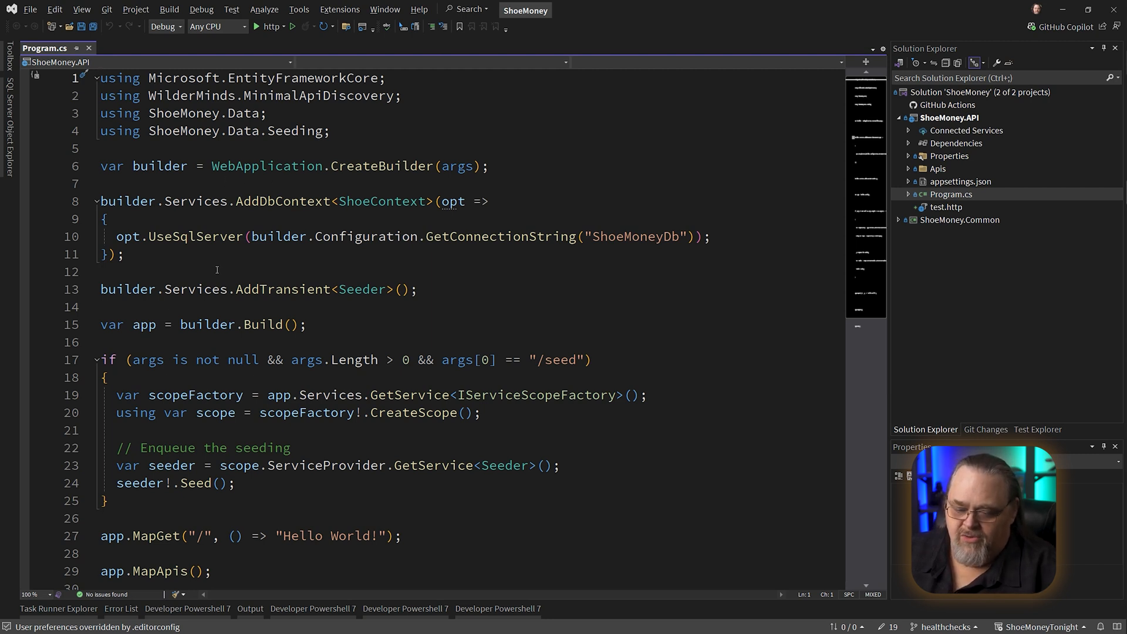
type("bulder.Services.AddHealthChecks();")
type("app")
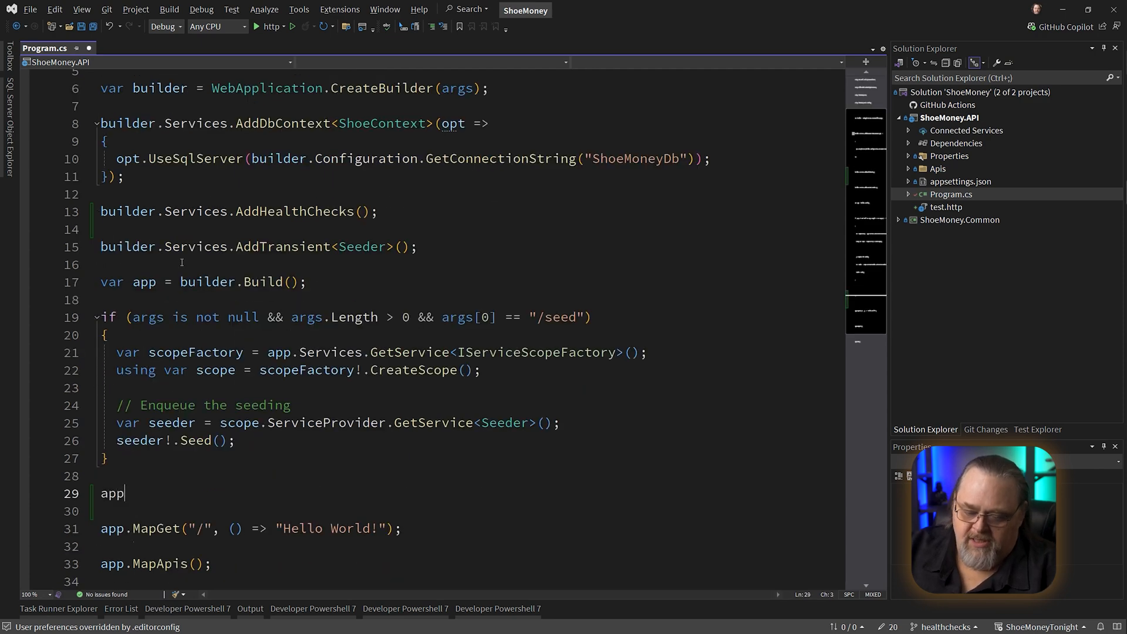
type(".MapHealthChecks(")
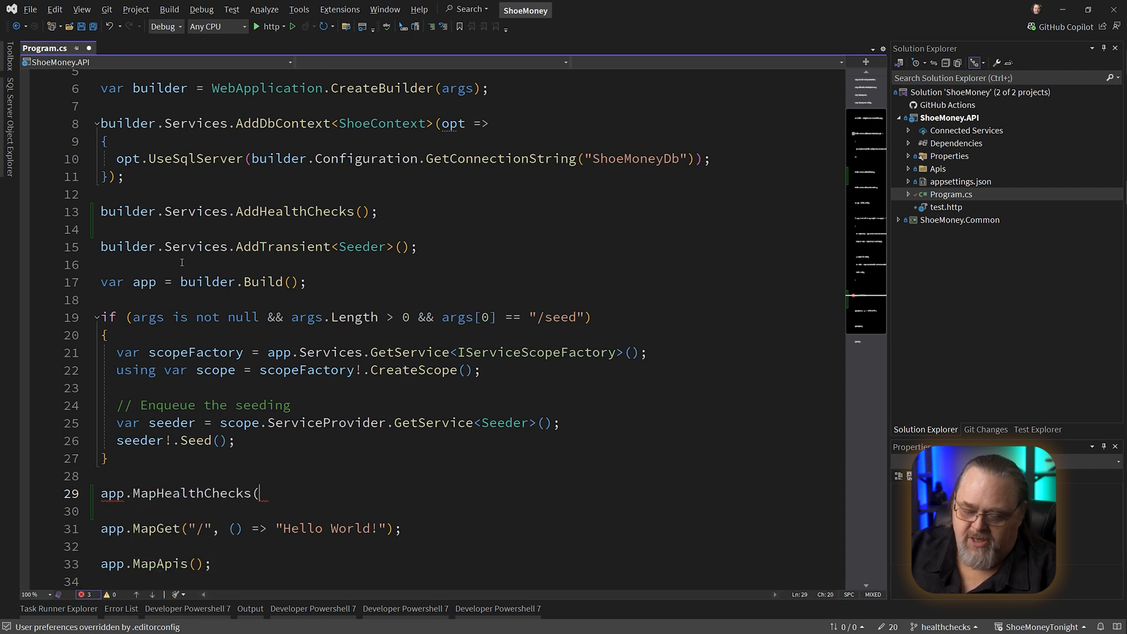
type("\"/health\");")
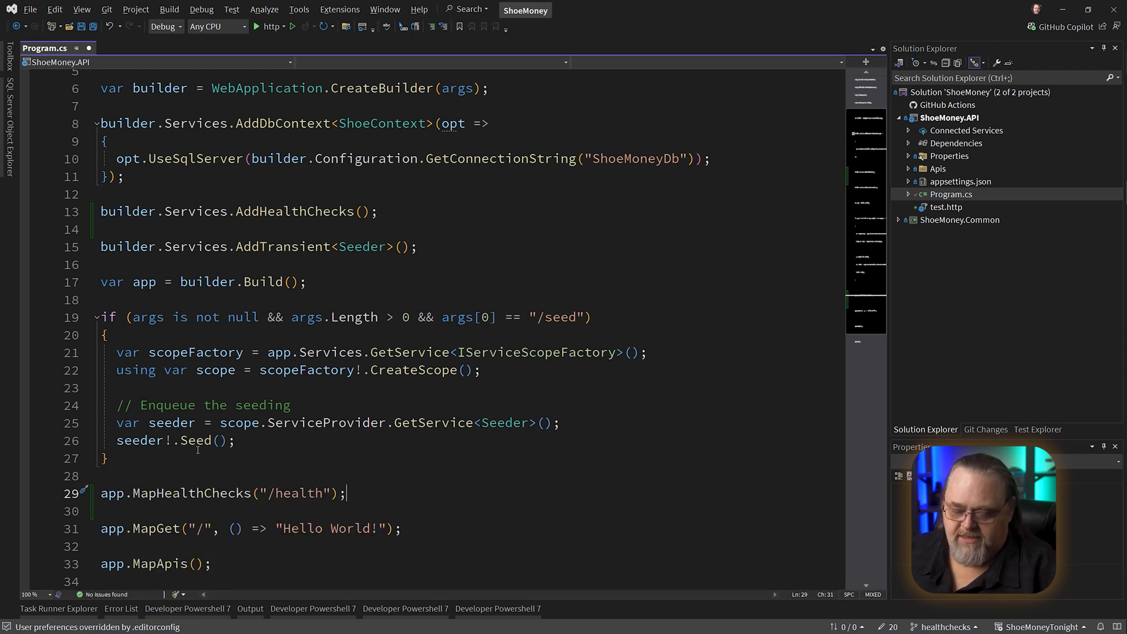
mouse_move(286, 493)
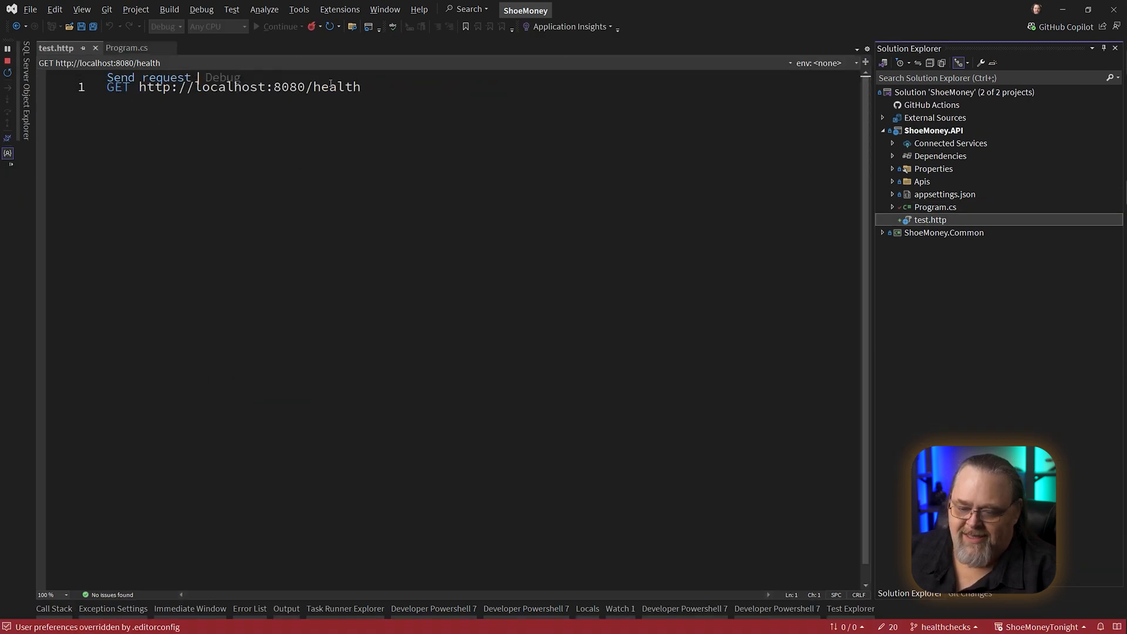
Send the GET /health request, confirm 200 Healthy, and start managing NuGet packages
left_click(145, 78)
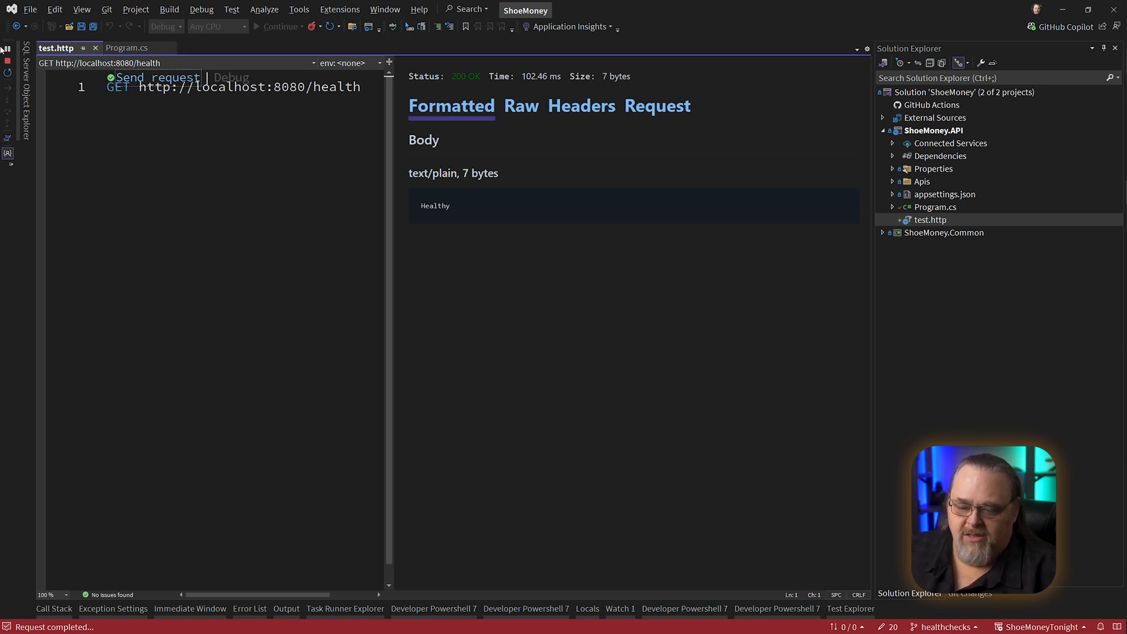
left_click(124, 47)
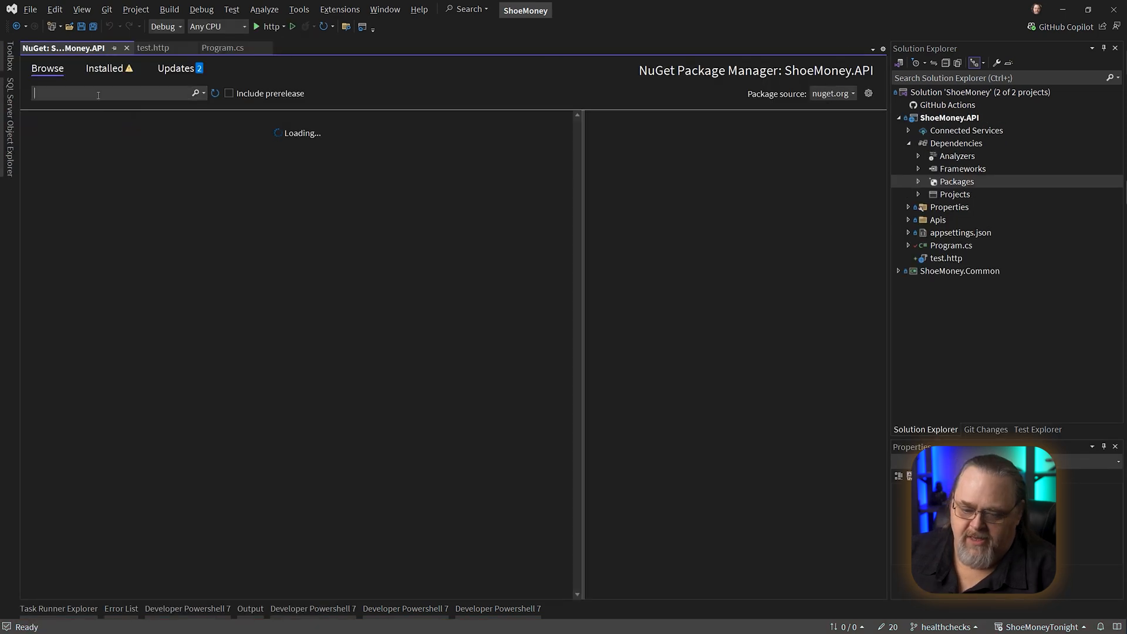
Find and install Microsoft.Extensions.Diagnostics.HealthChecks.EntityFrameworkCore, then return to Program.cs
type("Microsoft.Extensions.Diagnostics.")
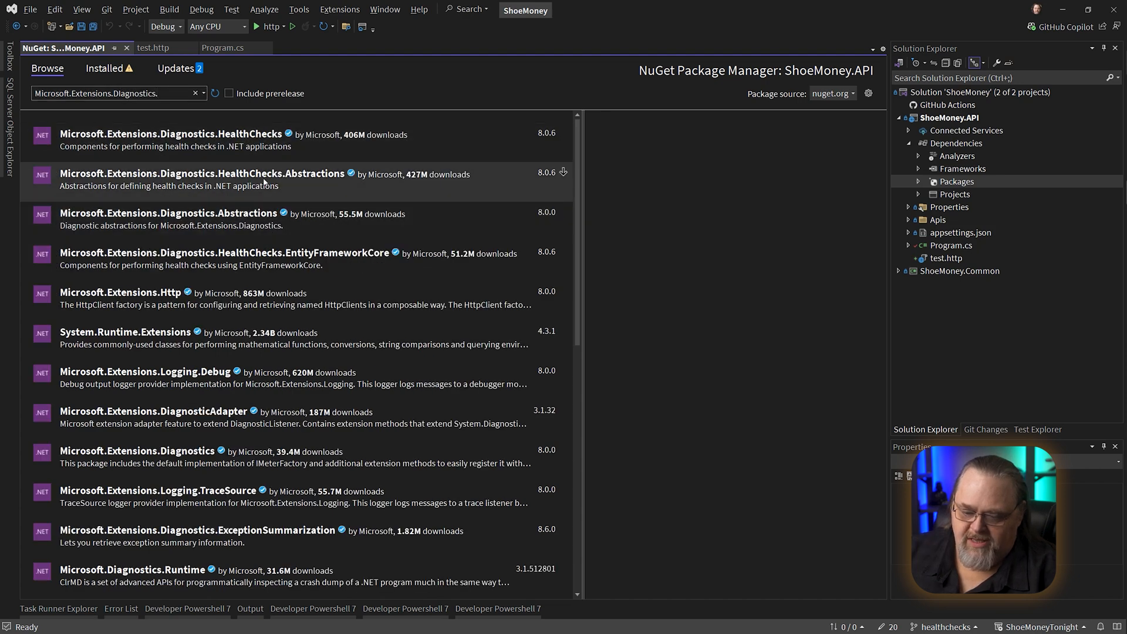
mouse_move(242, 168)
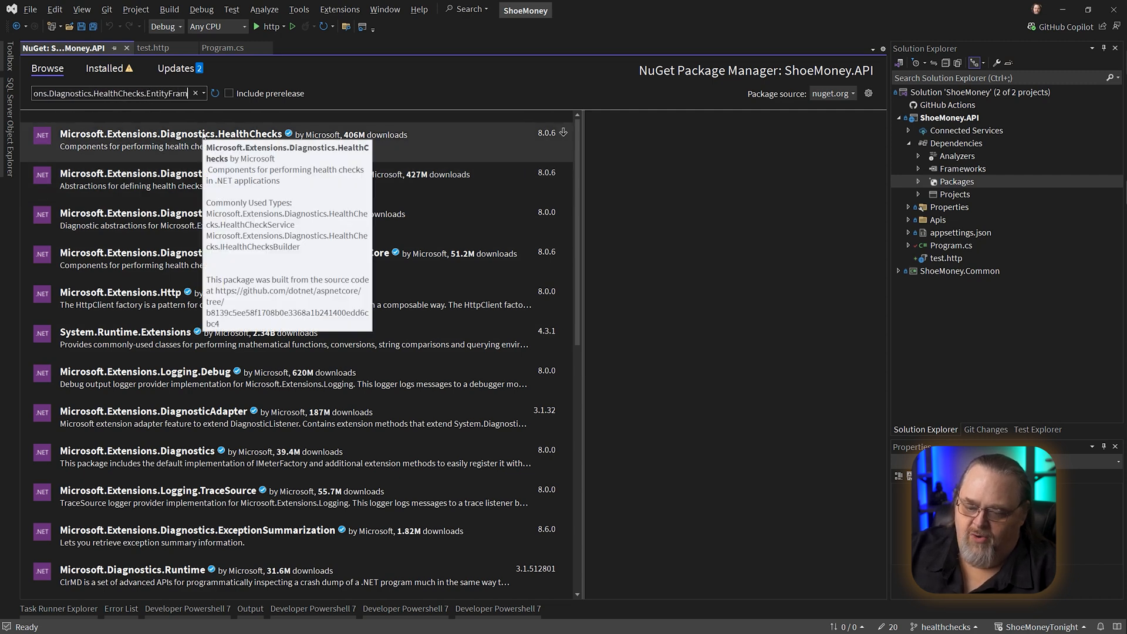
type("EntityFramework")
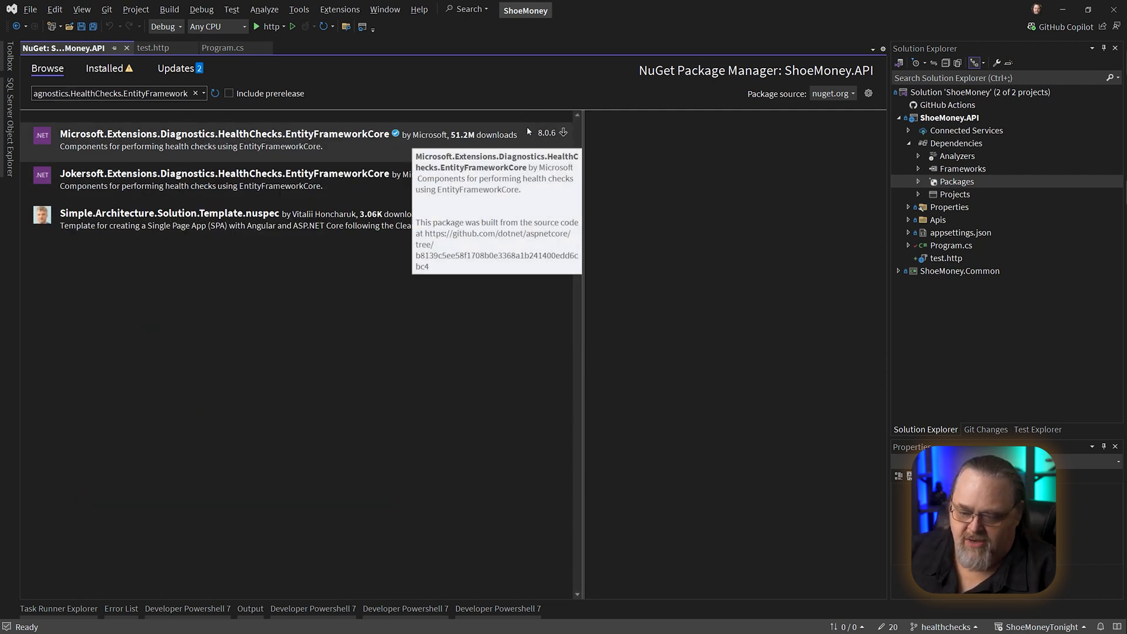
left_click(188, 140)
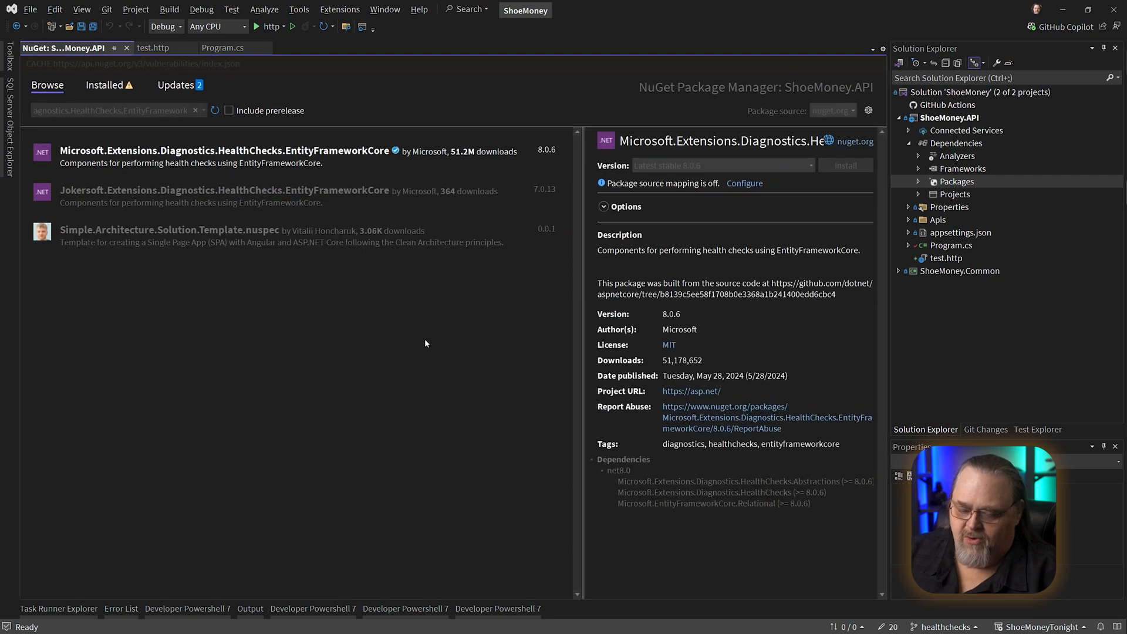
left_click(223, 47)
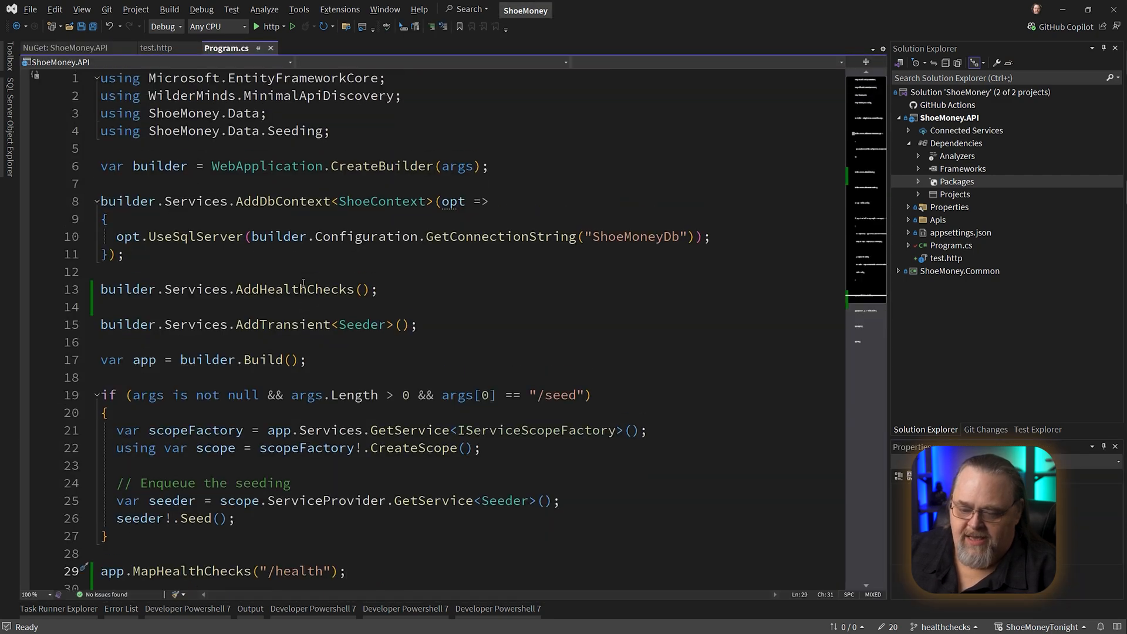
Chain .AddDbContextCheck<ShoeContext>() onto AddHealthChecks() and run the API
scroll("down", 3)
type(".AddDbContextCheck<;")
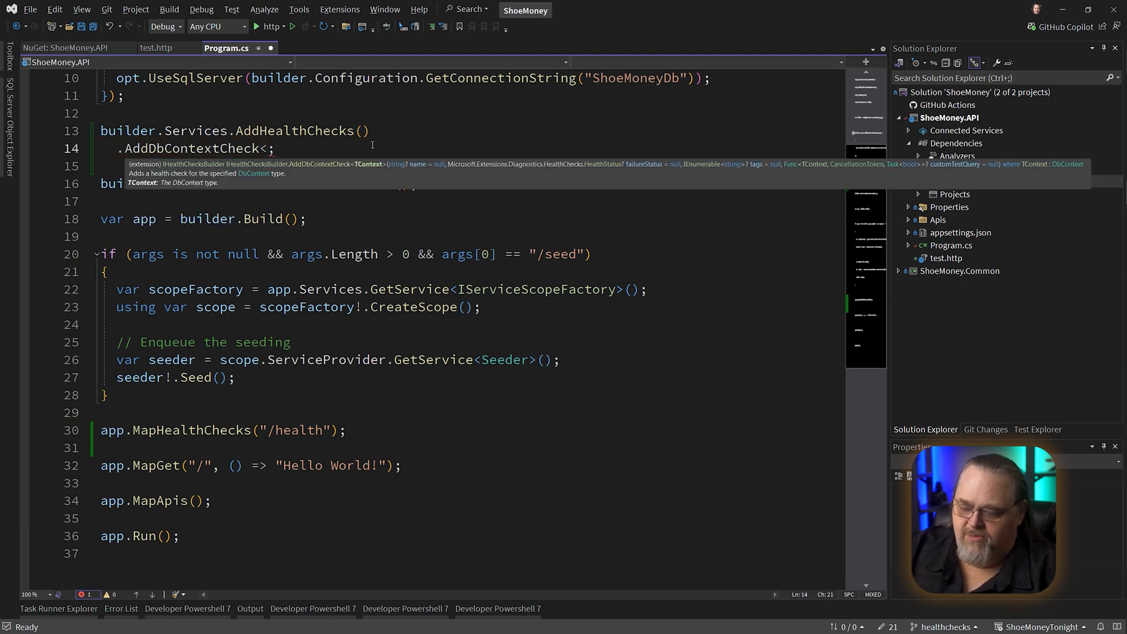
type("ShoeContext>(")
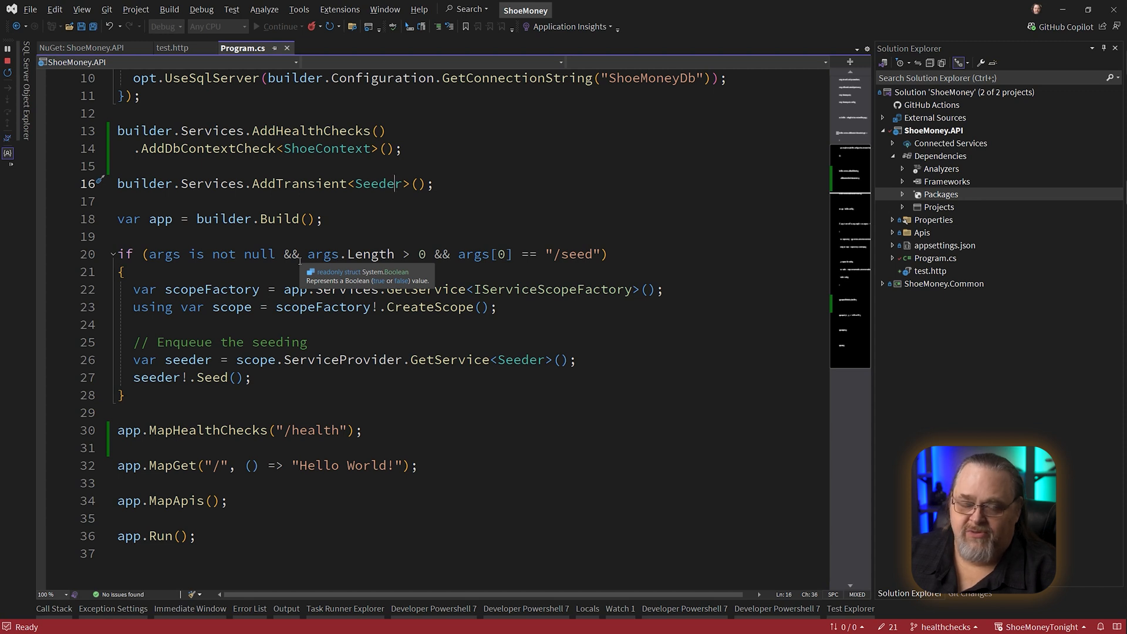
Resend /health from test.http and confirm 200 Healthy with the SELECT 1 query logged
left_click(174, 47)
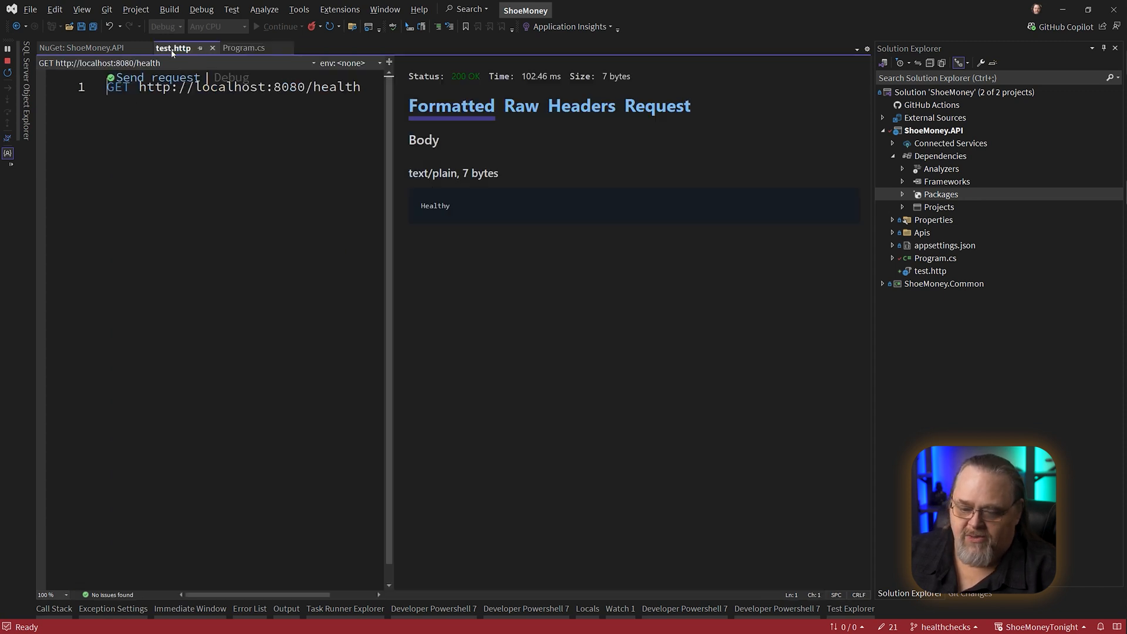
left_click(155, 77)
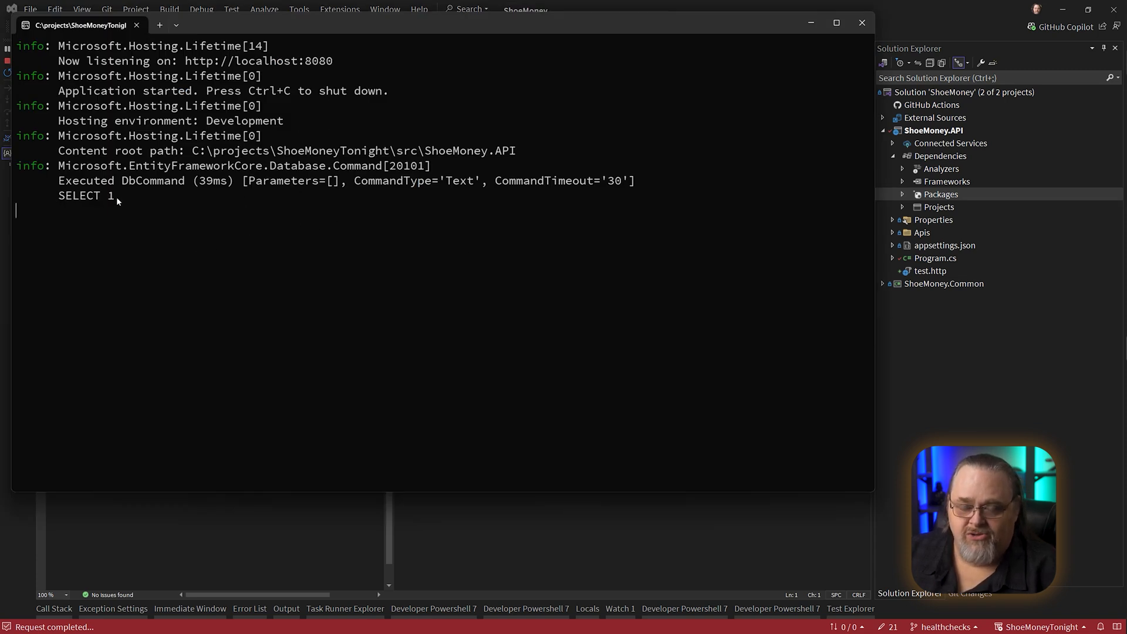
mouse_move(126, 199)
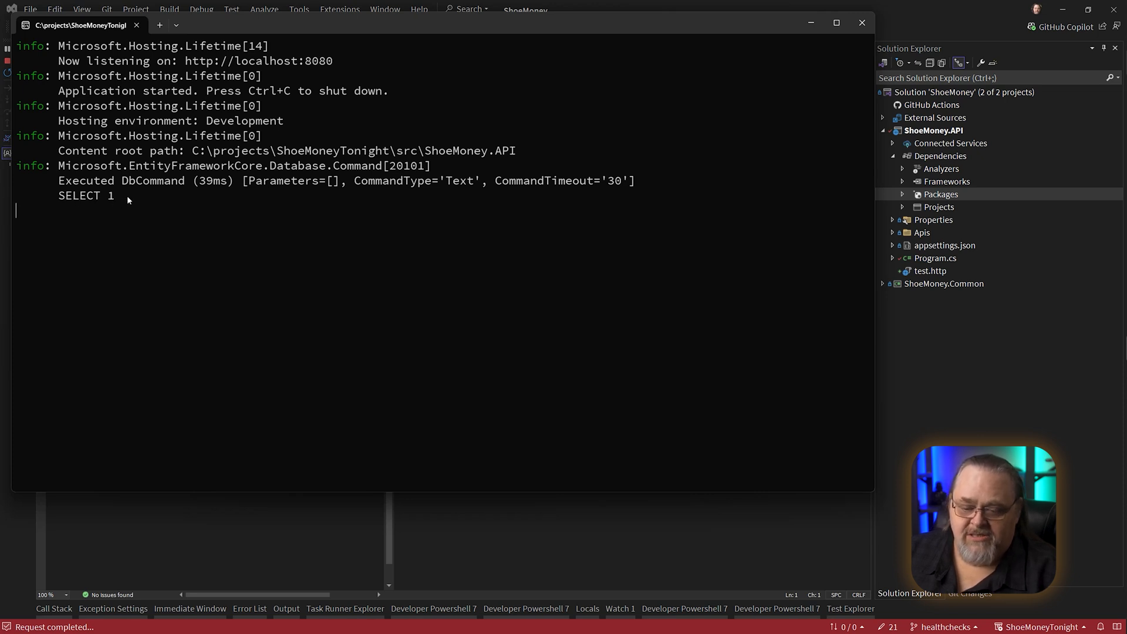
mouse_move(368, 299)
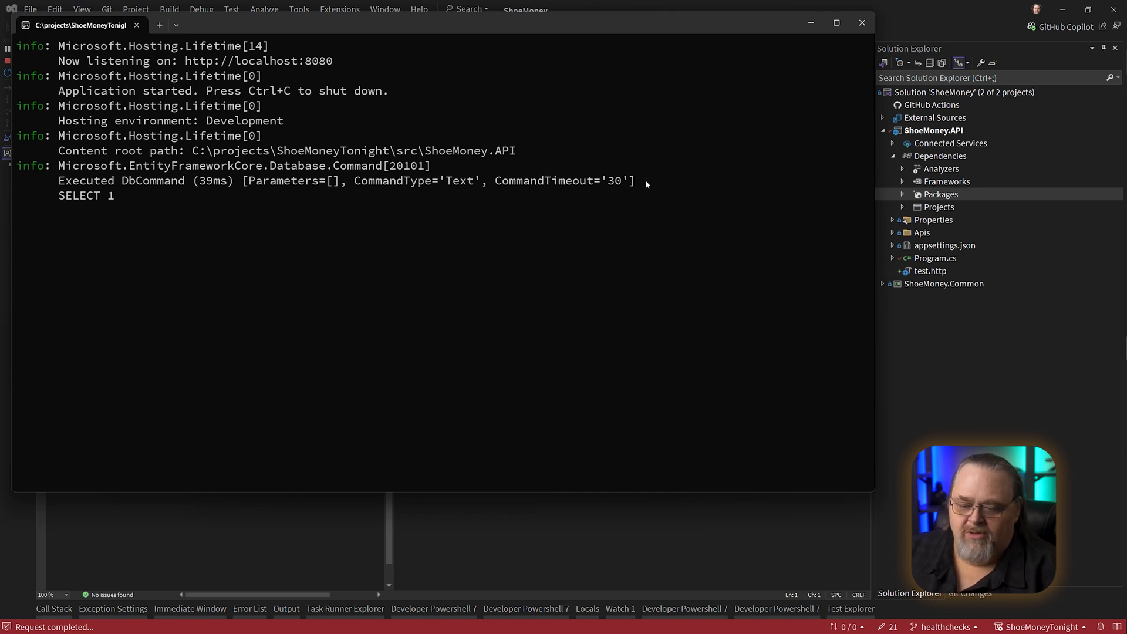
mouse_move(649, 164)
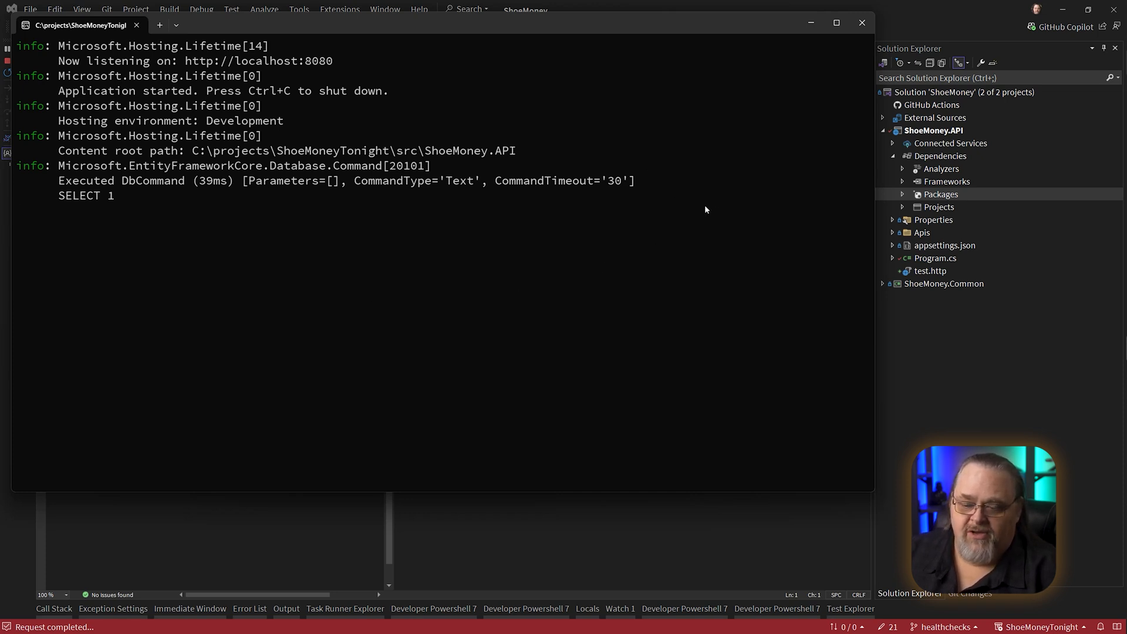
left_click(155, 77)
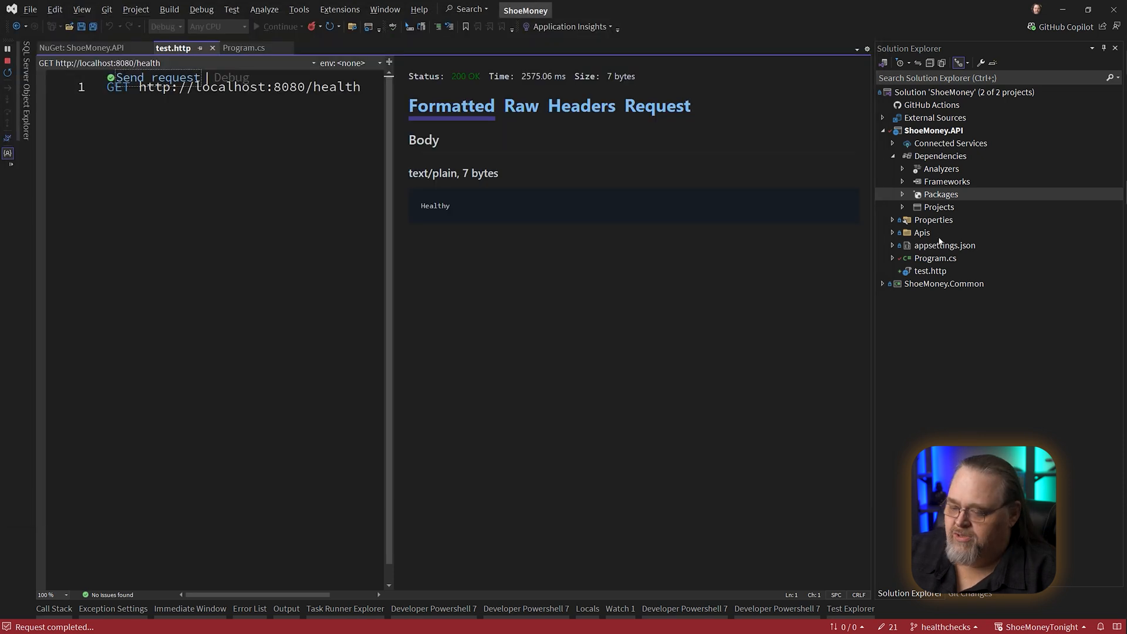
Break the ShoeMoneyDb connection string in appsettings.json so /health returns 503 Unhealthy
double_click(944, 246)
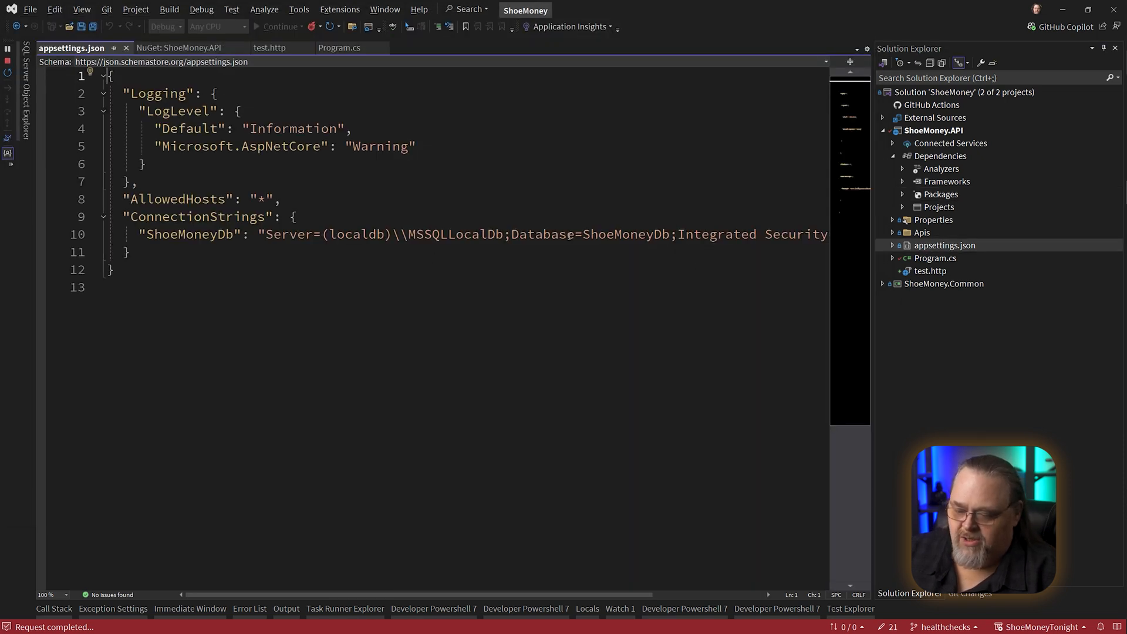
type("_")
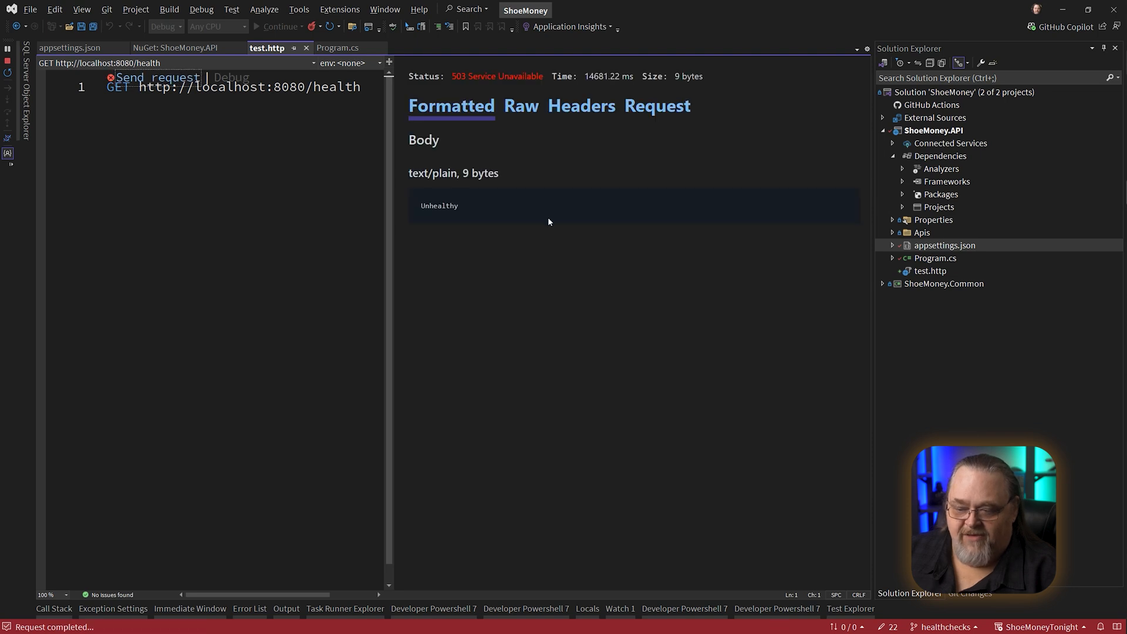
double_click(439, 206)
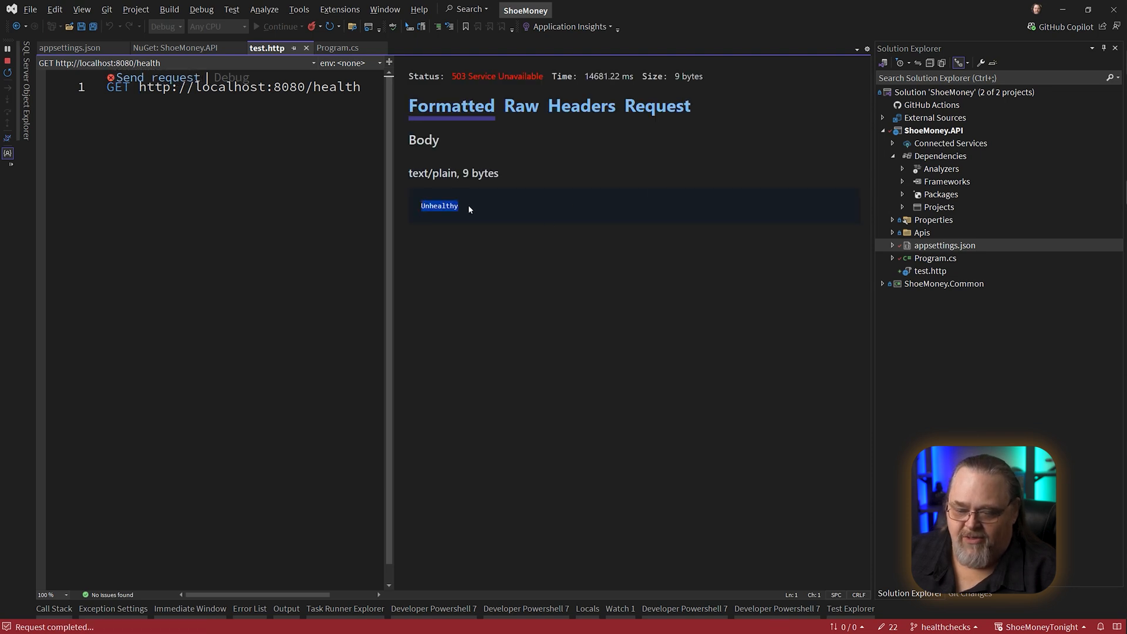
double_click(498, 76)
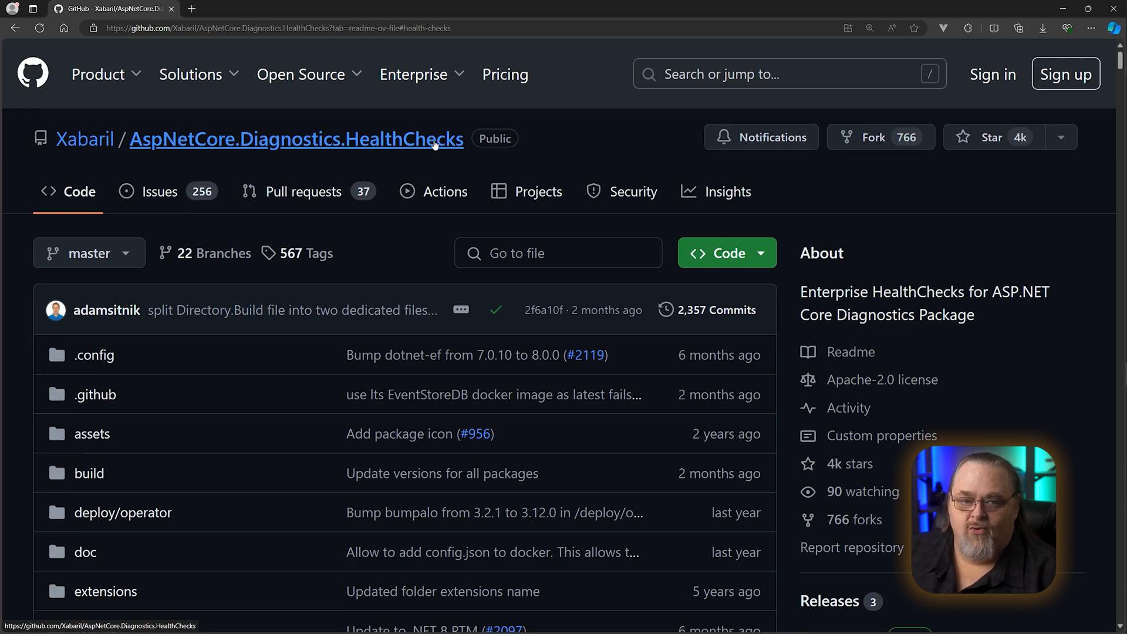
mouse_move(283, 168)
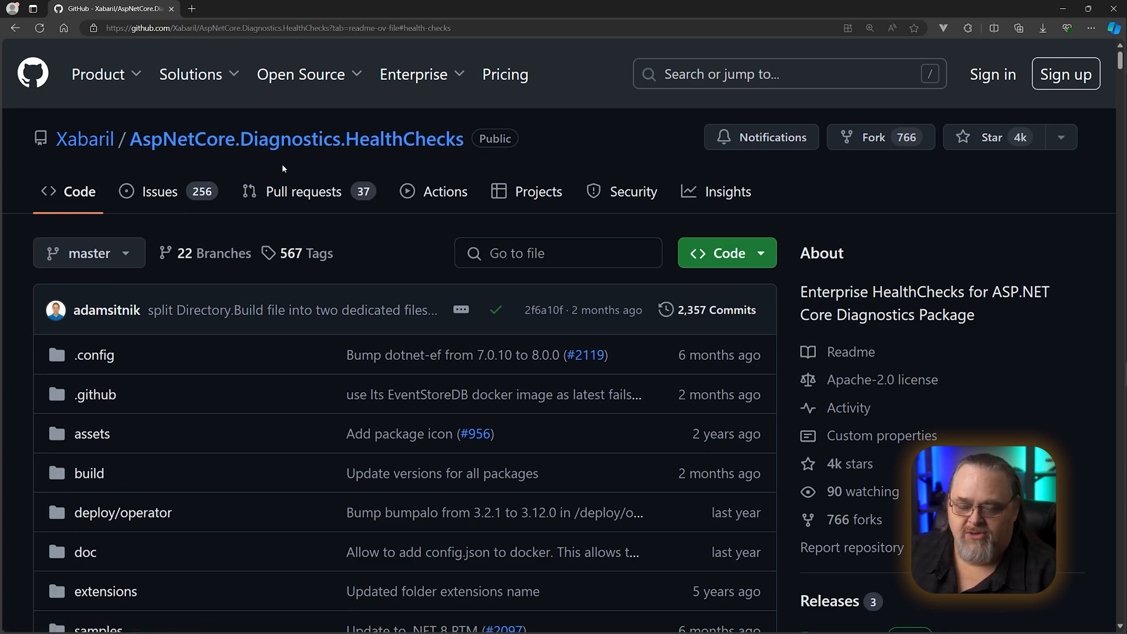
Scroll through the README's health check package table to System and Uris and back
scroll("down", 3)
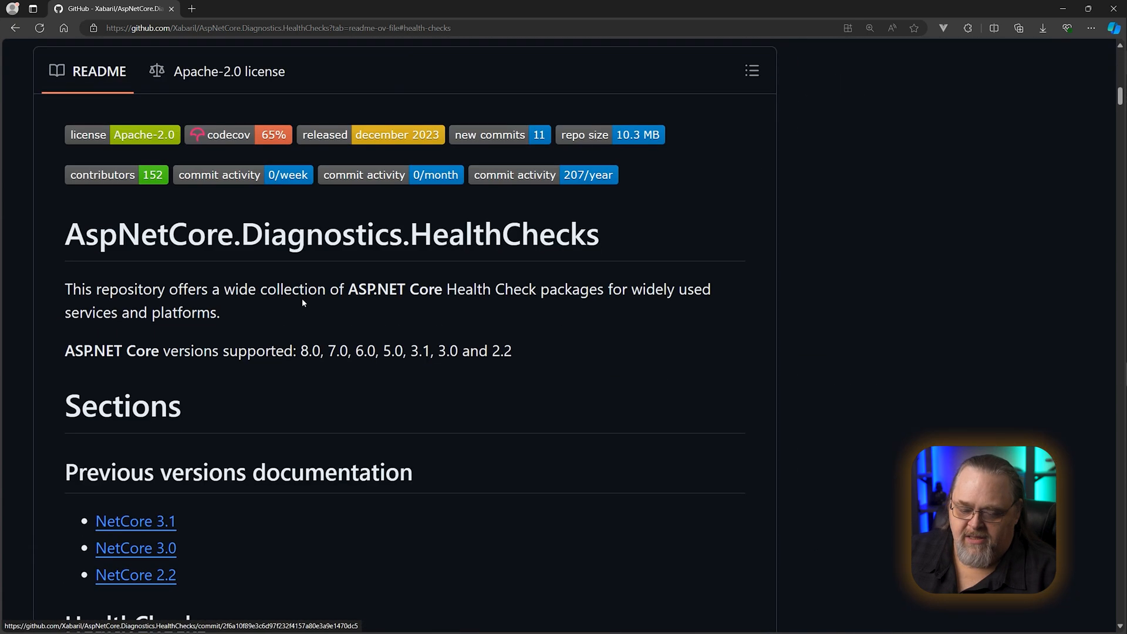
scroll("down", 3)
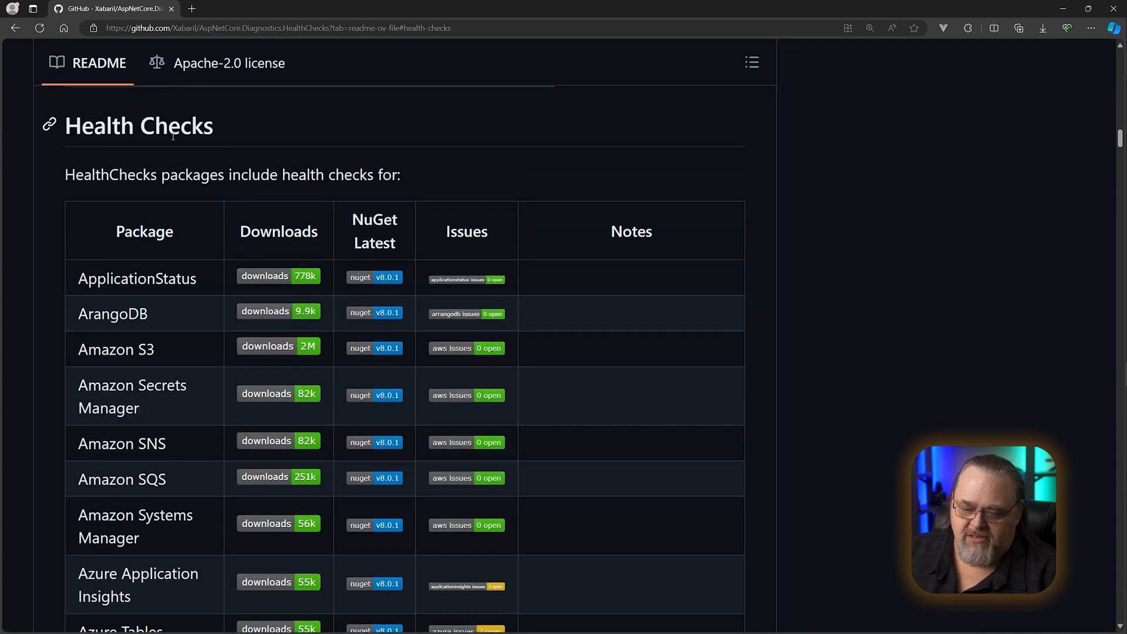
mouse_move(659, 343)
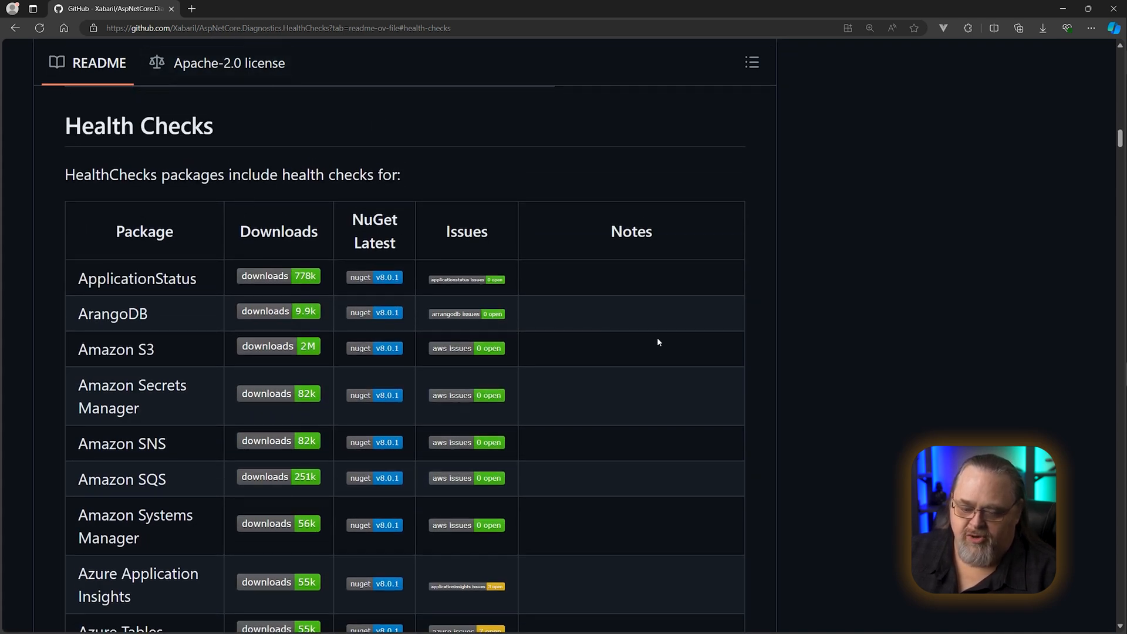
mouse_move(359, 402)
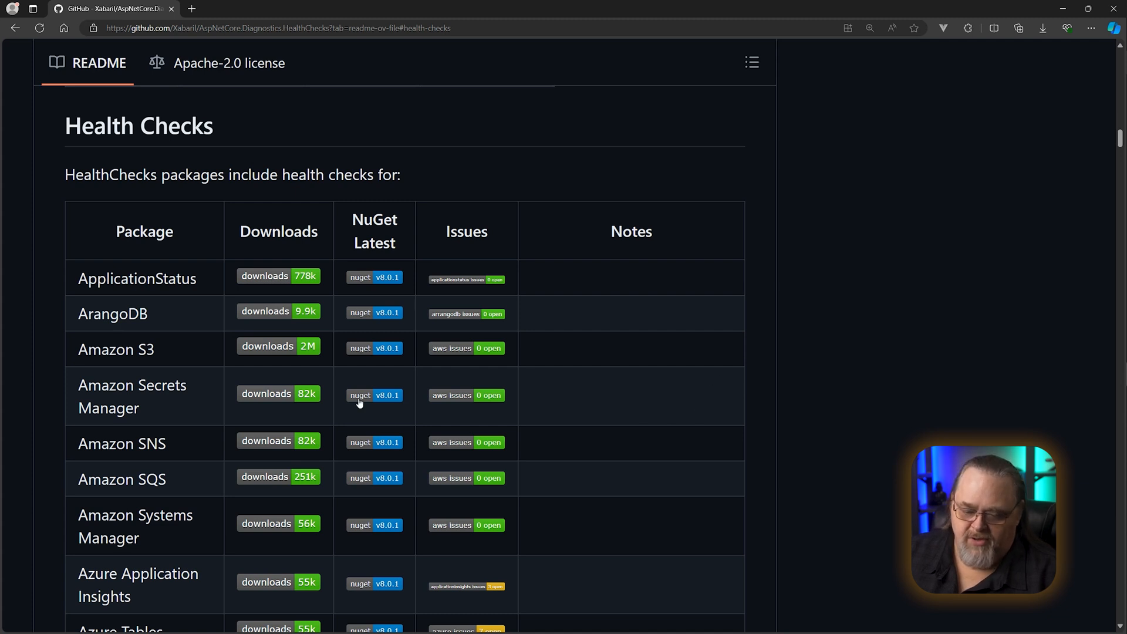
scroll("down", 3)
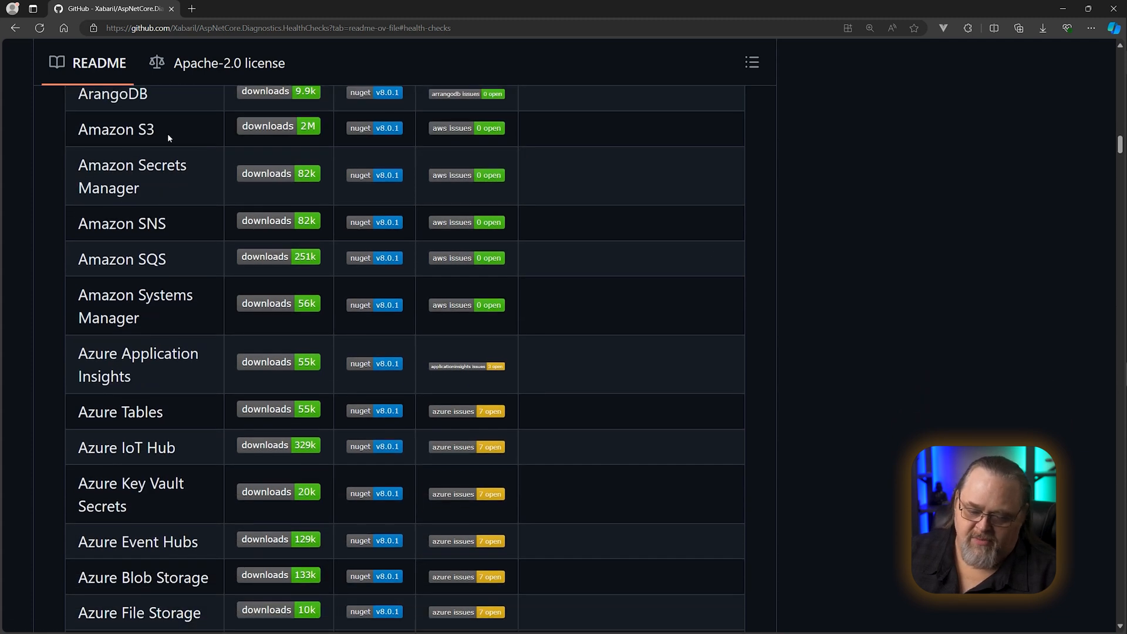
mouse_move(151, 362)
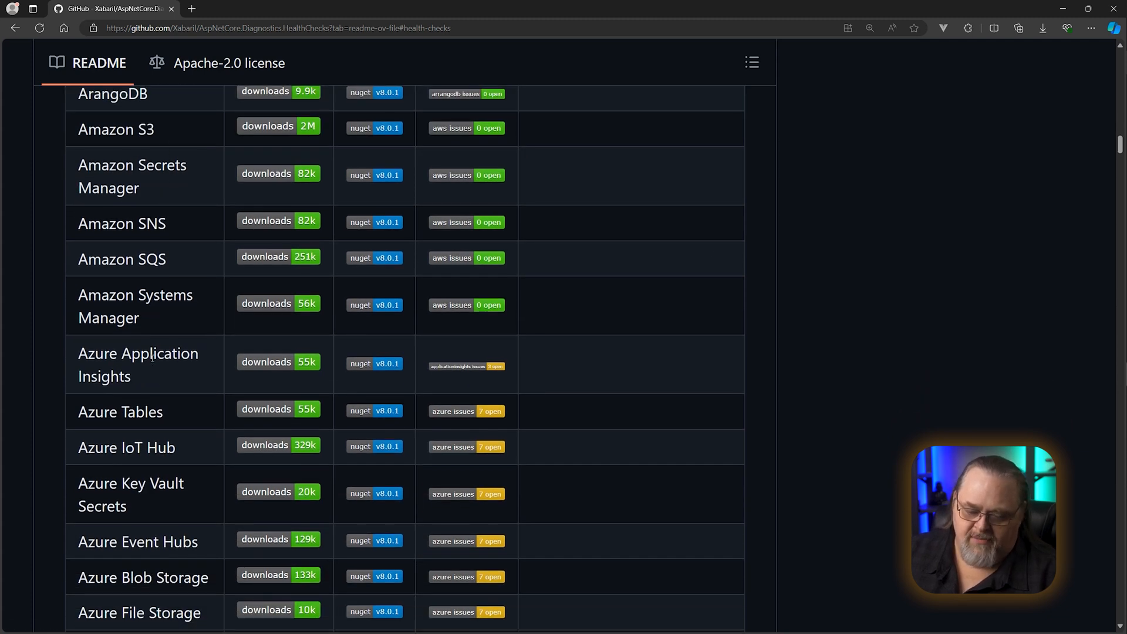
scroll("down", 3)
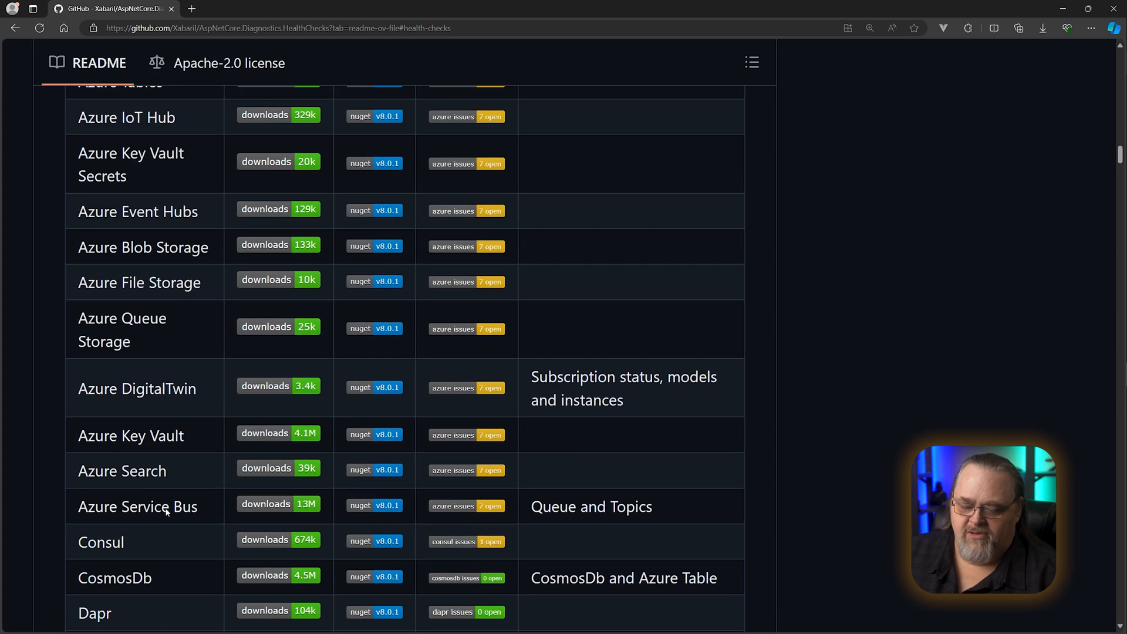
scroll("down", 3)
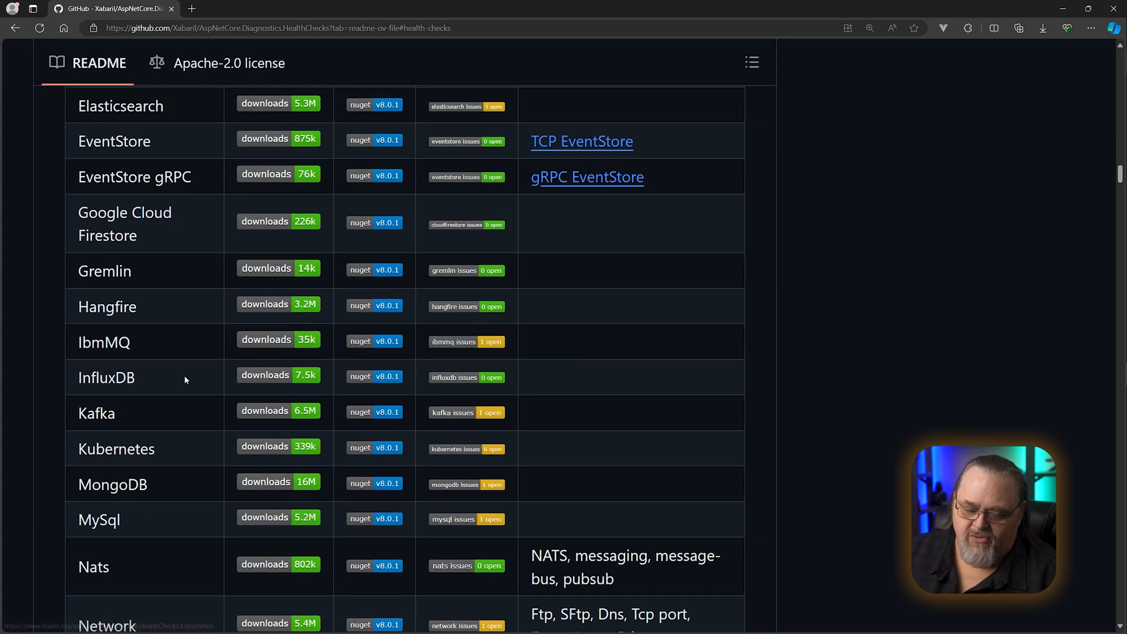
scroll("down", 3)
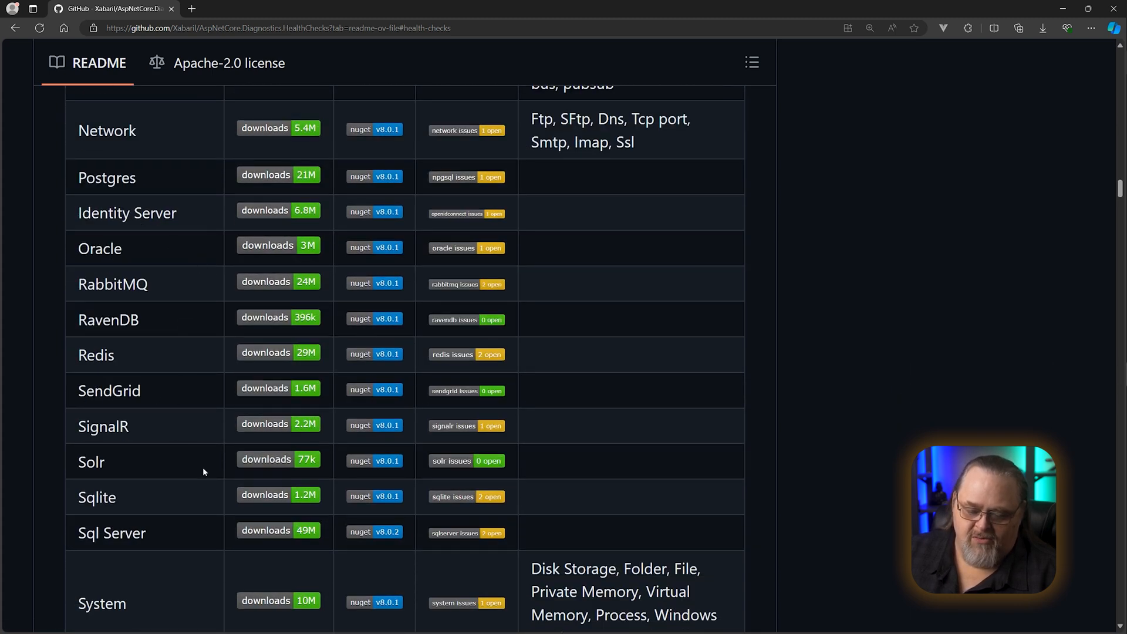
scroll("down", 3)
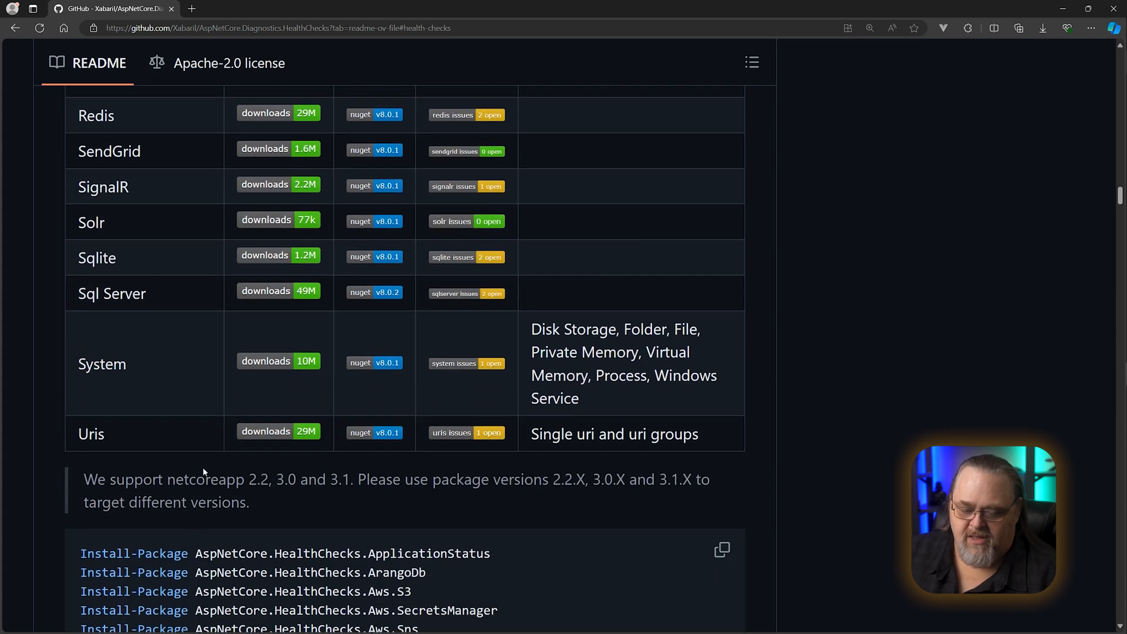
scroll("up", 3)
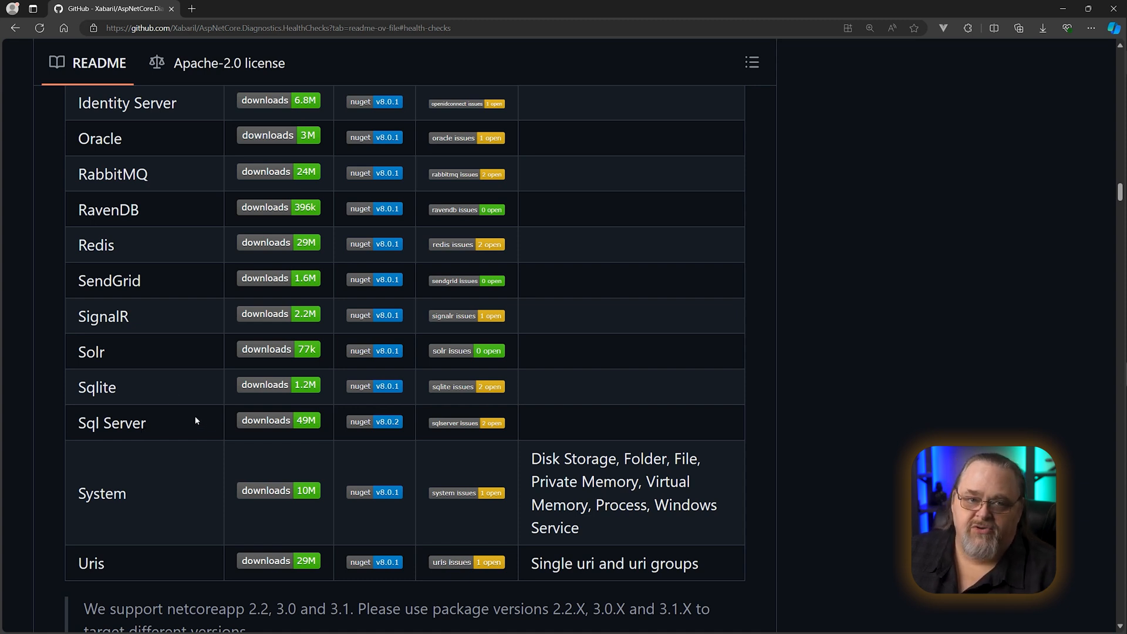
mouse_move(206, 405)
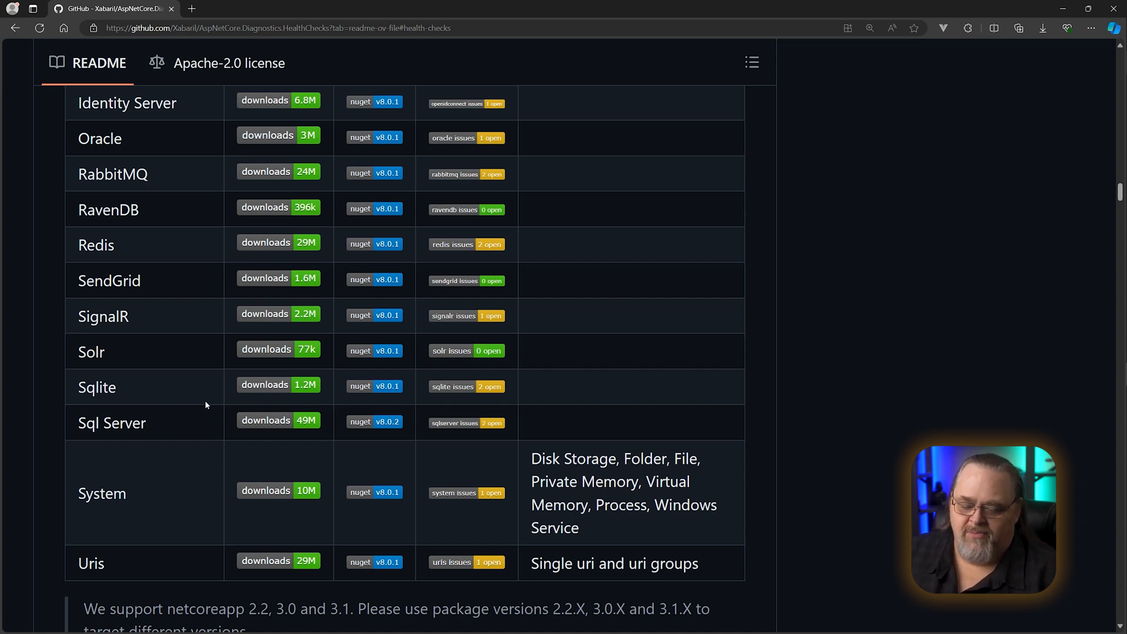
mouse_move(357, 492)
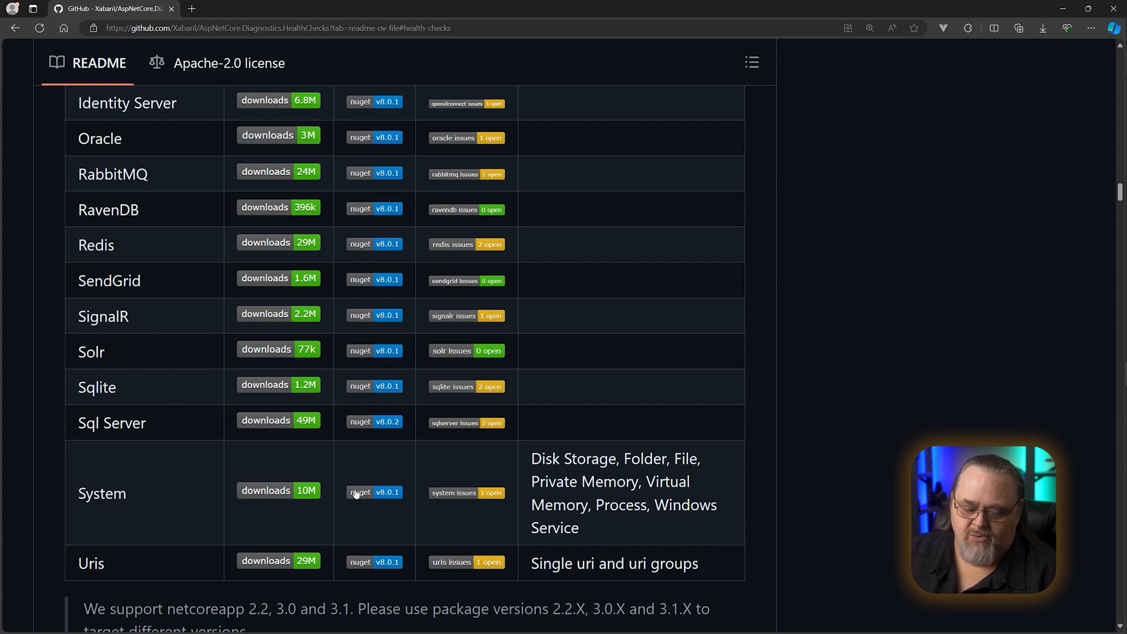
scroll("up", 3)
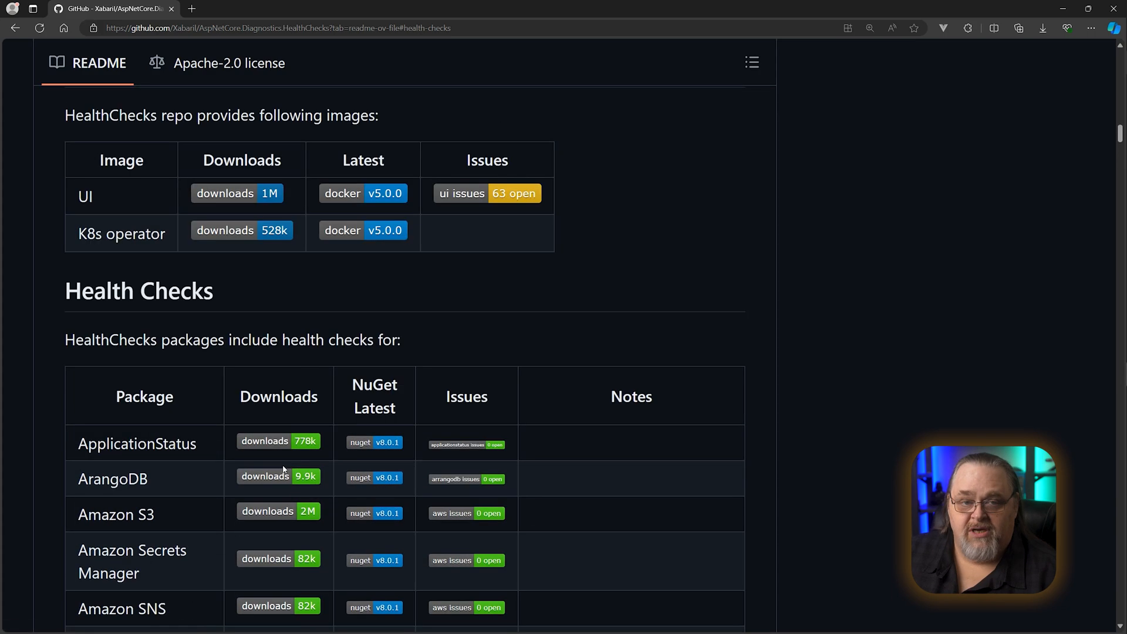
scroll("down", 3)
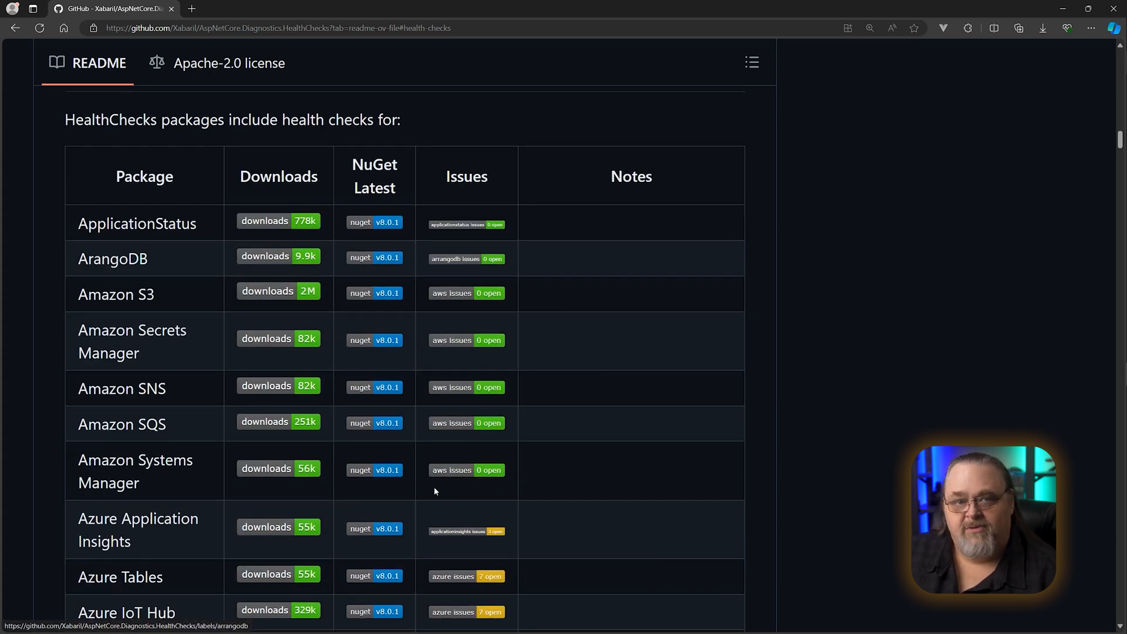
mouse_move(426, 489)
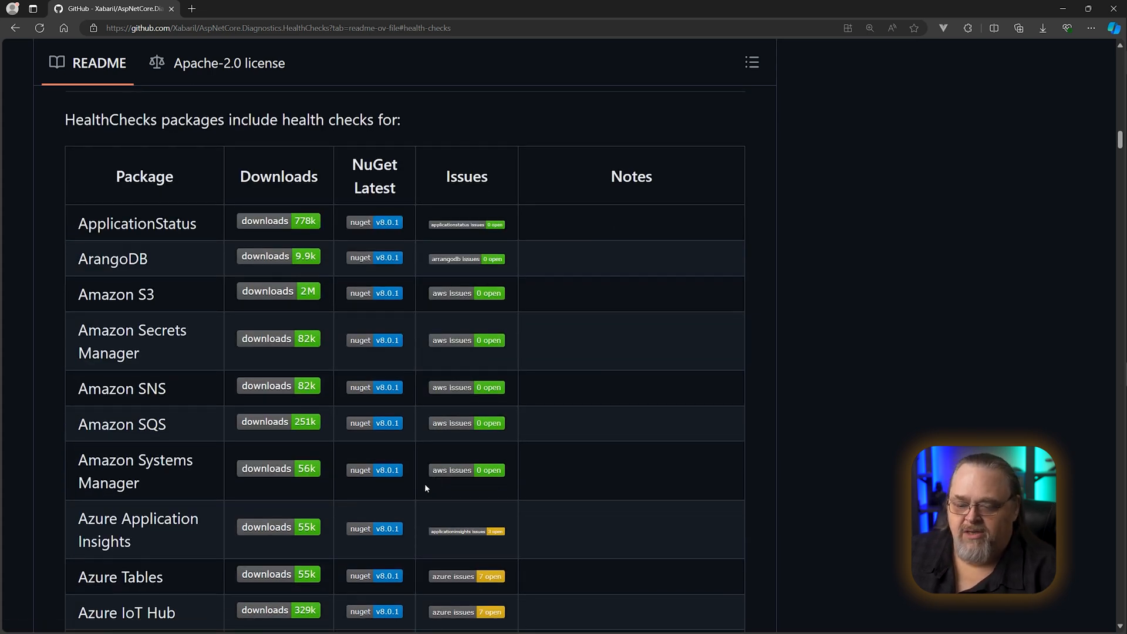
mouse_move(457, 419)
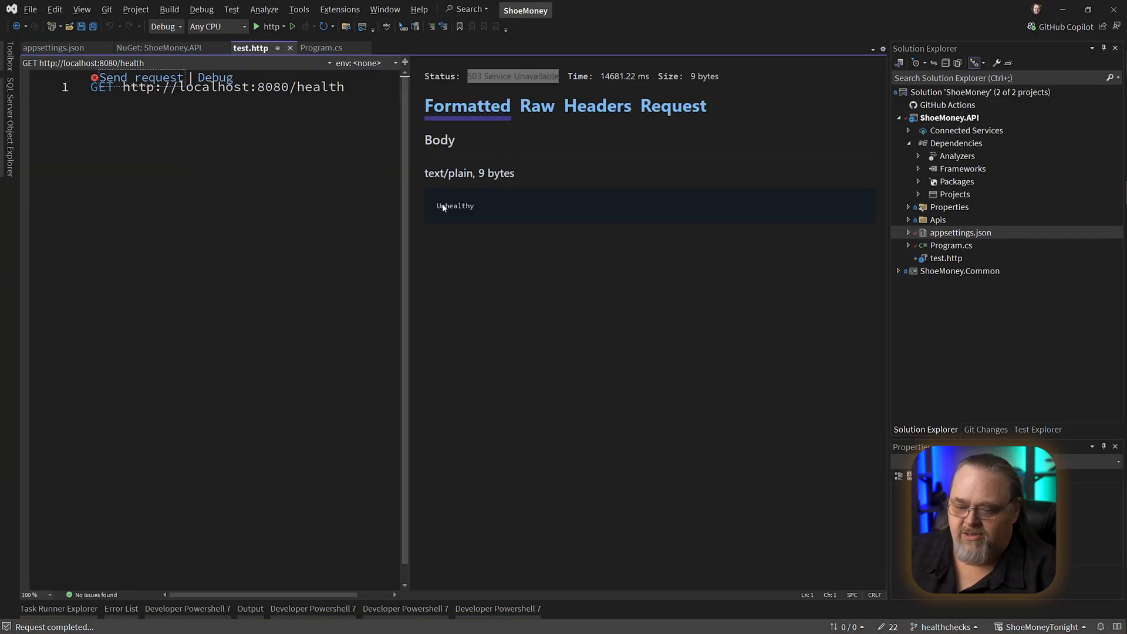
Chain .AddCheck("PausedServer", () => { }); after the ShoeContext database check
left_click(321, 47)
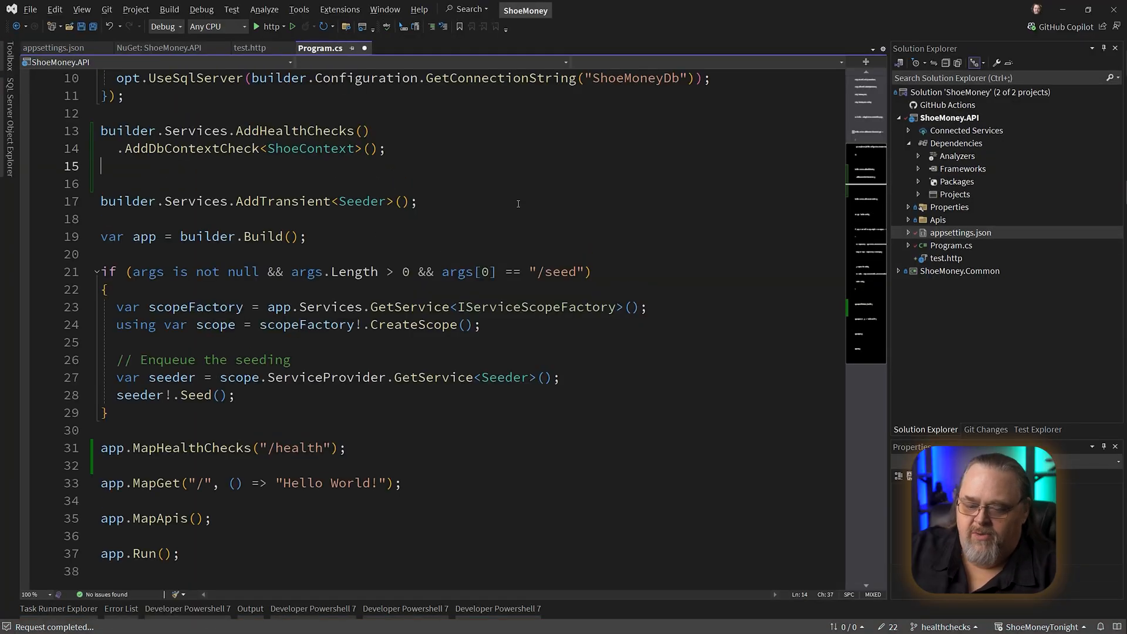
type(".AddCheck")
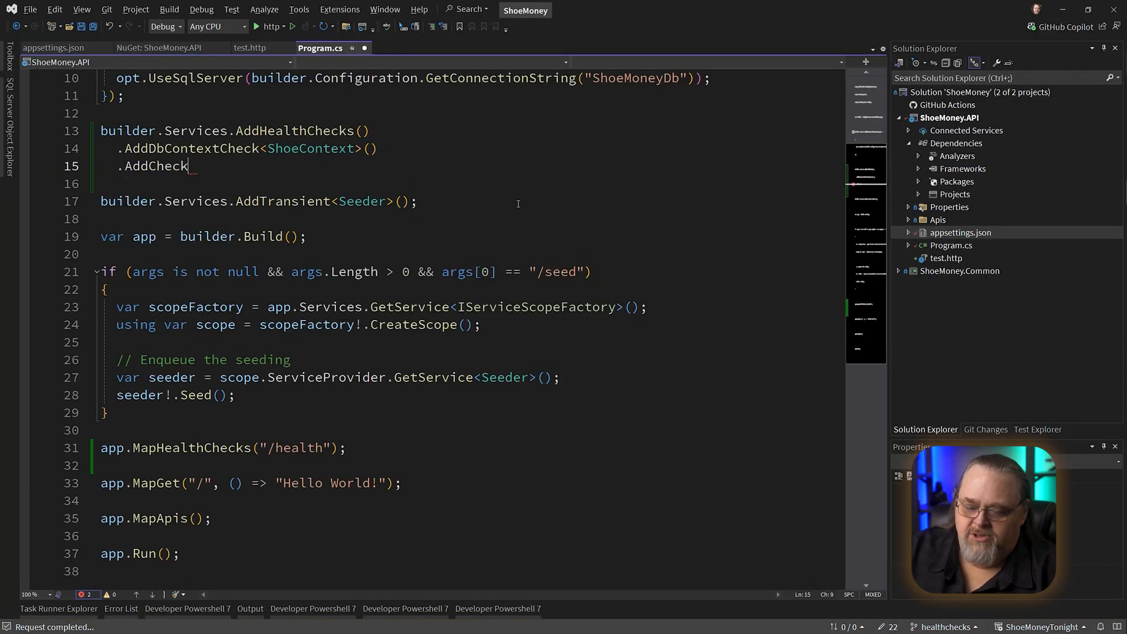
type("(\"Pause")
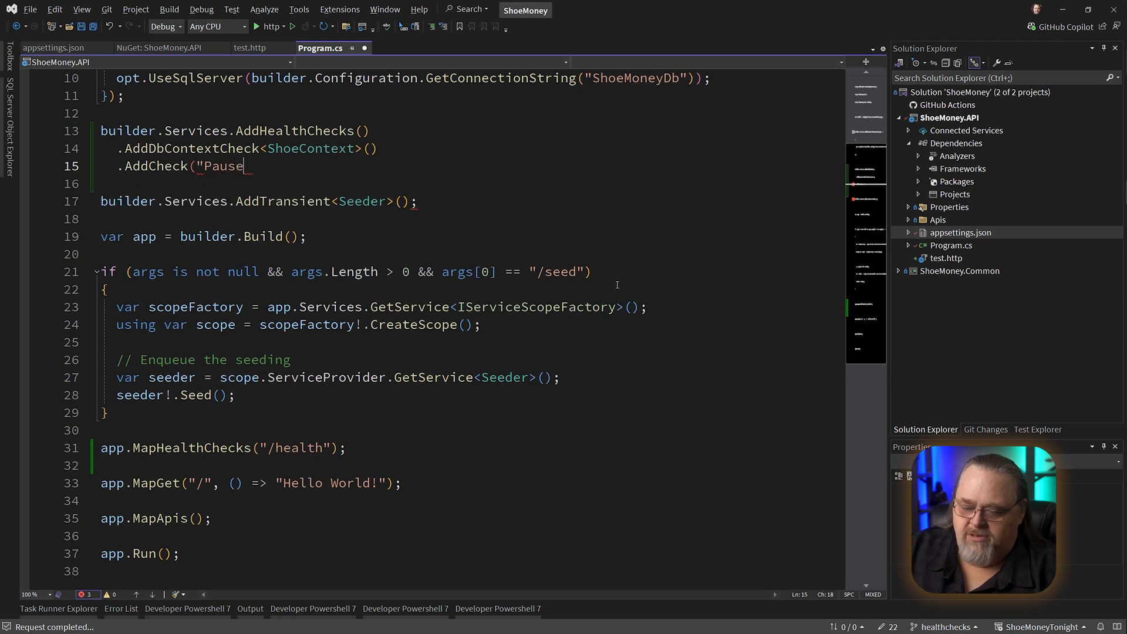
type("dServer\", () =>")
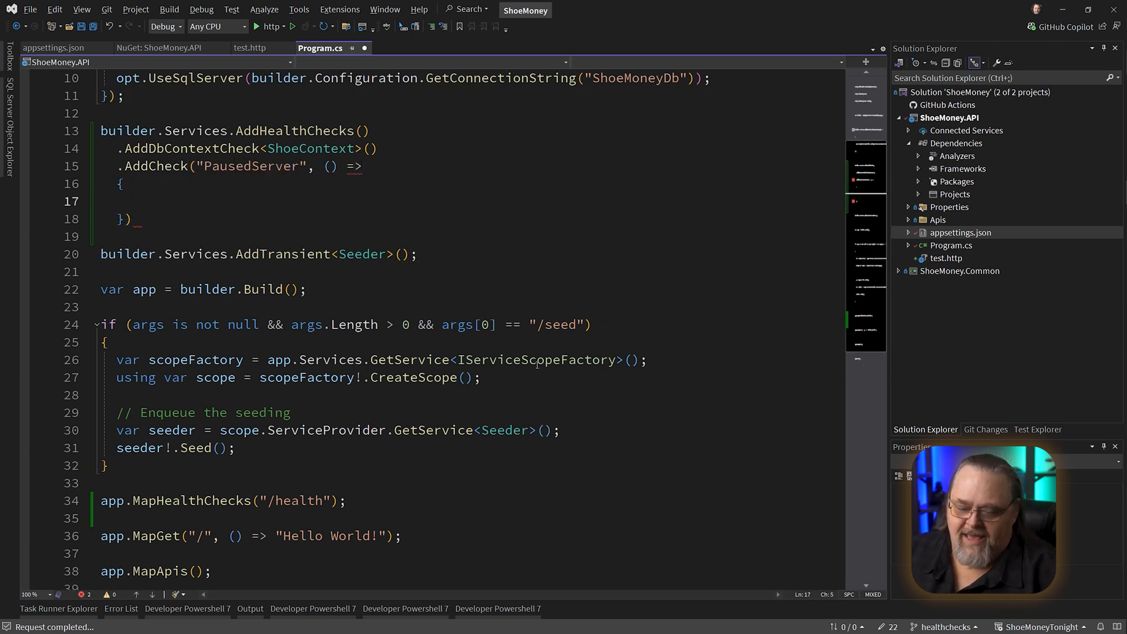
type(";")
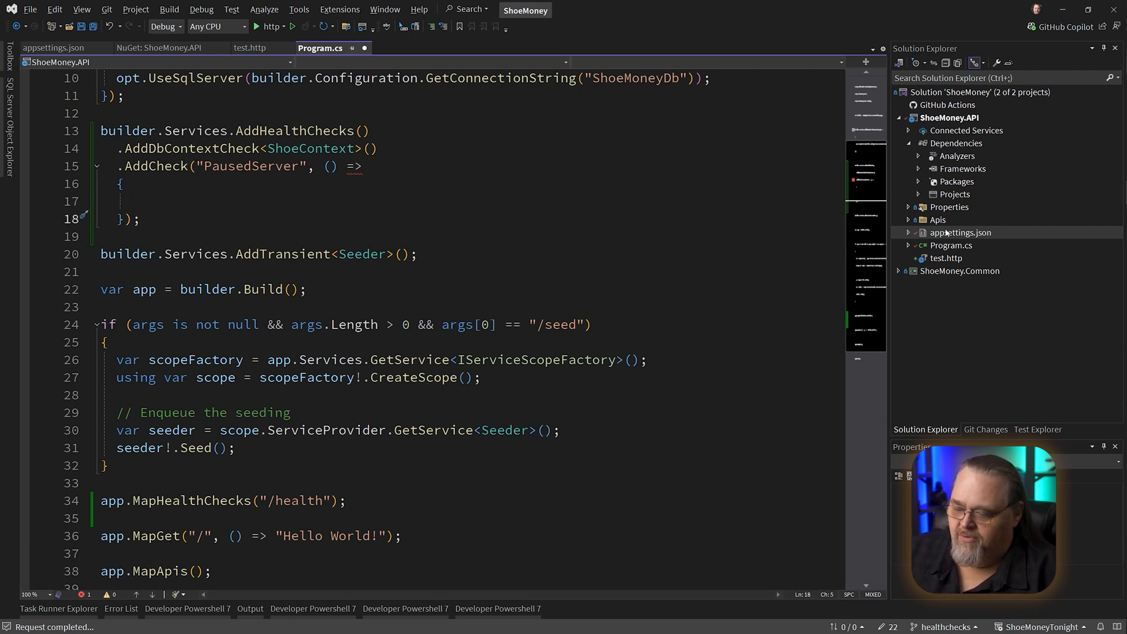
Add "PauseServer": false to appsettings.json and return to Program.cs
left_click(47, 62)
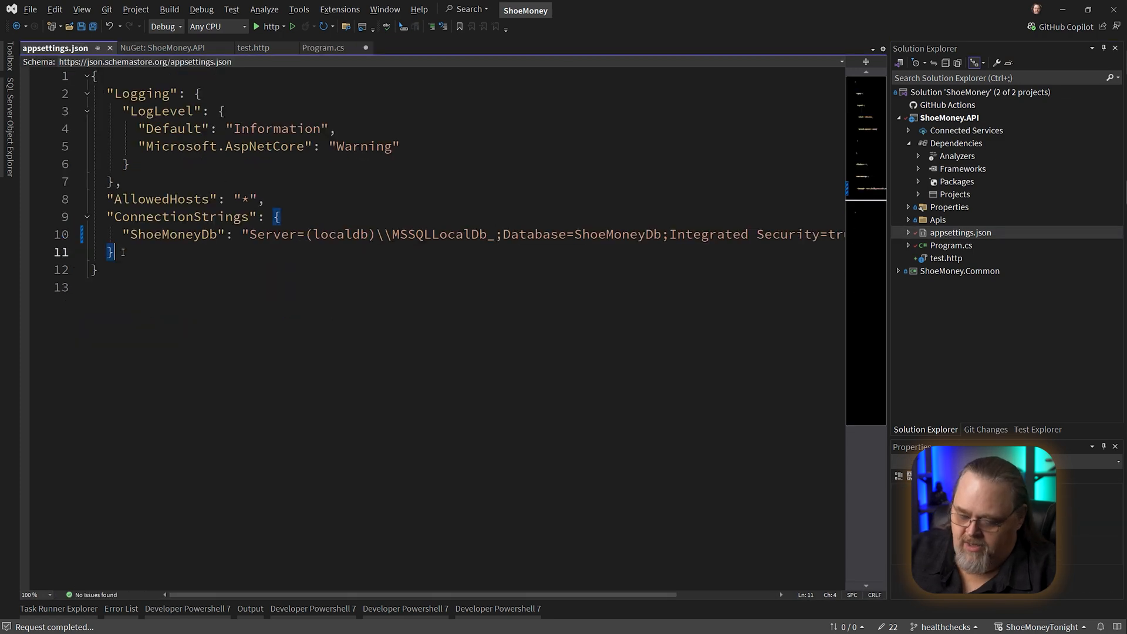
type("\"PauseServer\":")
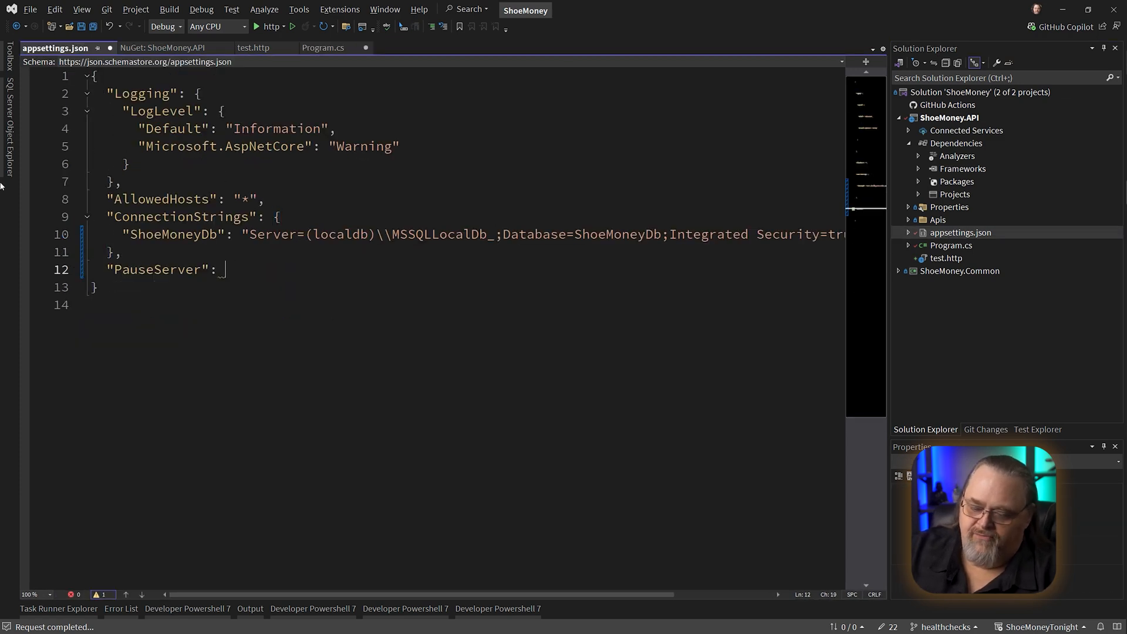
type("false")
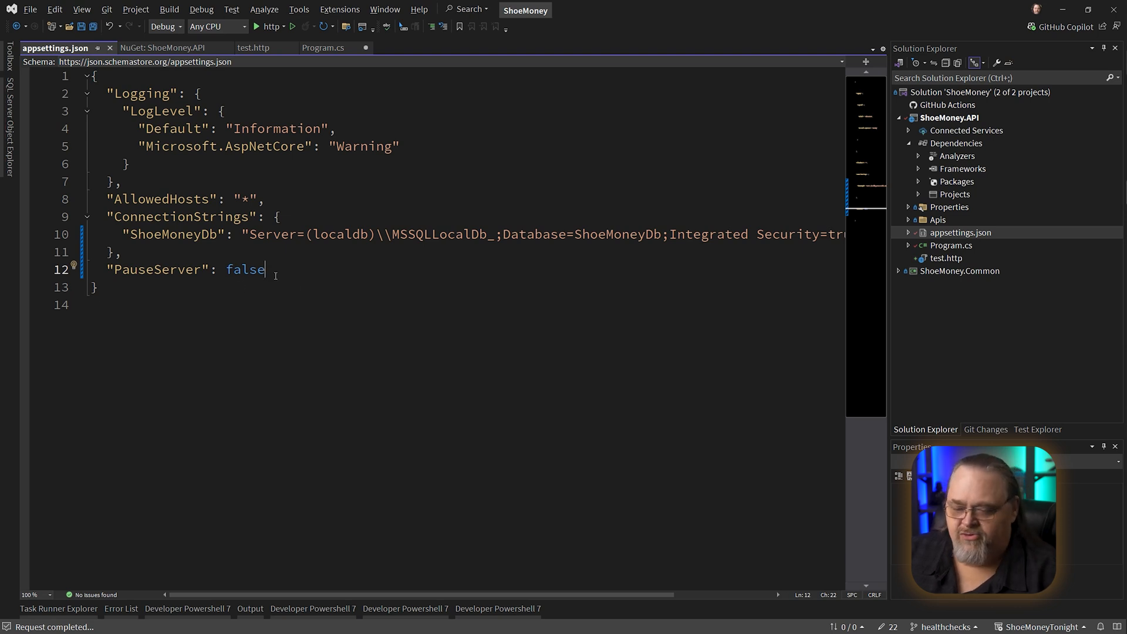
left_click(322, 46)
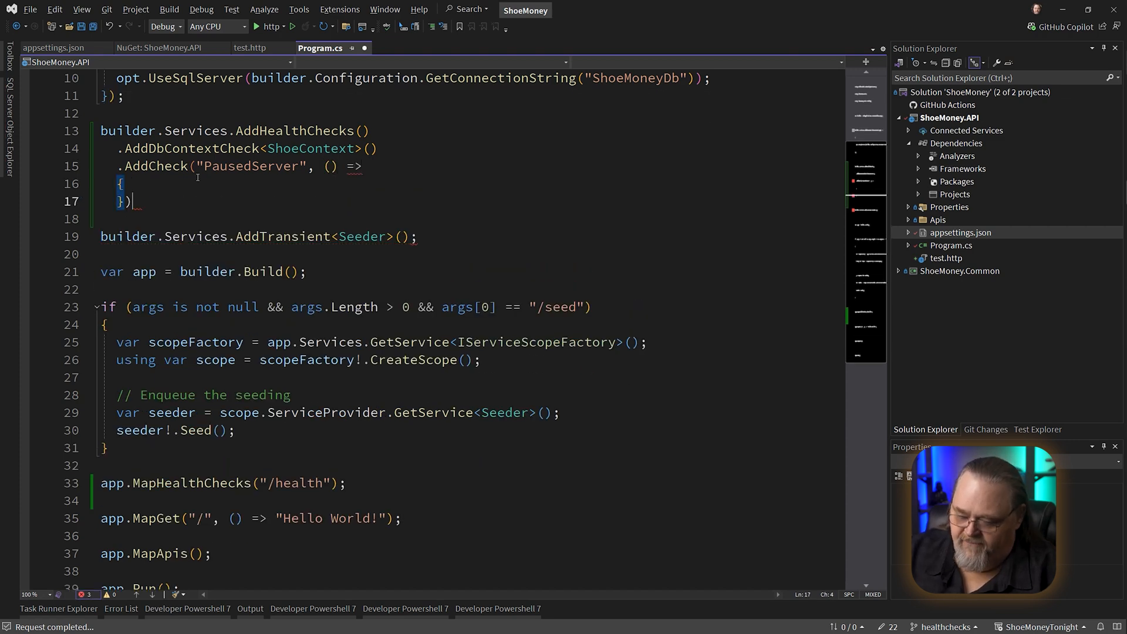
Read builder.Configuration.GetValue<bool>("PauseServer") into a paused variable inside the AddCheck lambda
type("re")
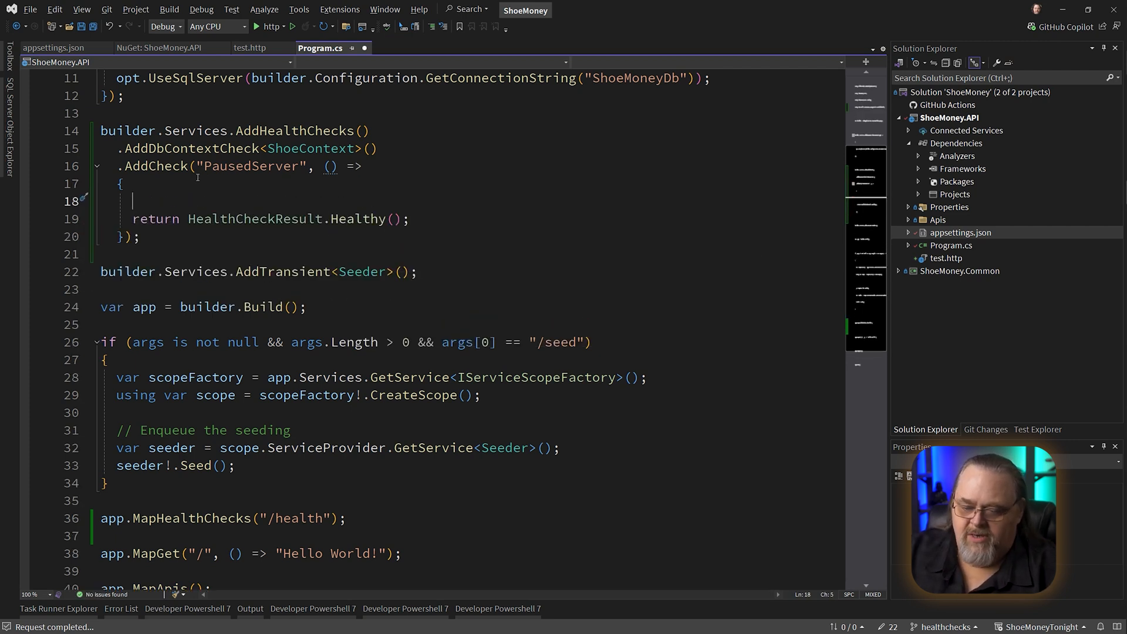
mouse_move(328, 166)
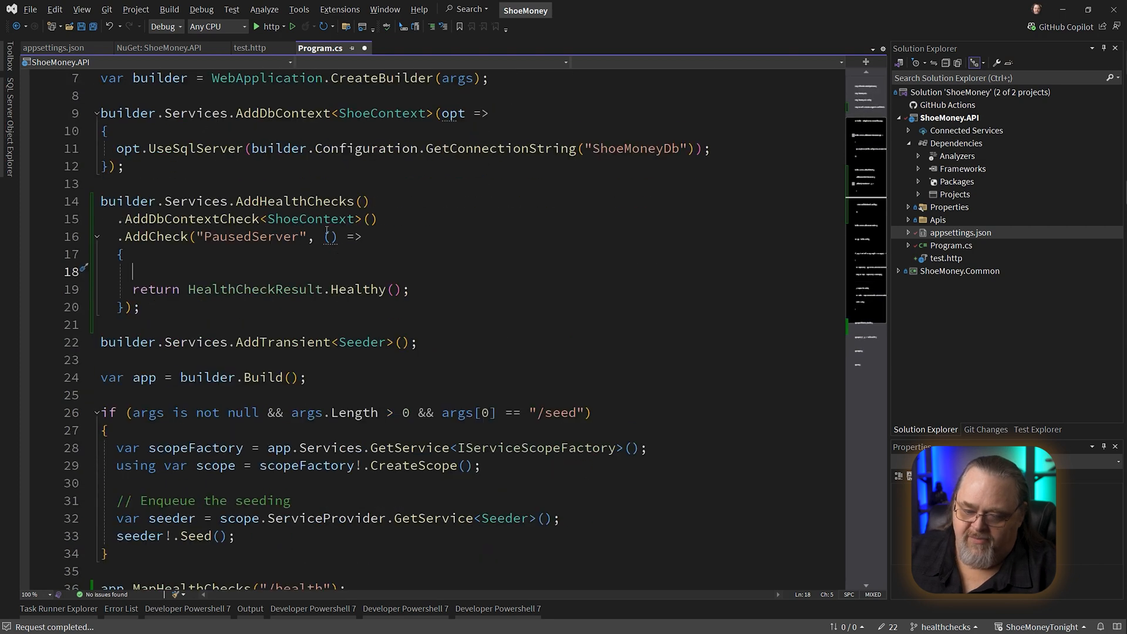
type("builder")
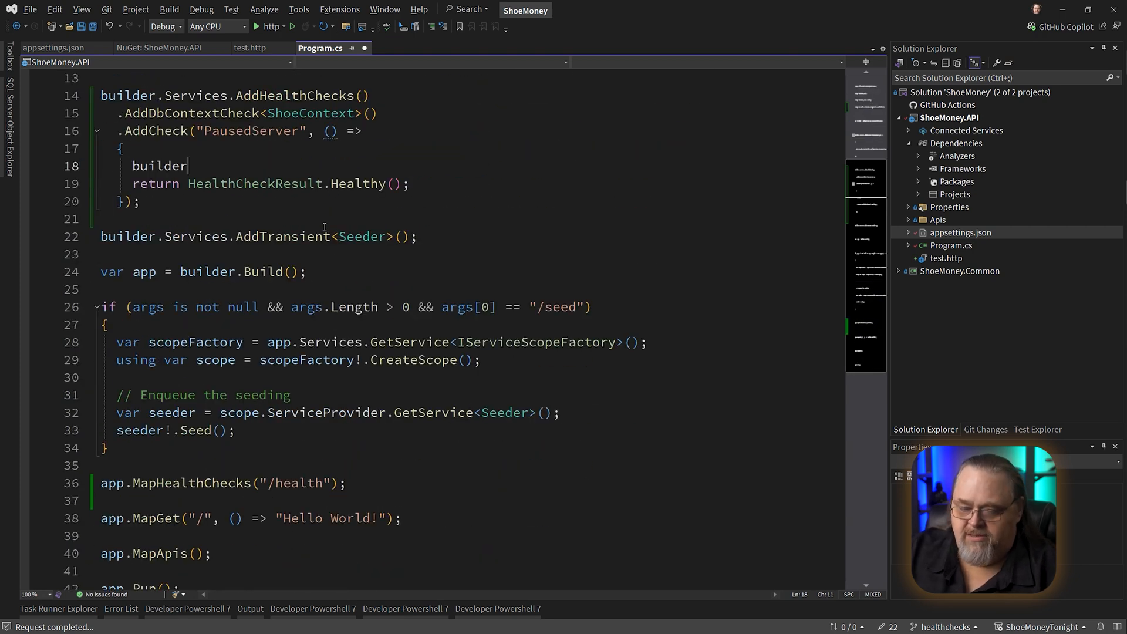
type(".c")
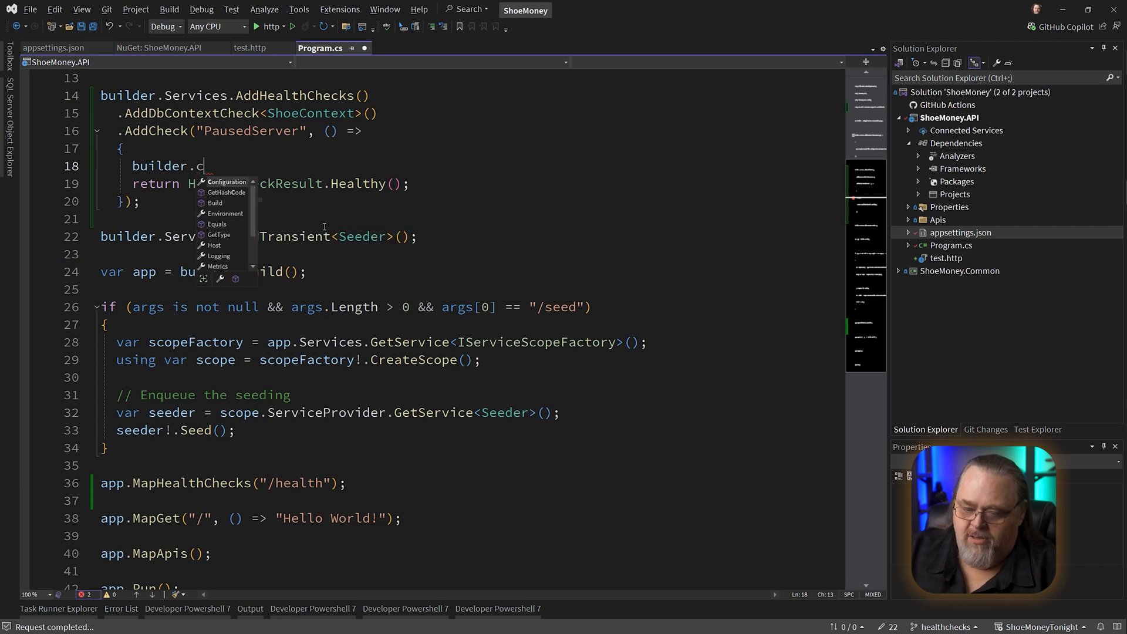
type("onfiguration.GetValue<bool>(\"PauseServer\");")
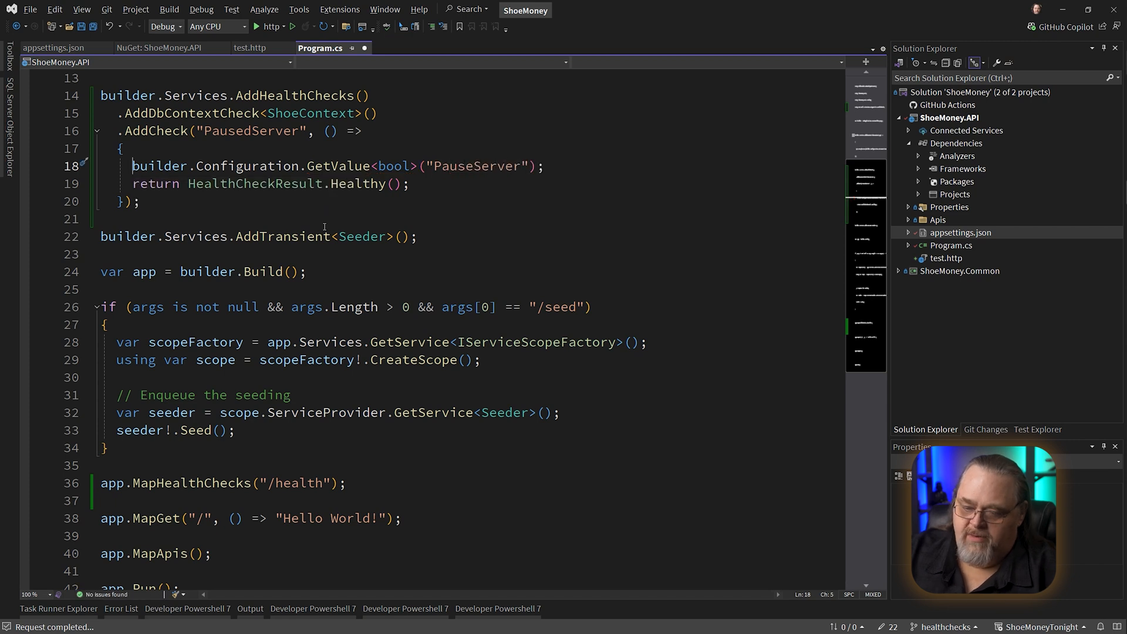
type("var paused =")
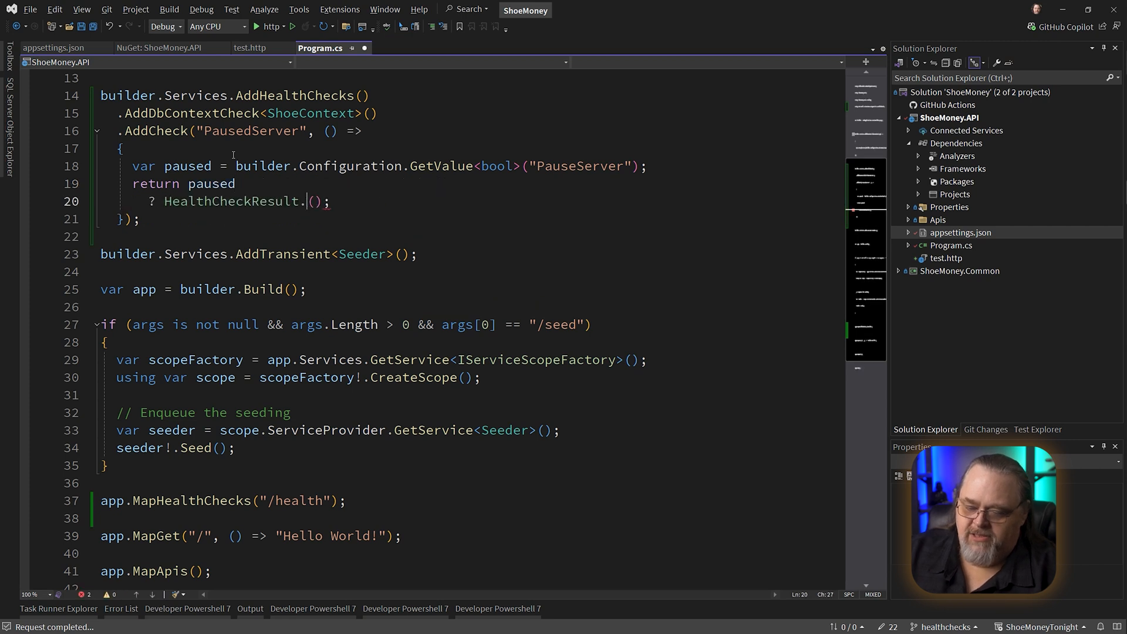
Return a ternary of HealthCheckResult.Unhealthy() when paused, otherwise HealthCheckResult.Healthy()
type("Unhealthy()")
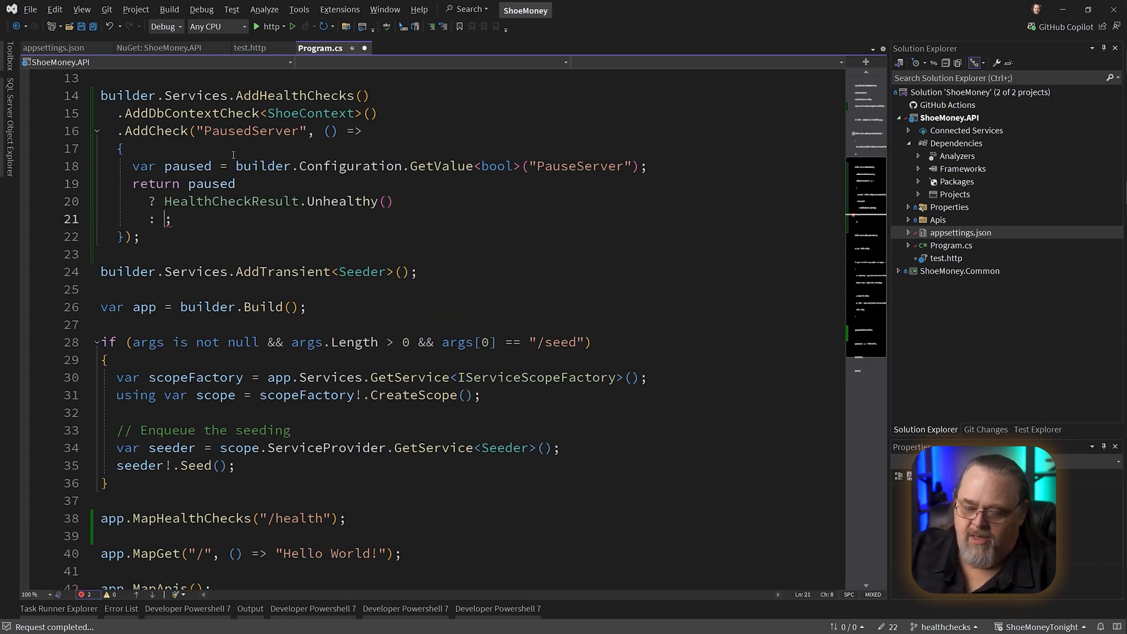
type("HealthCheckResult.Healthy()")
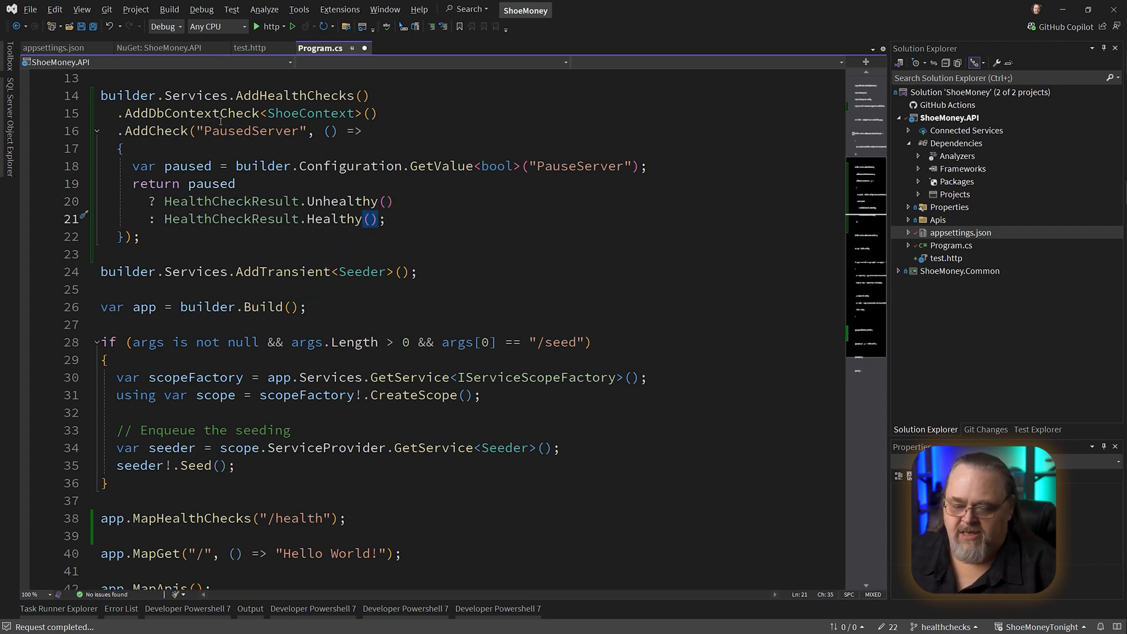
mouse_move(275, 179)
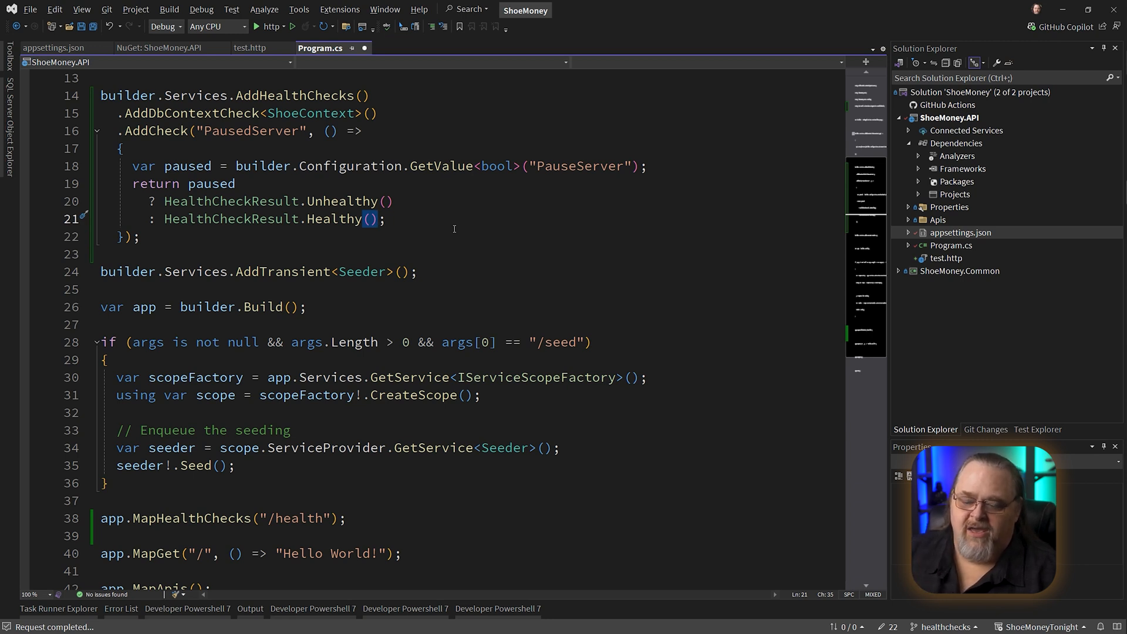
mouse_move(489, 273)
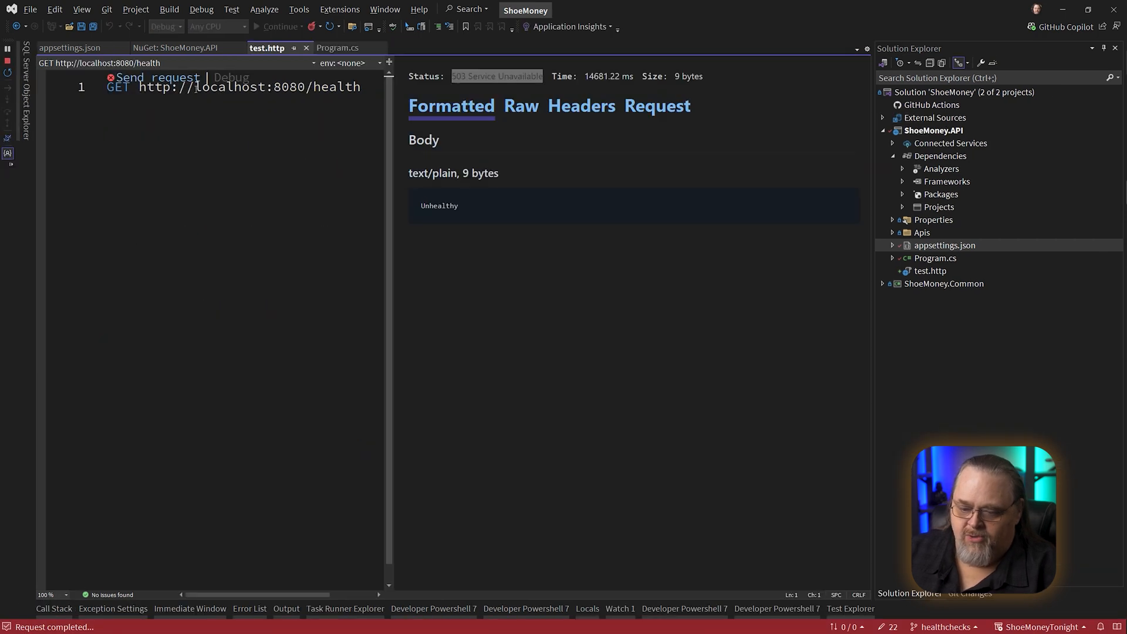
Resend the health request and set "PauseServer": true in appsettings.json
left_click(156, 77)
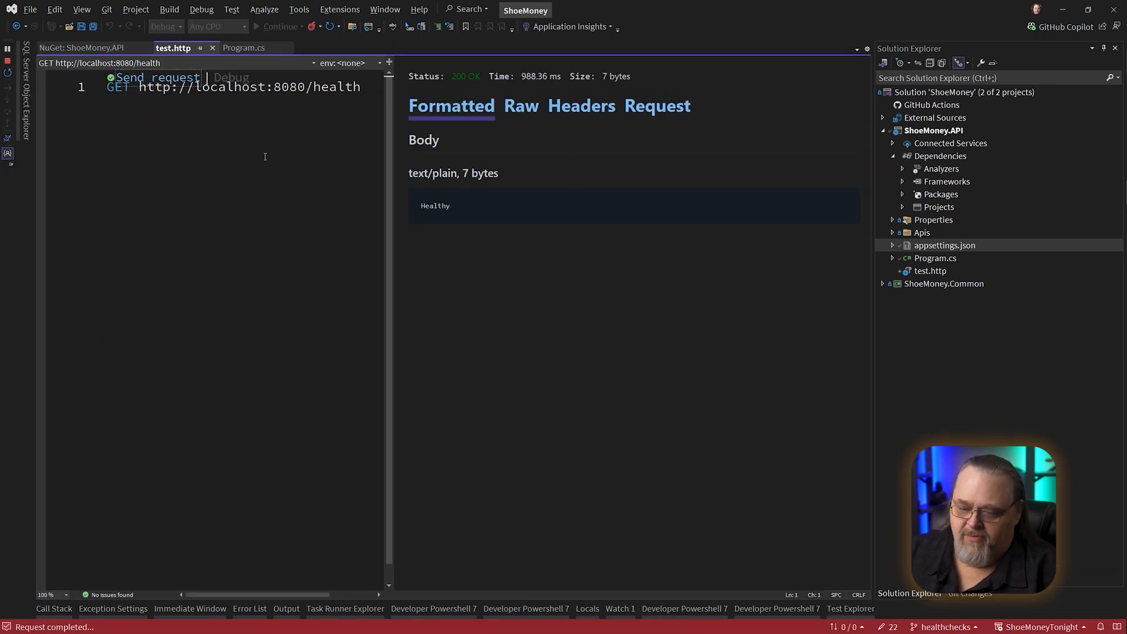
left_click(242, 47)
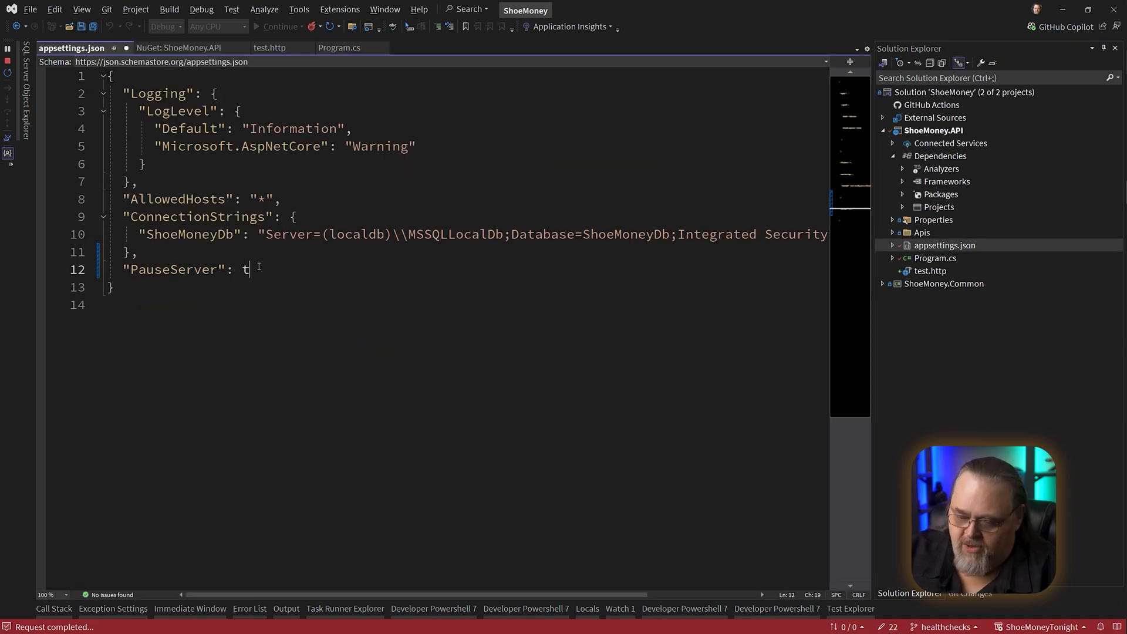
left_click(268, 47)
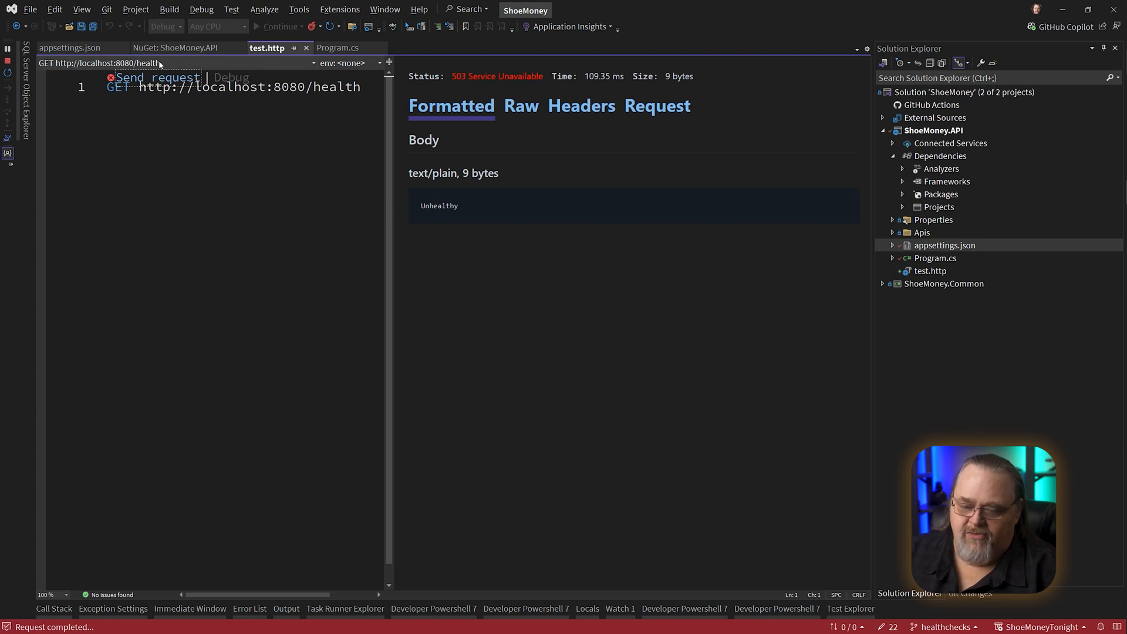
left_click(70, 48)
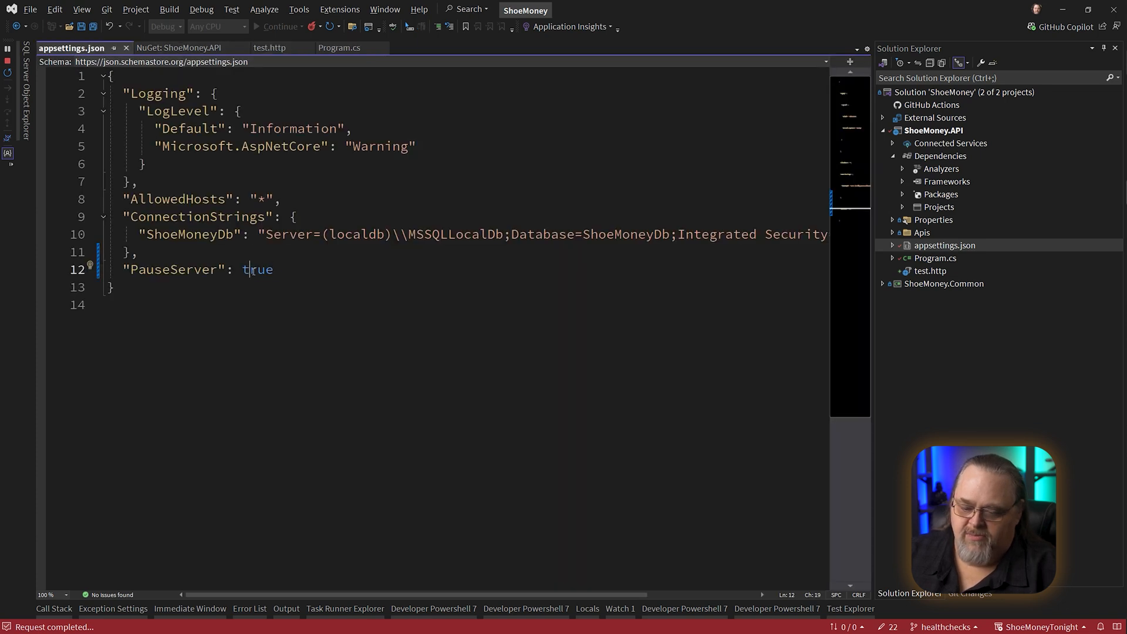
Send /health again in test.http to get 503 Unhealthy then 200 Healthy, returning to Program.cs
left_click(268, 47)
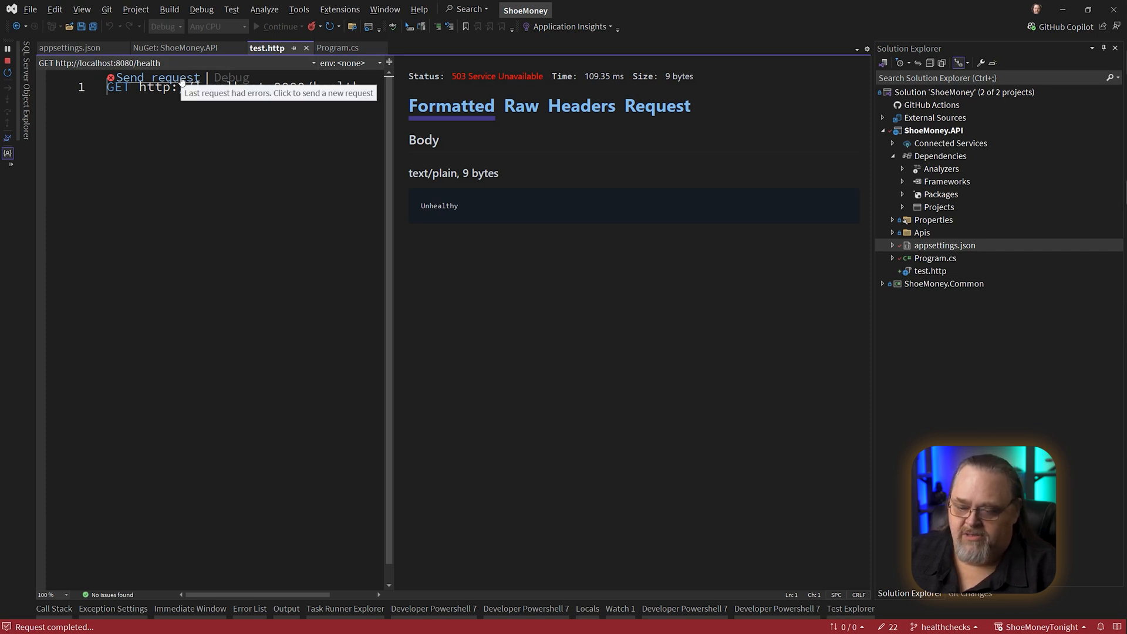
left_click(154, 77)
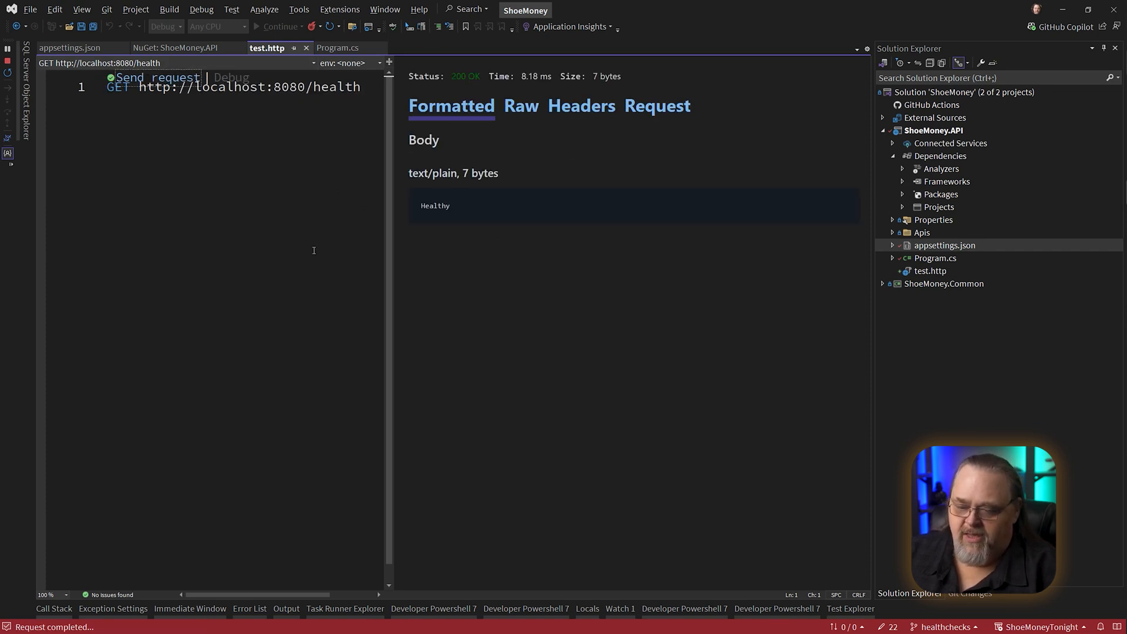
left_click(336, 47)
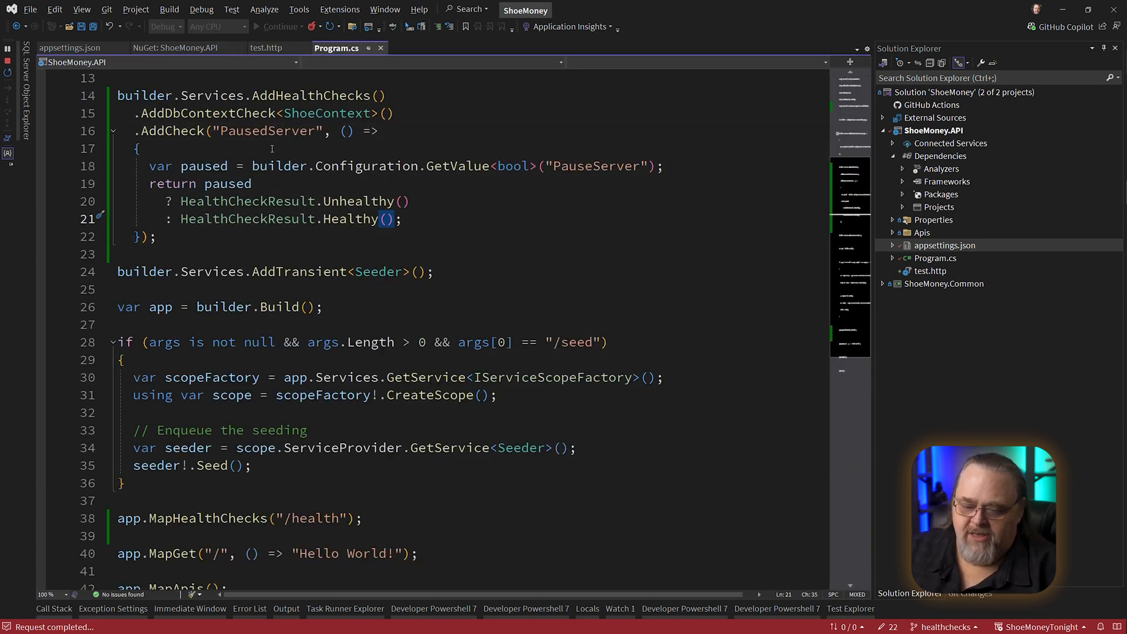
mouse_move(962, 134)
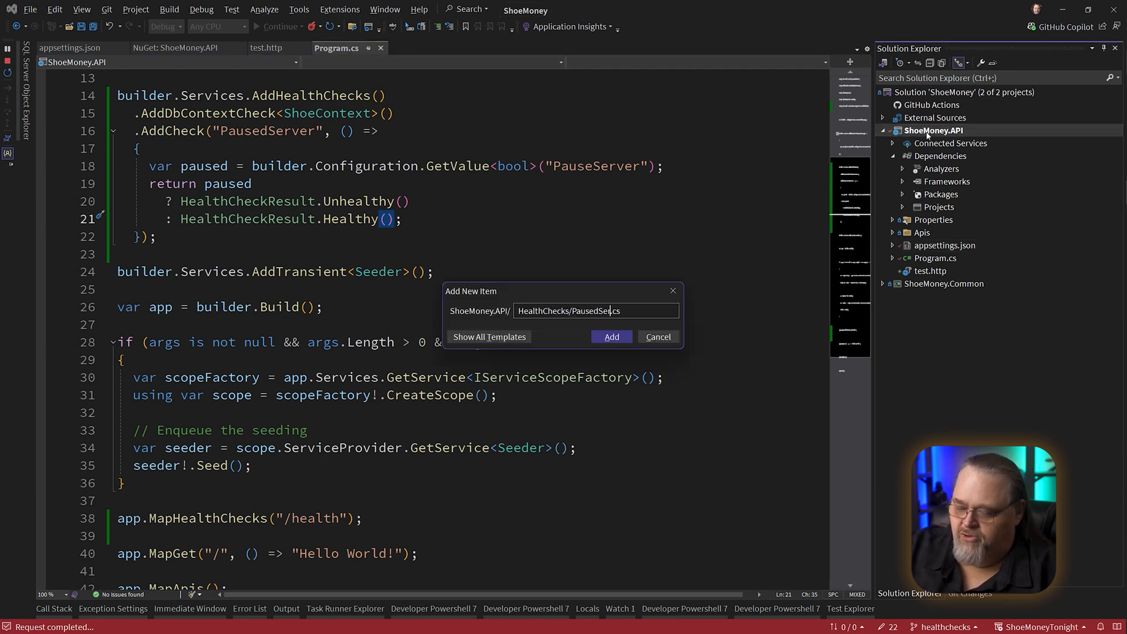
Add the new file and declare namespace ShoeMoney.API.HealthChecks
left_click(611, 336)
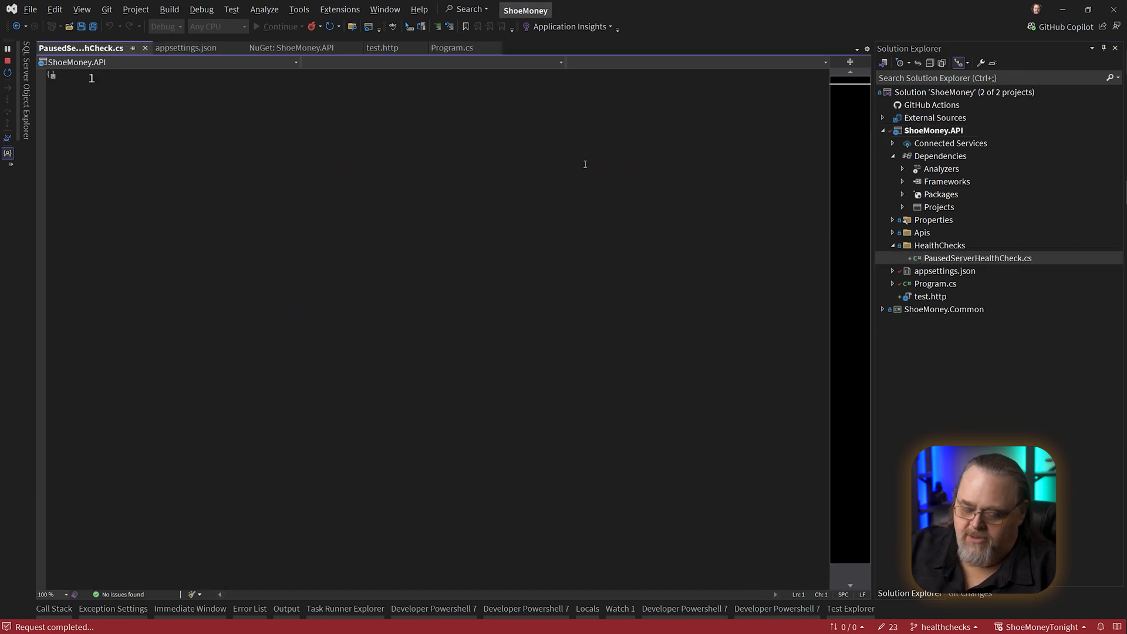
type("namespace")
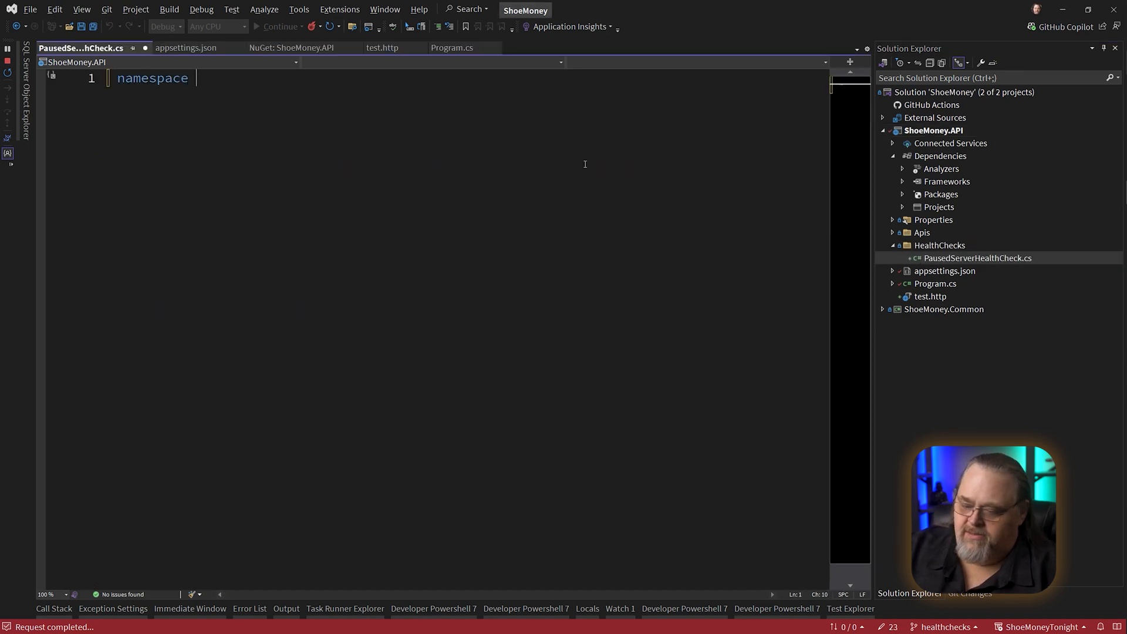
type("ShoeMoney.Ap")
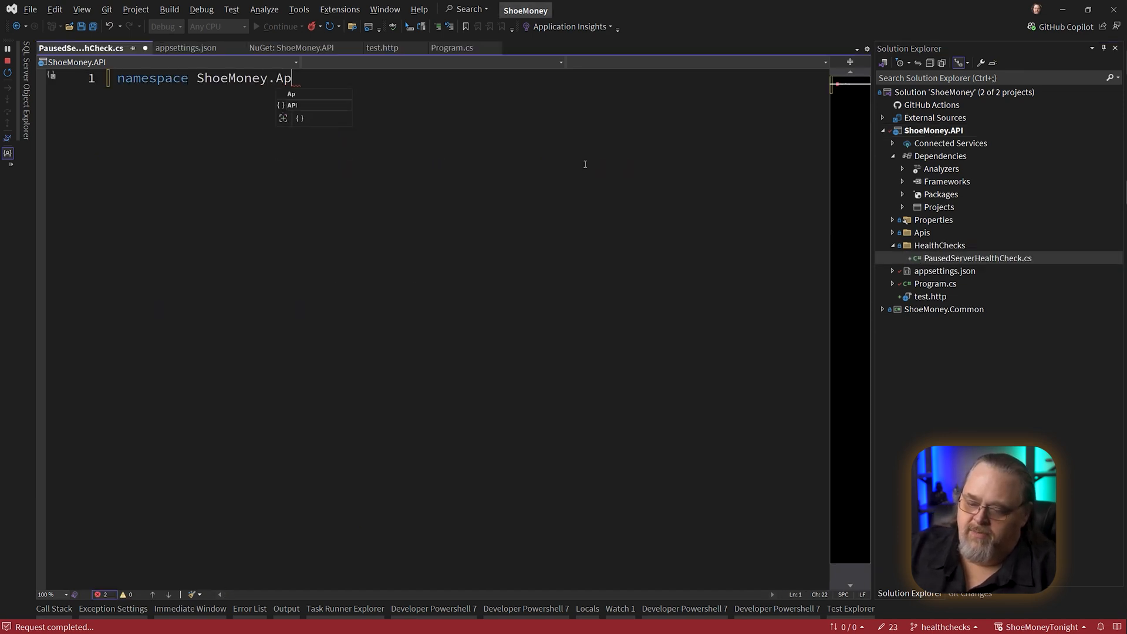
type("I.HealthChecks;")
type("public class")
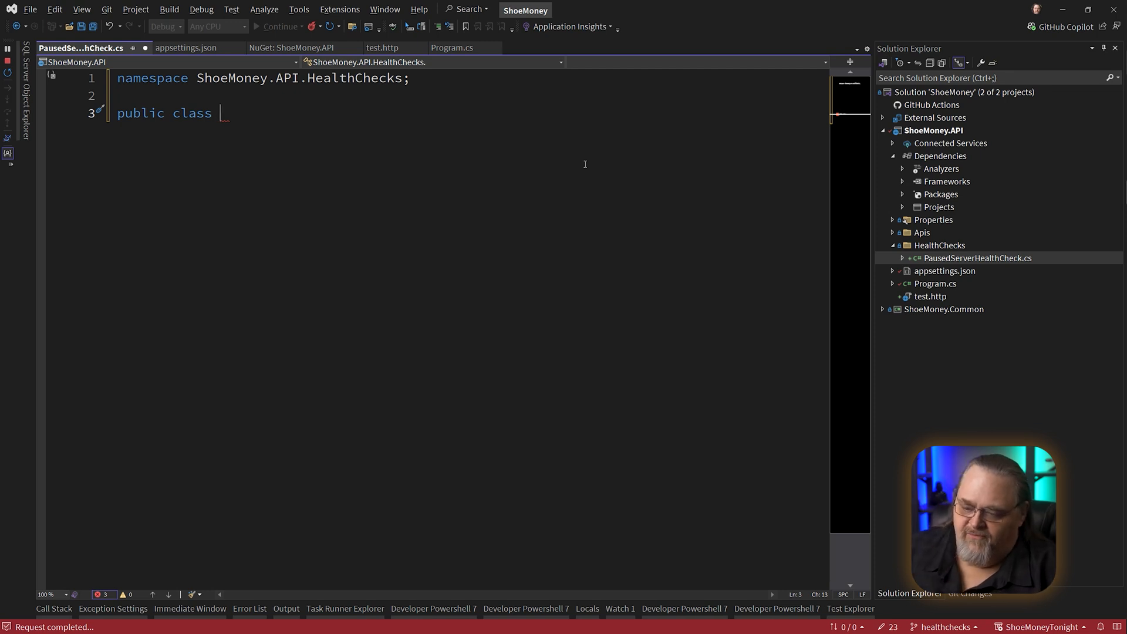
left_click(383, 47)
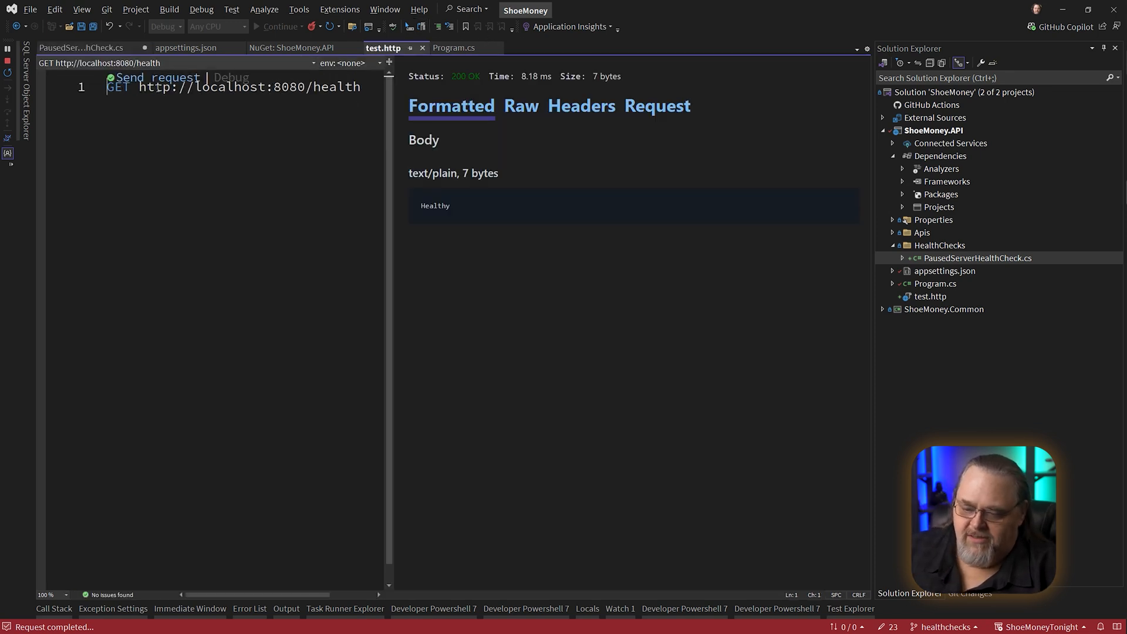
left_click(81, 45)
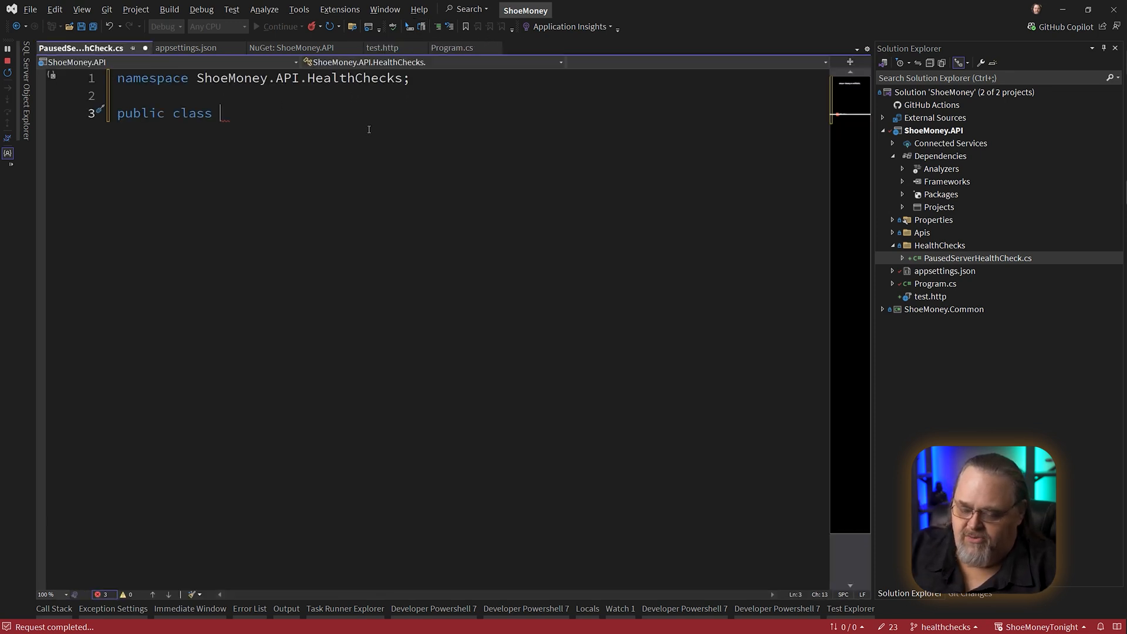
Declare class PausedServerHealthCheck : IHealthCheck and generate the CheckHealthAsync stub via Implement interface
type("Pause")
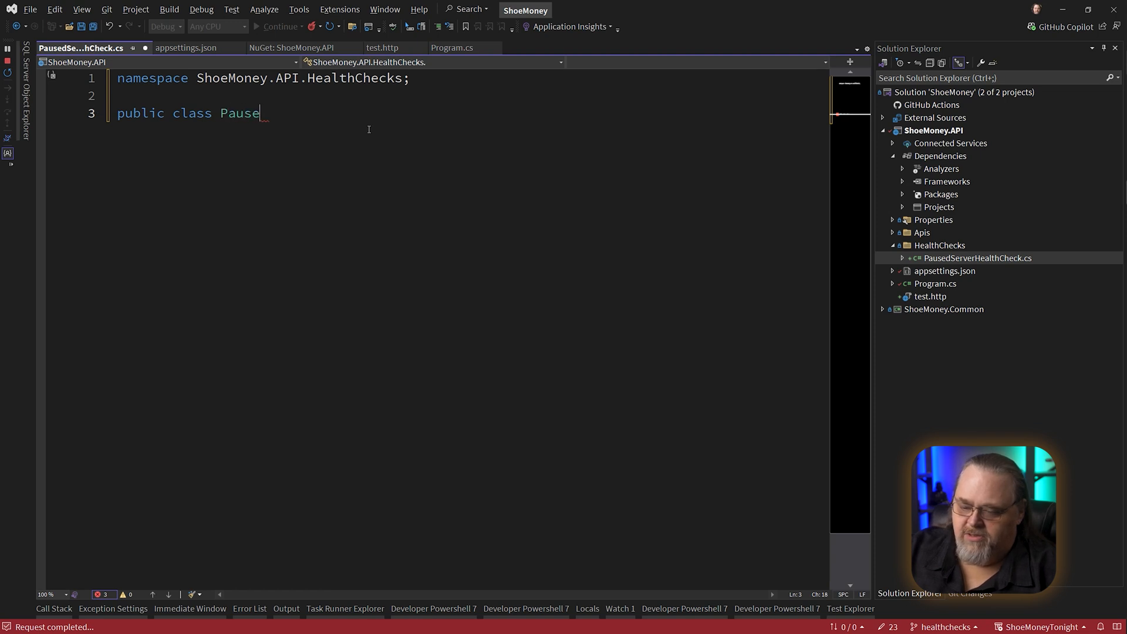
type("dServerHealthCheck :")
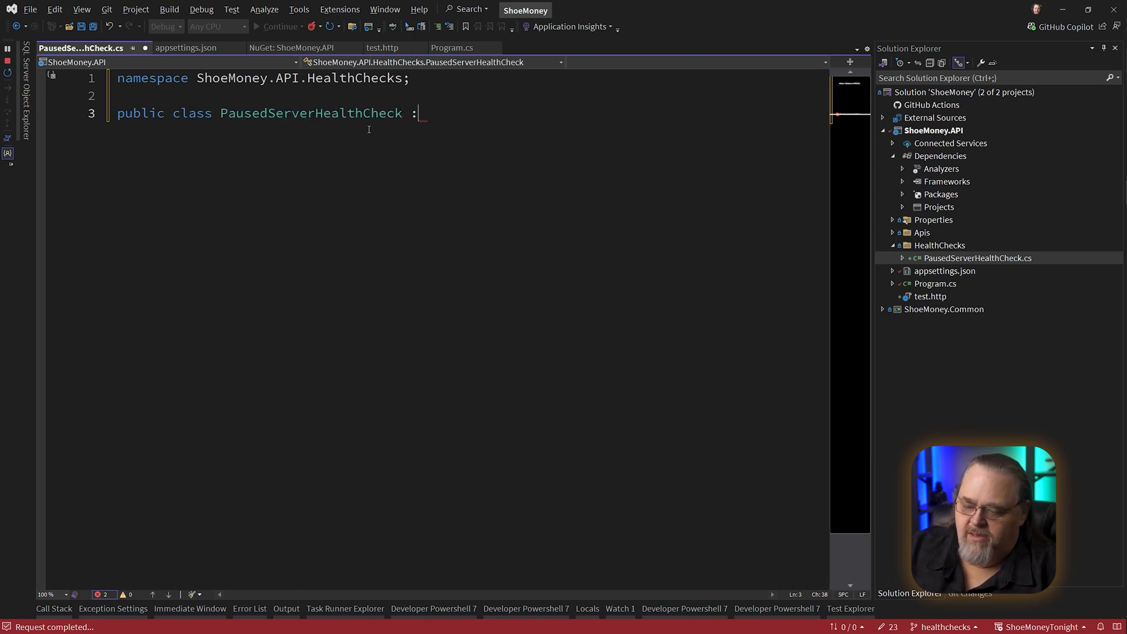
type("IHealthCheck")
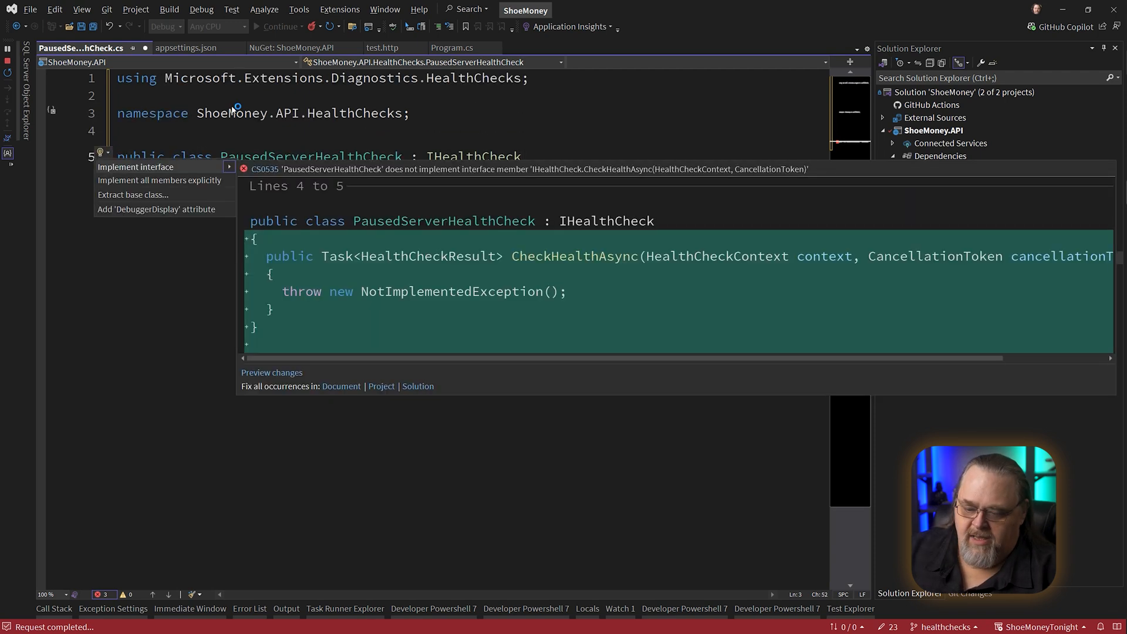
left_click(138, 167)
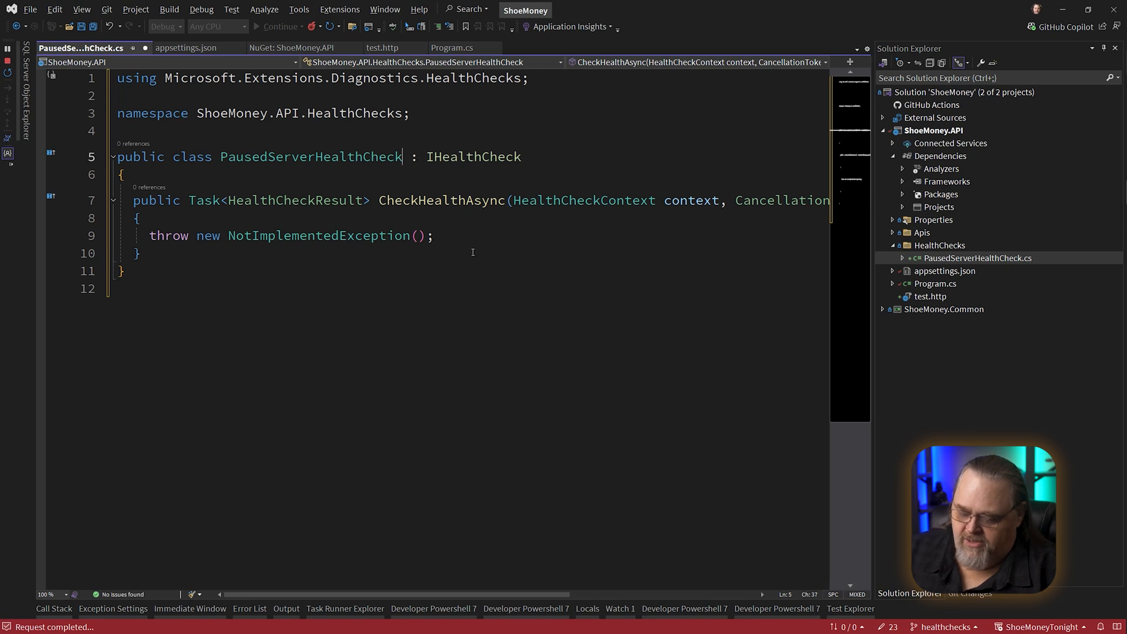
Inject IConfiguration into PausedServerHealthCheck, reviewing the setting and the inline check in Program.cs
type("(IConfiguration config")
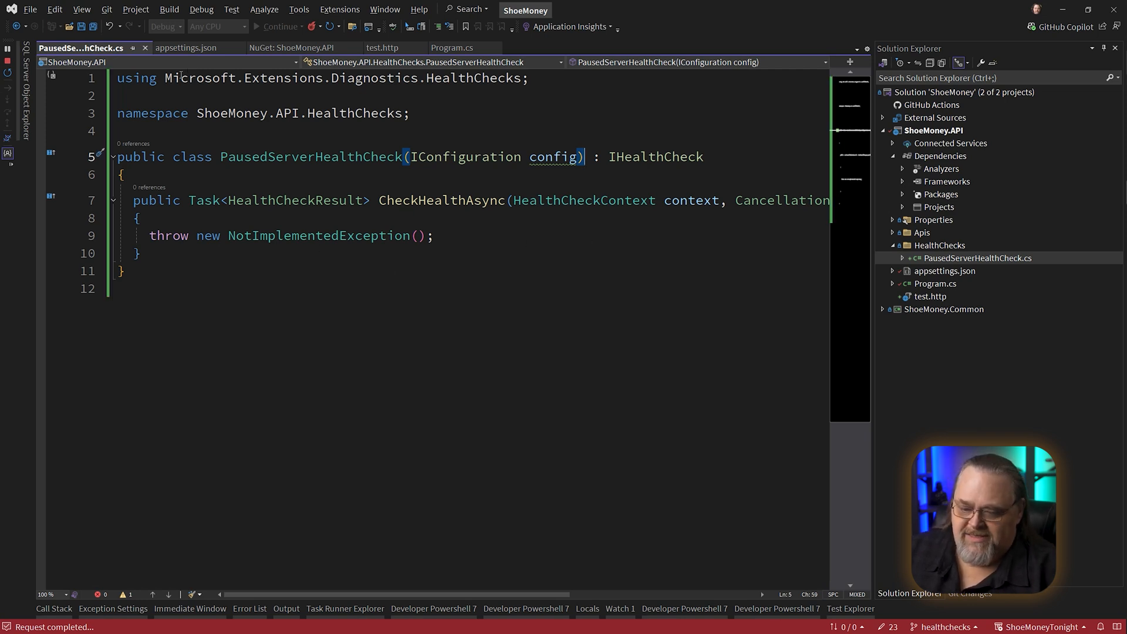
left_click(194, 47)
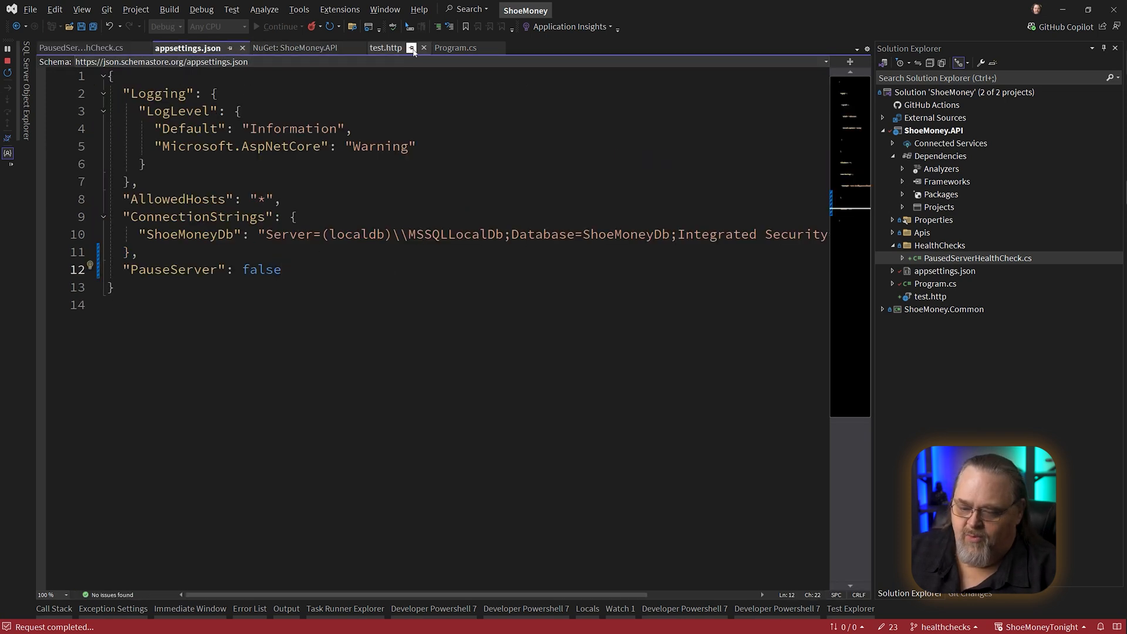
left_click(456, 47)
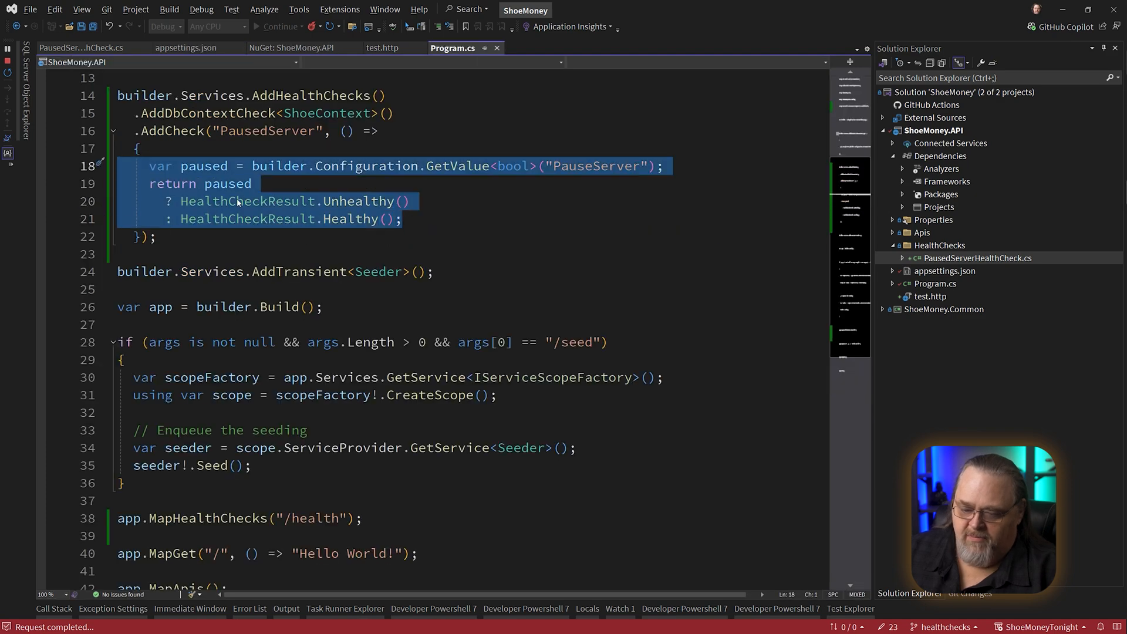
left_click(70, 48)
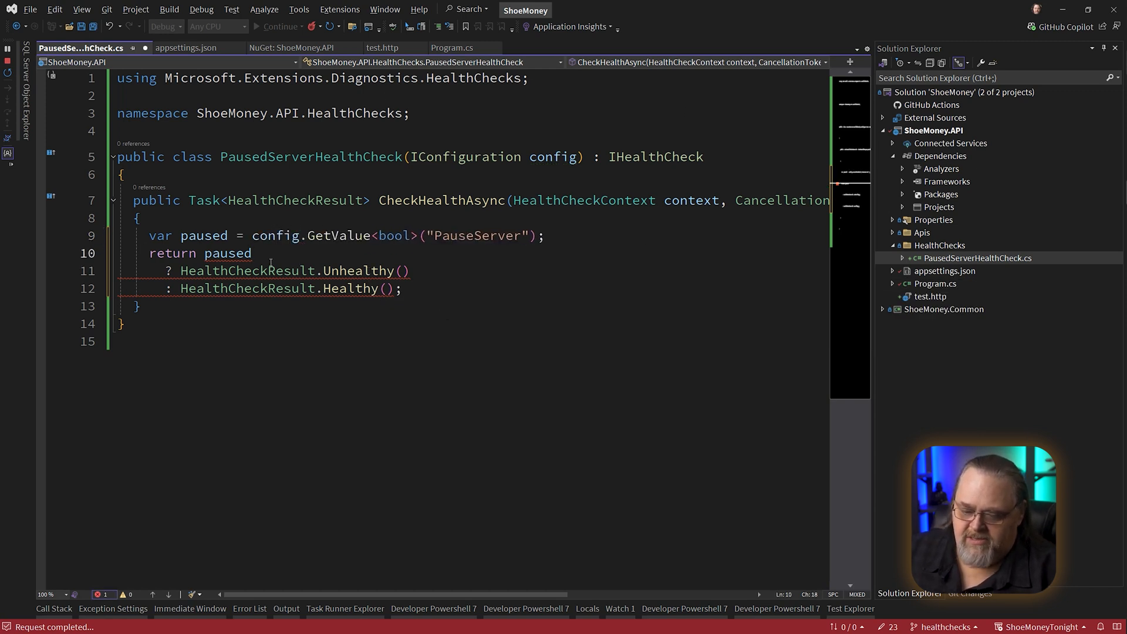
Compute var result from config.GetValue("PauseServer") as Unhealthy or Healthy and return Task.FromResult(result)
type("var result =")
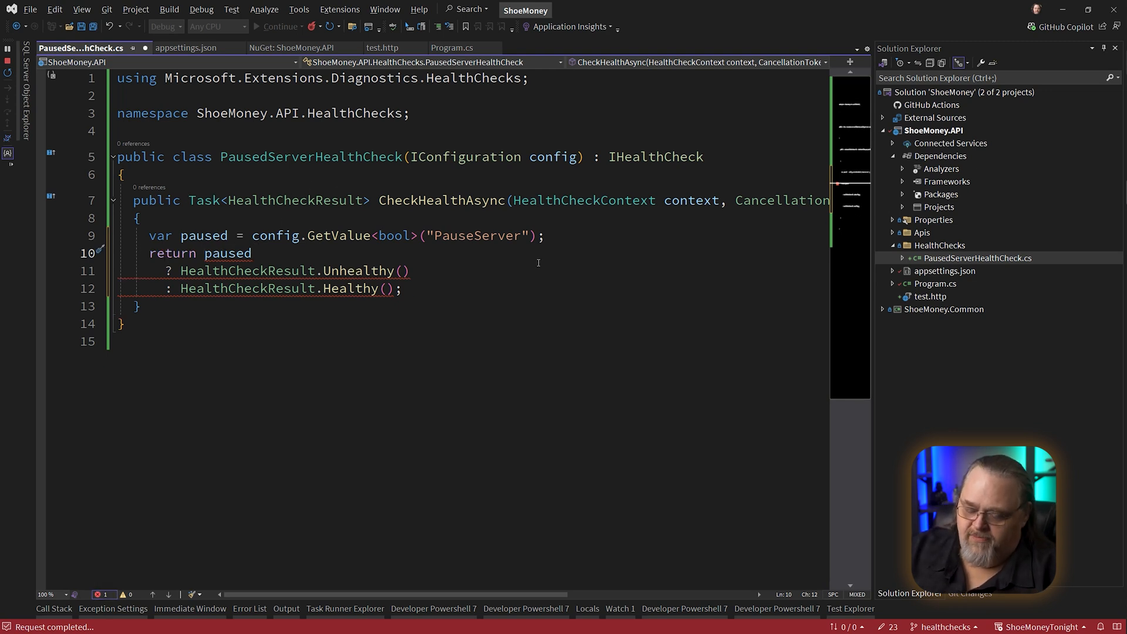
type("Task.FromResult(")
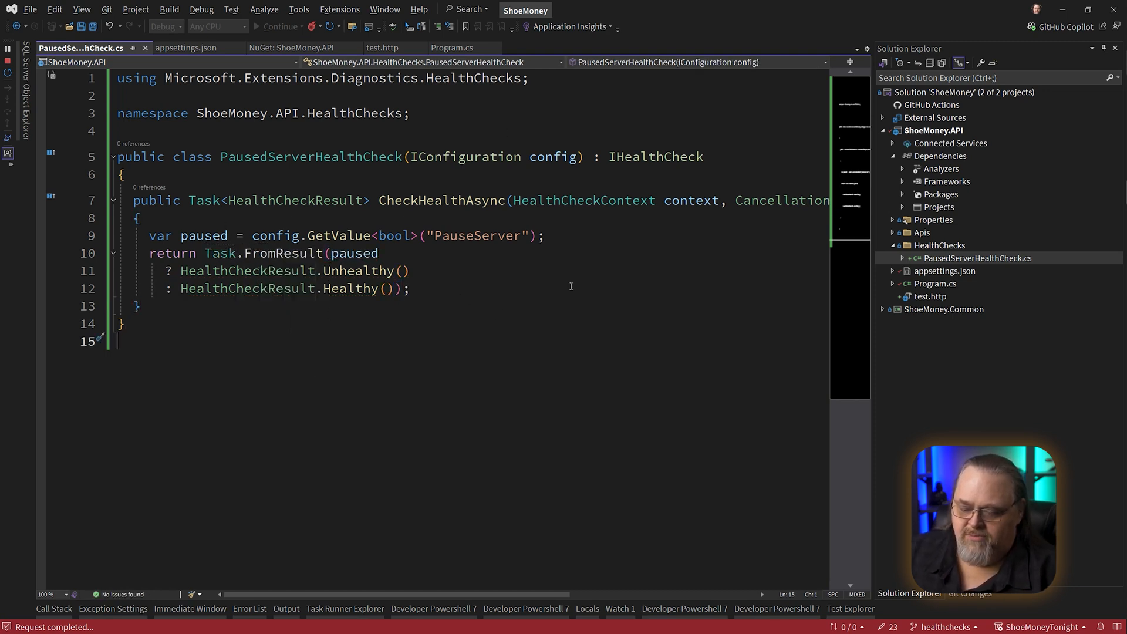
left_click(402, 270)
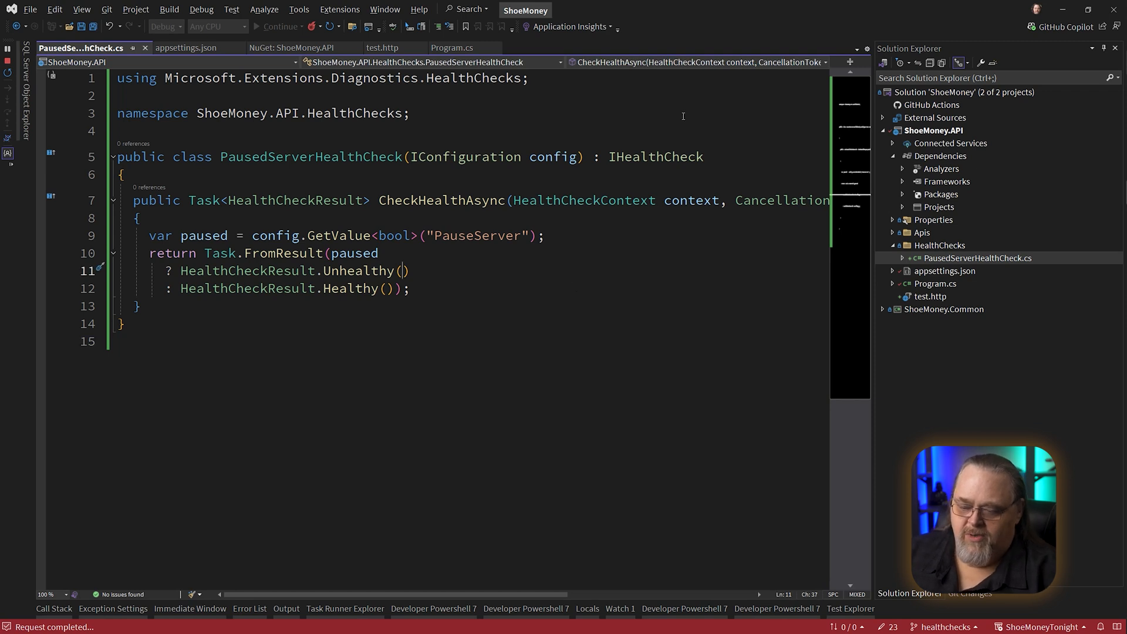
double_click(310, 157)
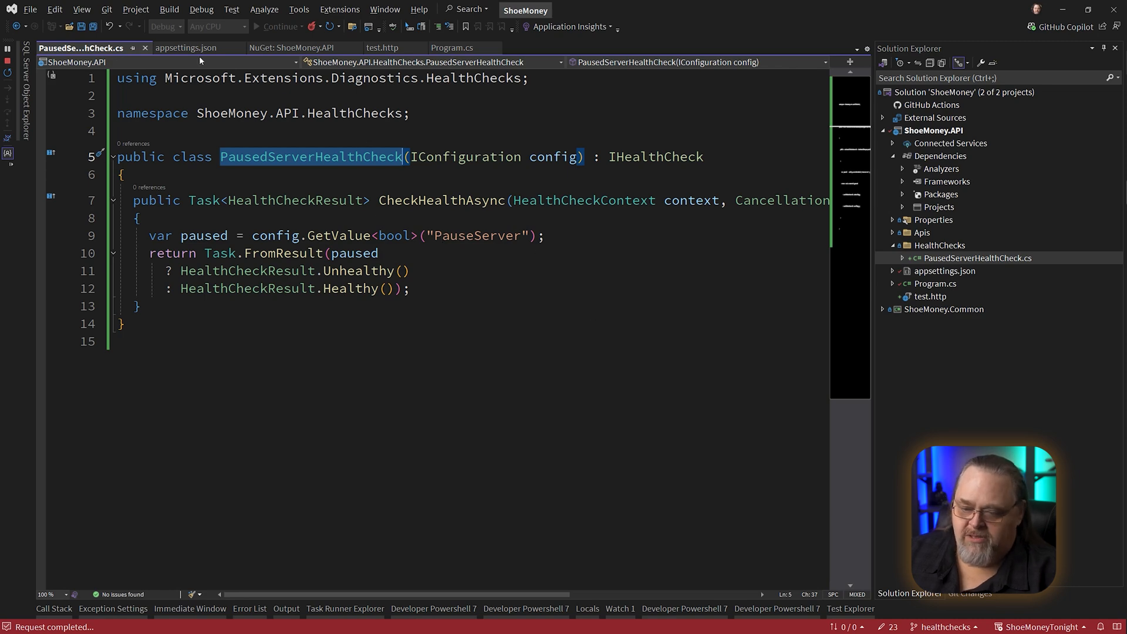
Comment out the inline lambda check and register .AddCheck<PausedServerHealthCheck>("PausedServer")
left_click(452, 47)
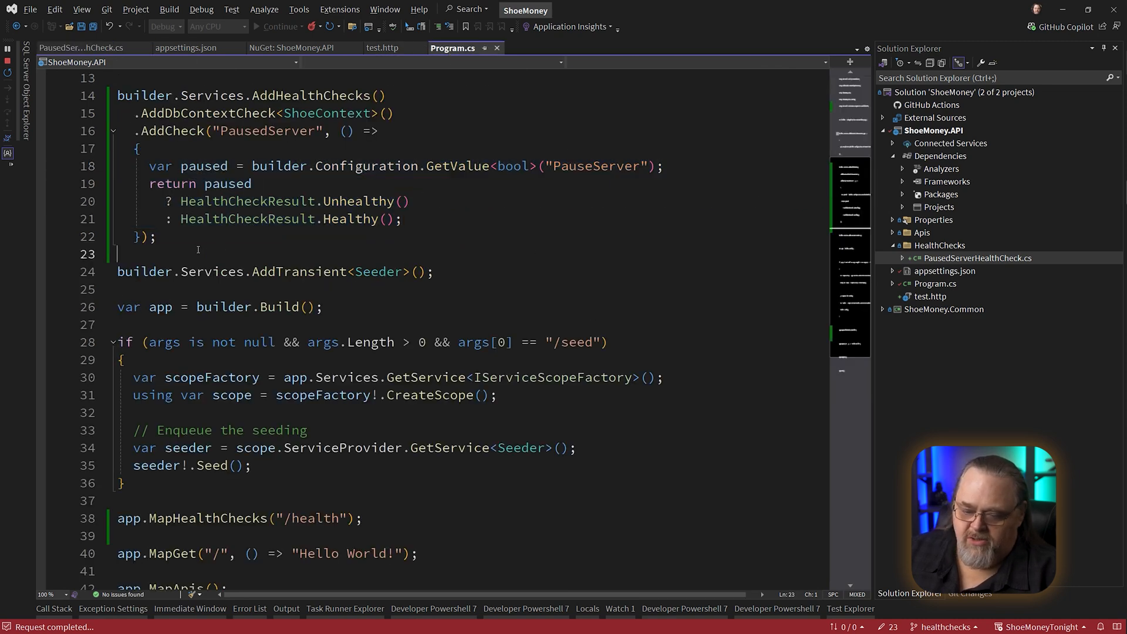
key("ctrl+k,ctrl+c")
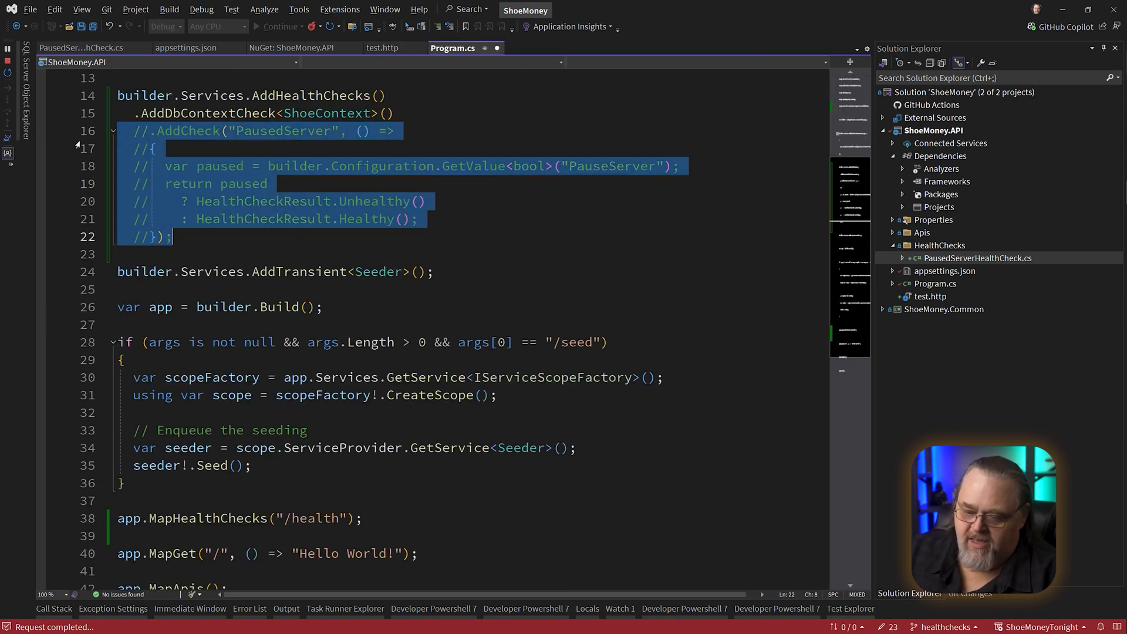
type(".AddCheck<")
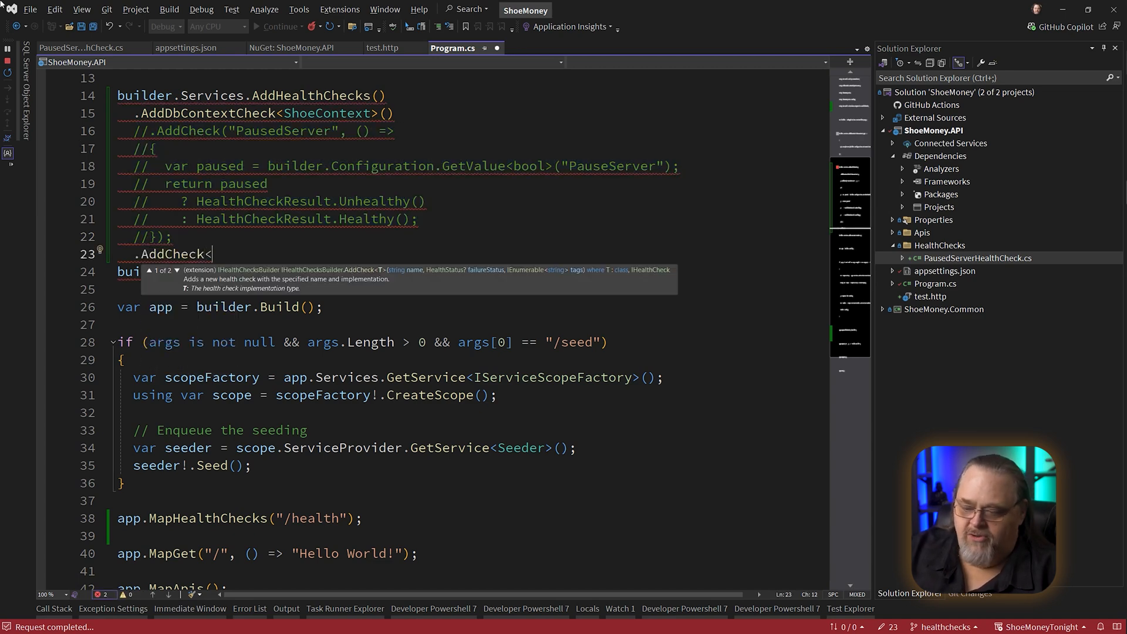
type("PausedServerHealthCheck>(\");")
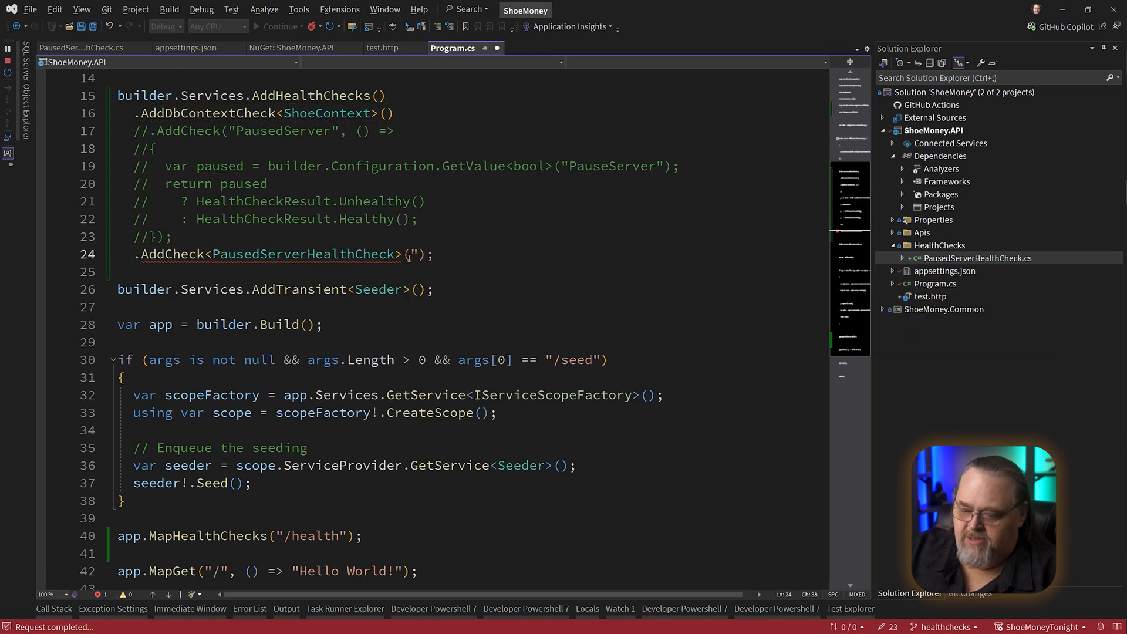
type("PausedServer\"")
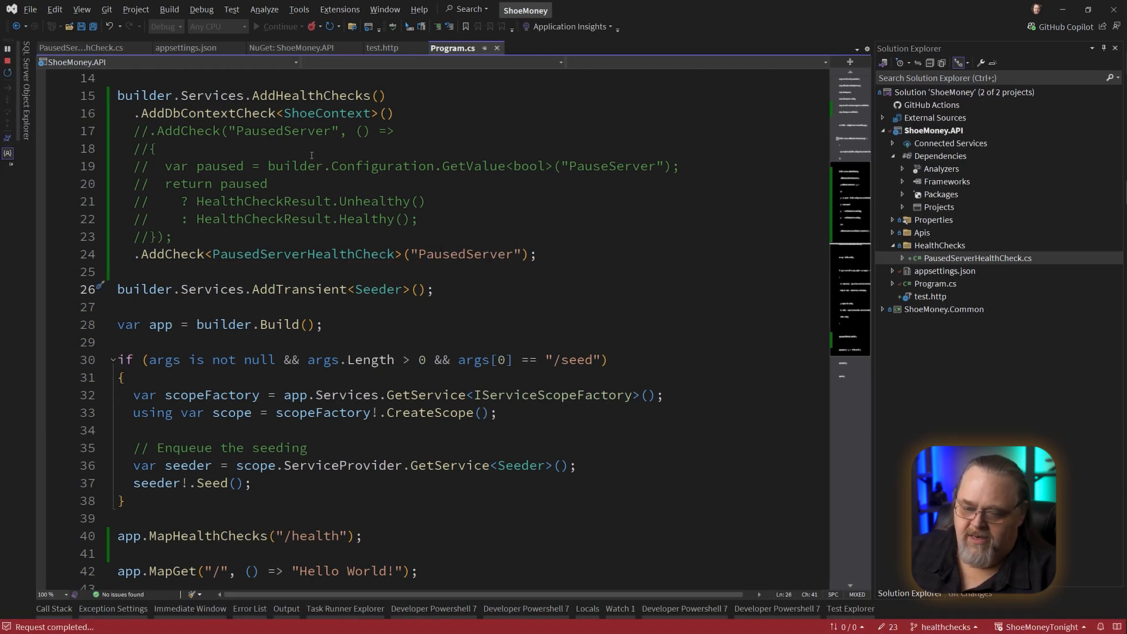
With PauseServer true, send /health to get 503 with PausedServer and ShoeContext logged unhealthy
left_click(383, 47)
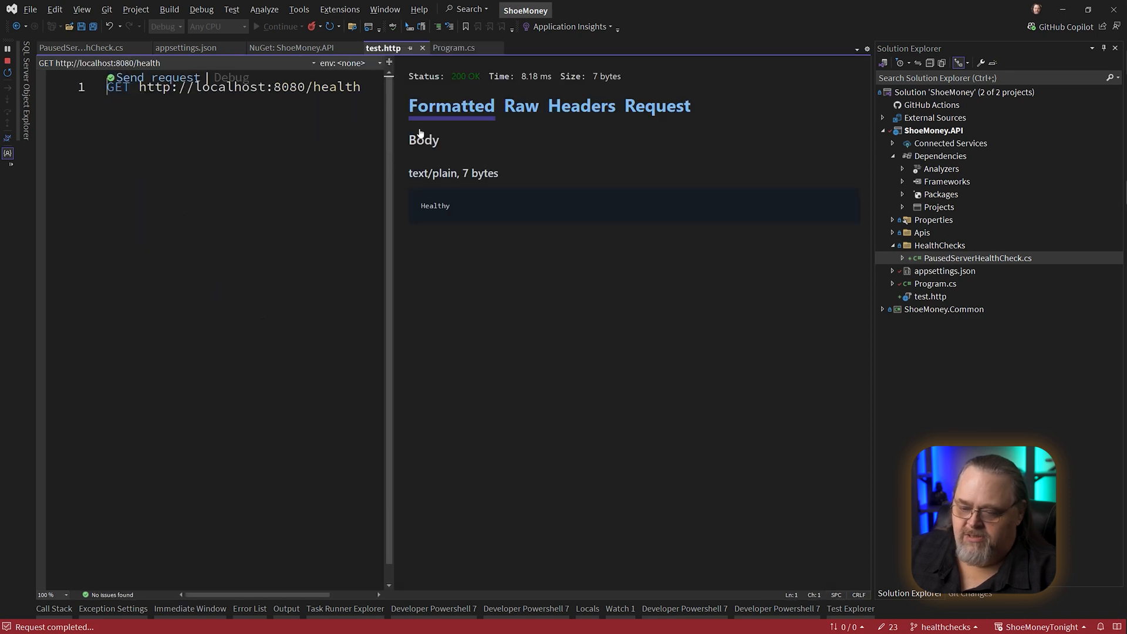
left_click(156, 78)
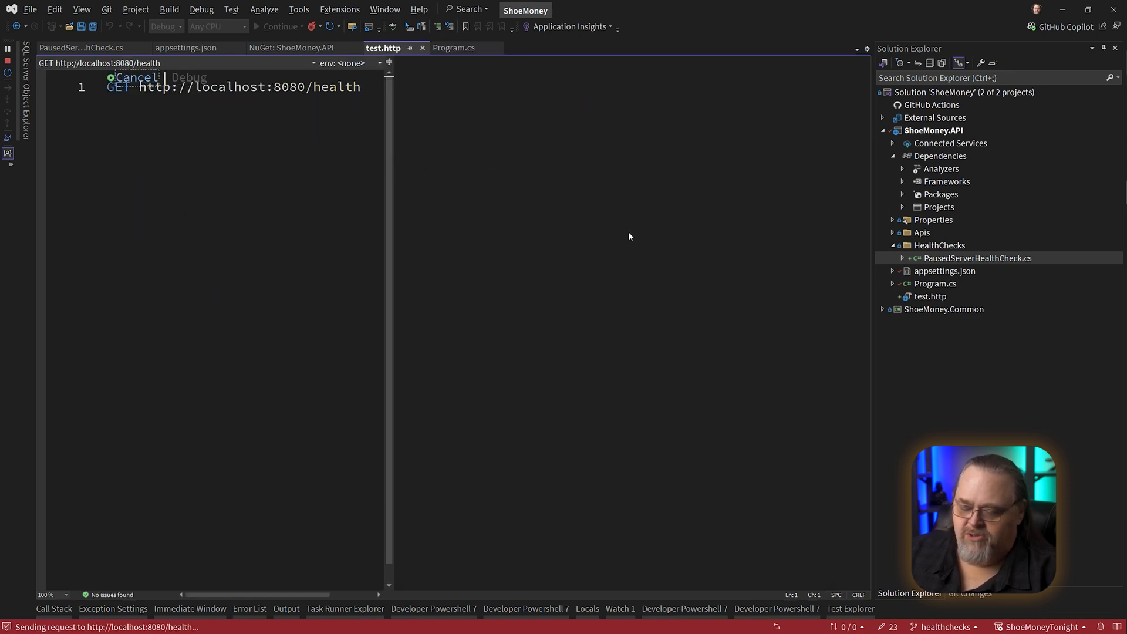
left_click(188, 47)
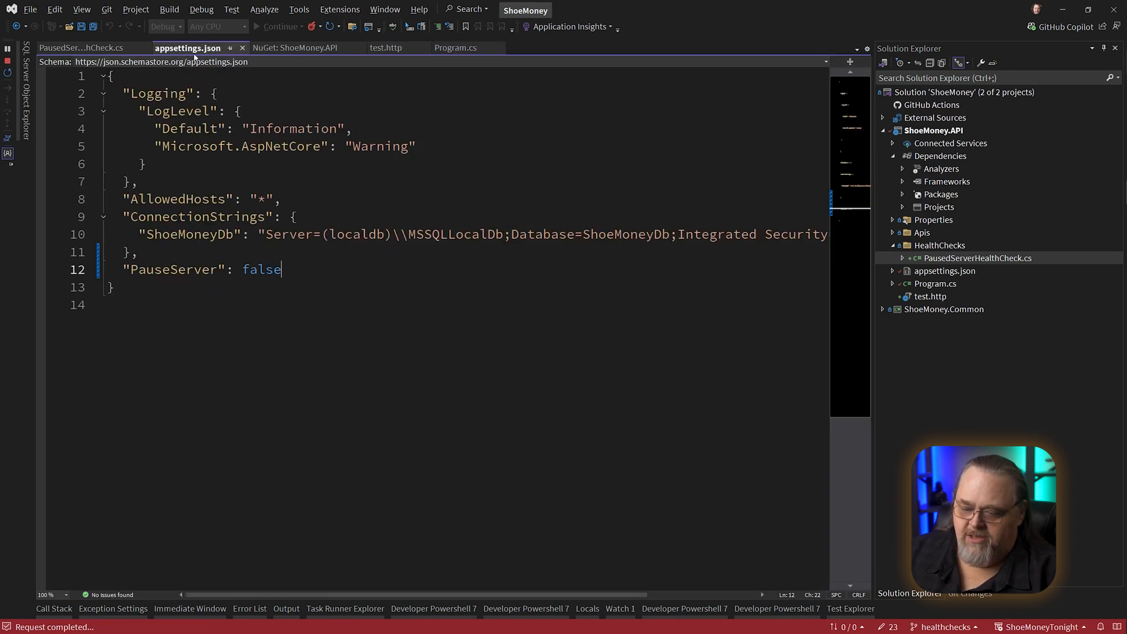
left_click(385, 47)
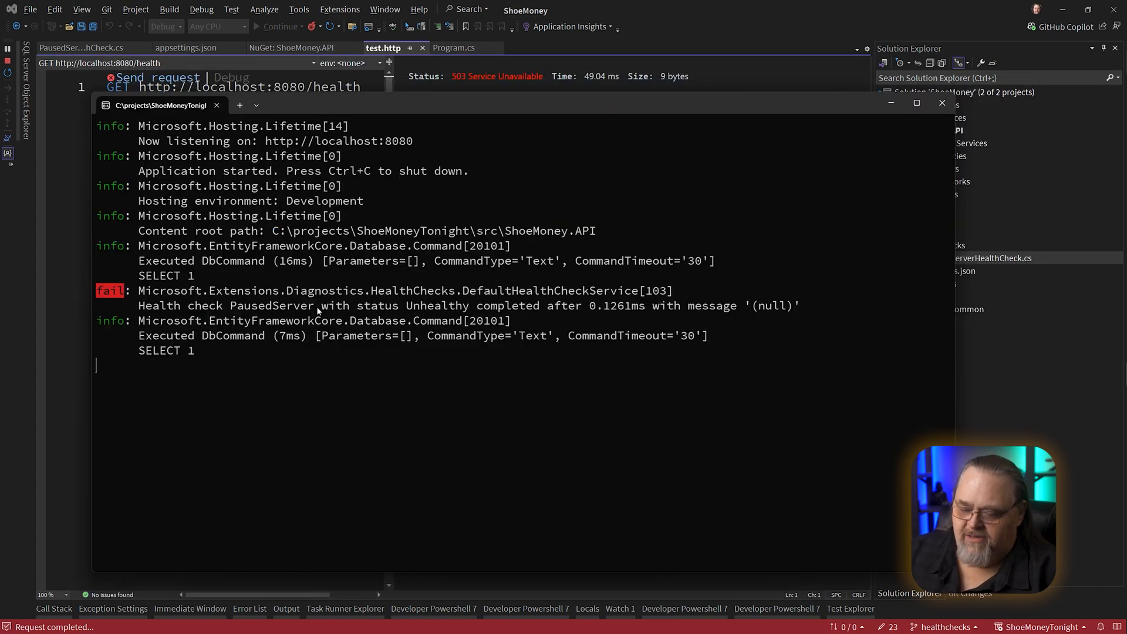
mouse_move(425, 296)
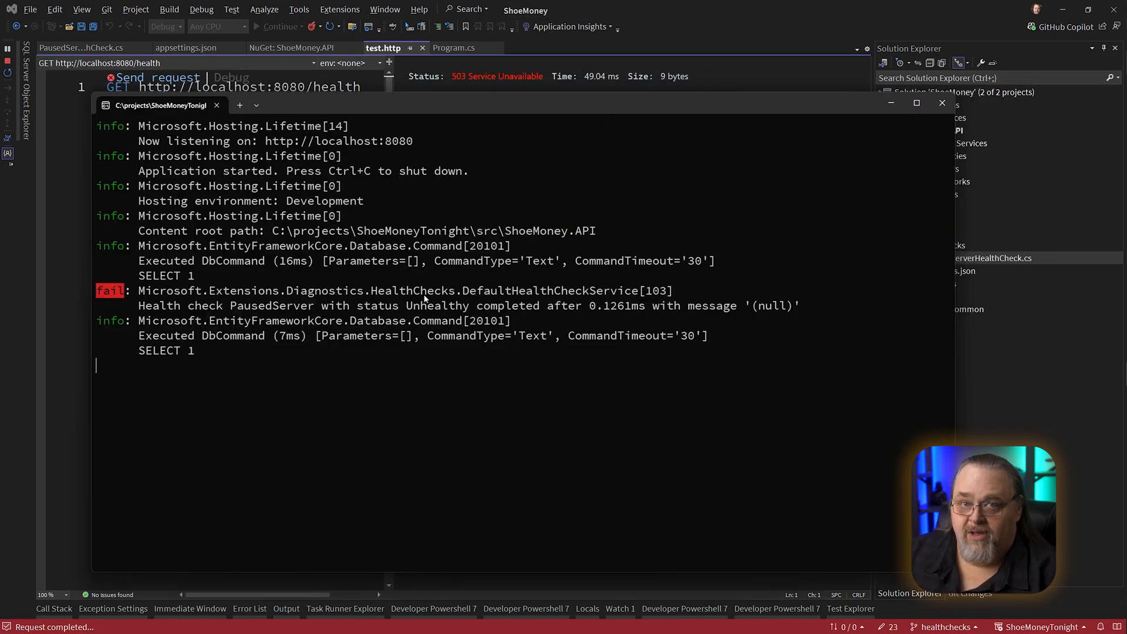
mouse_move(488, 230)
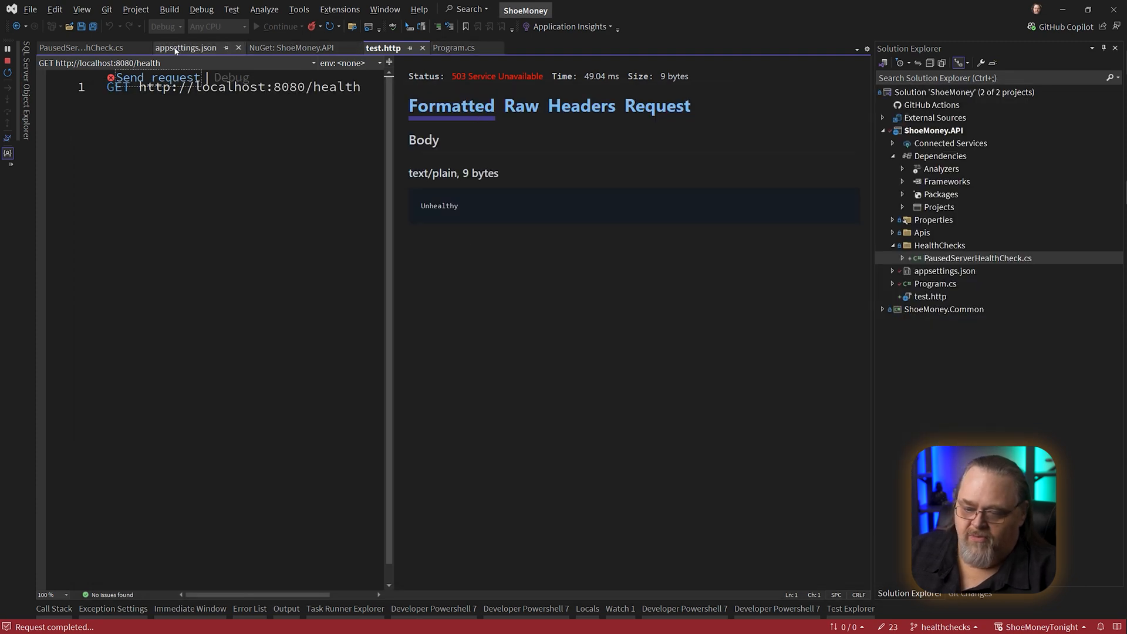
left_click(192, 47)
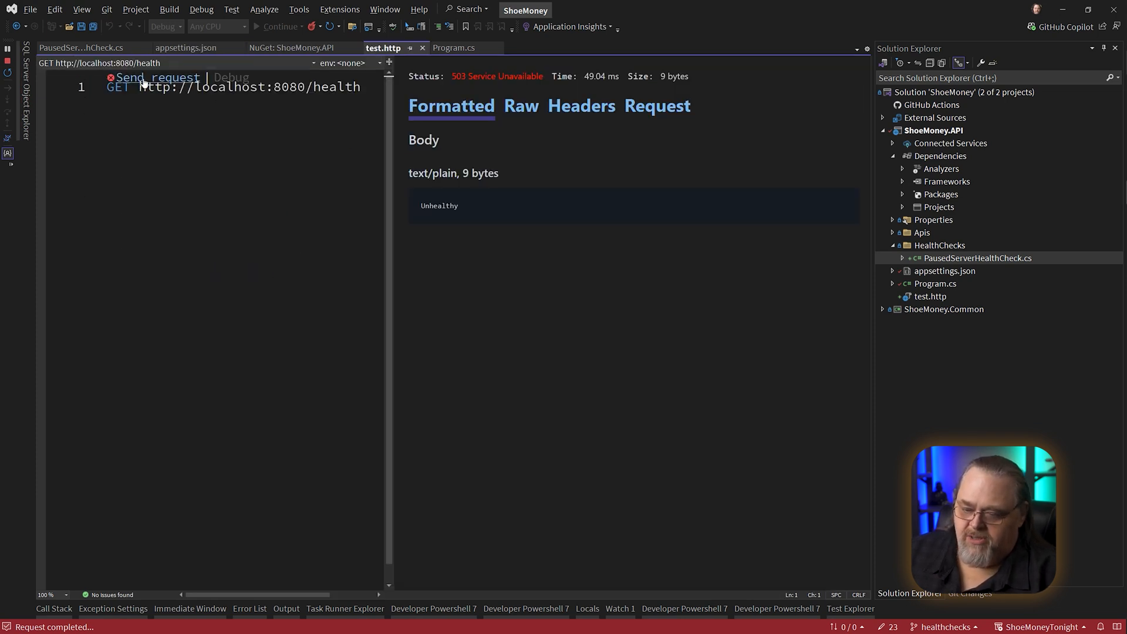
left_click(156, 78)
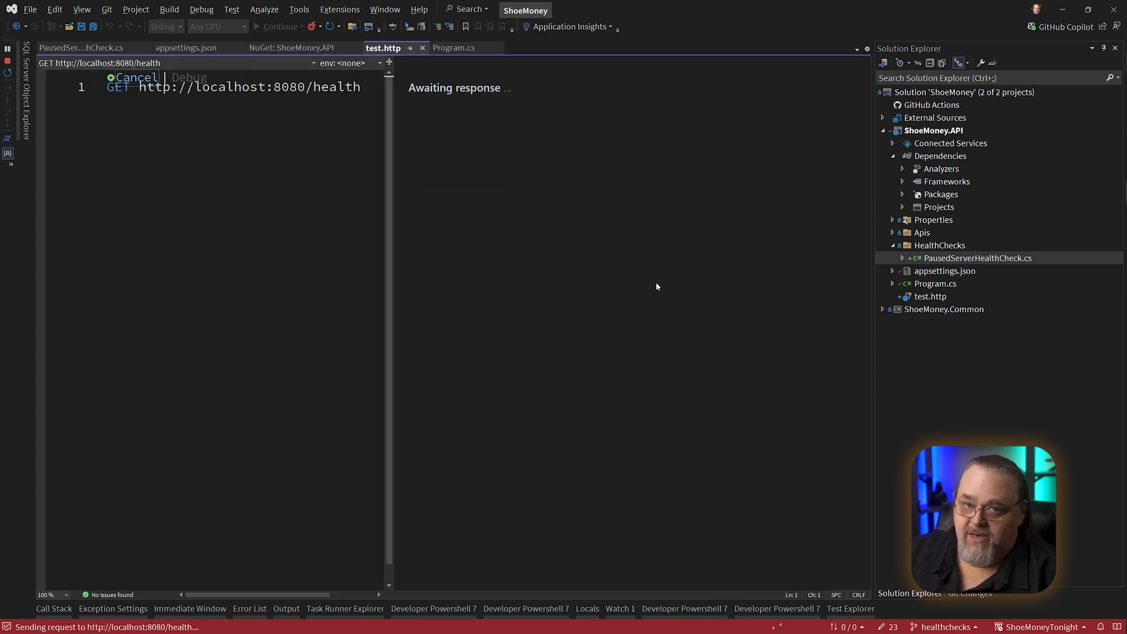
mouse_move(561, 202)
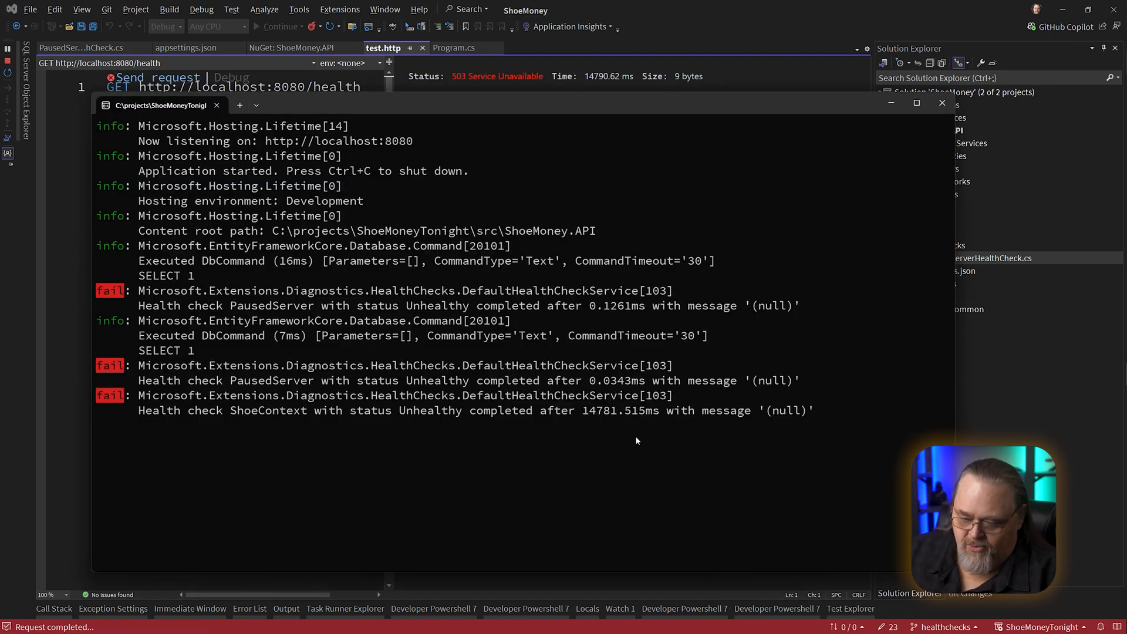
mouse_move(512, 383)
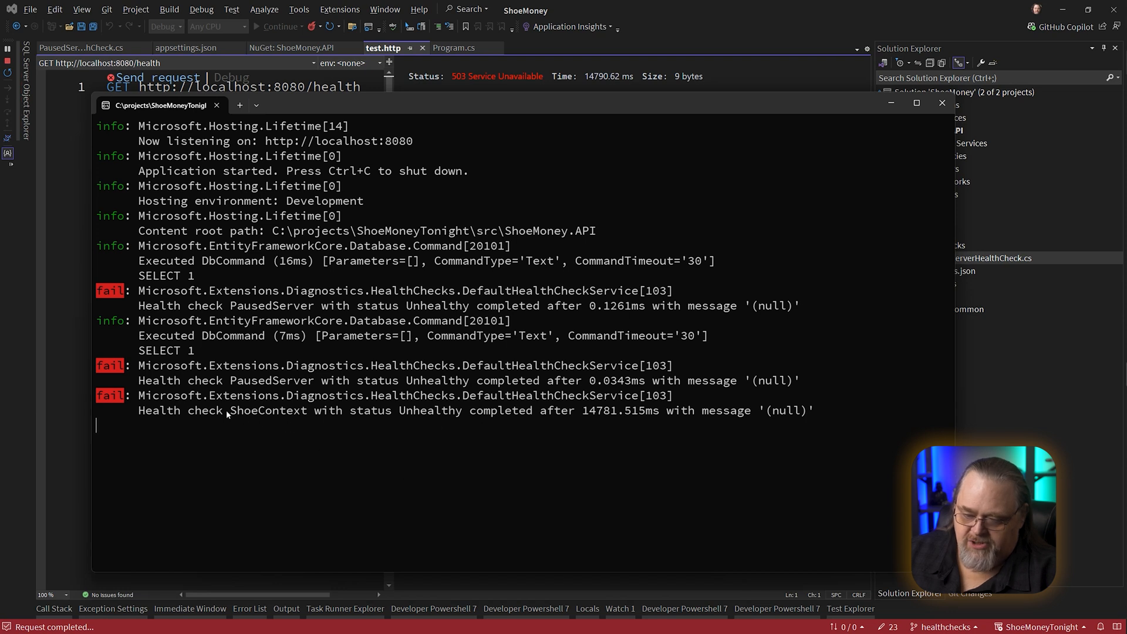
mouse_move(531, 477)
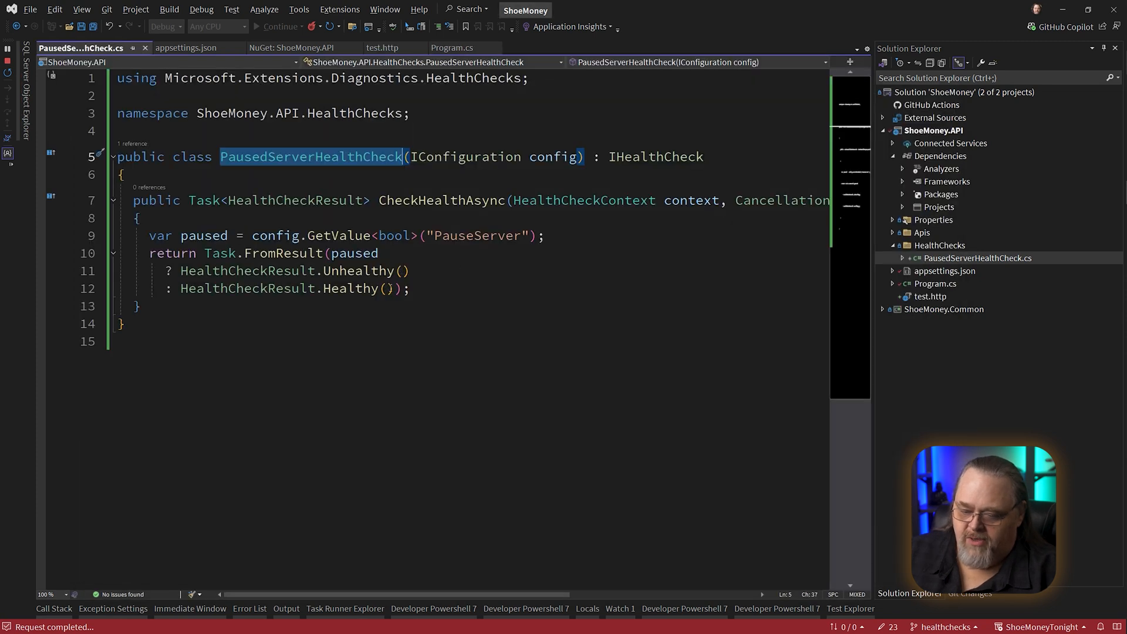
Begin a "Server is" description message in the HealthCheckResult.Unhealthy() call
type("\"Server is\"")
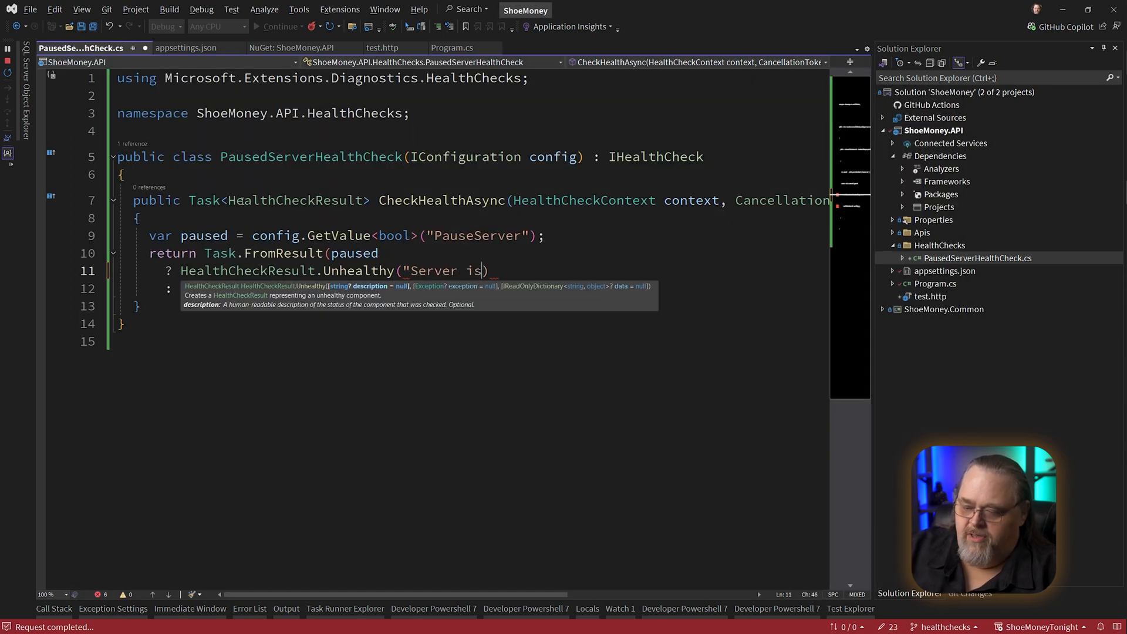